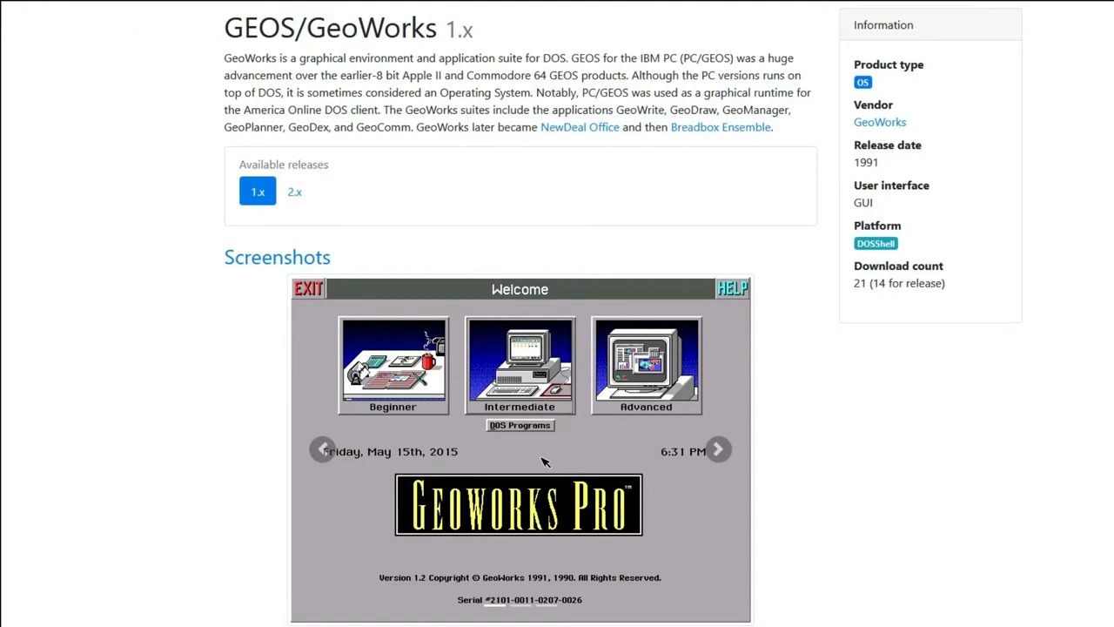
{"action": "mouse_move", "coordinate": [257, 192]}
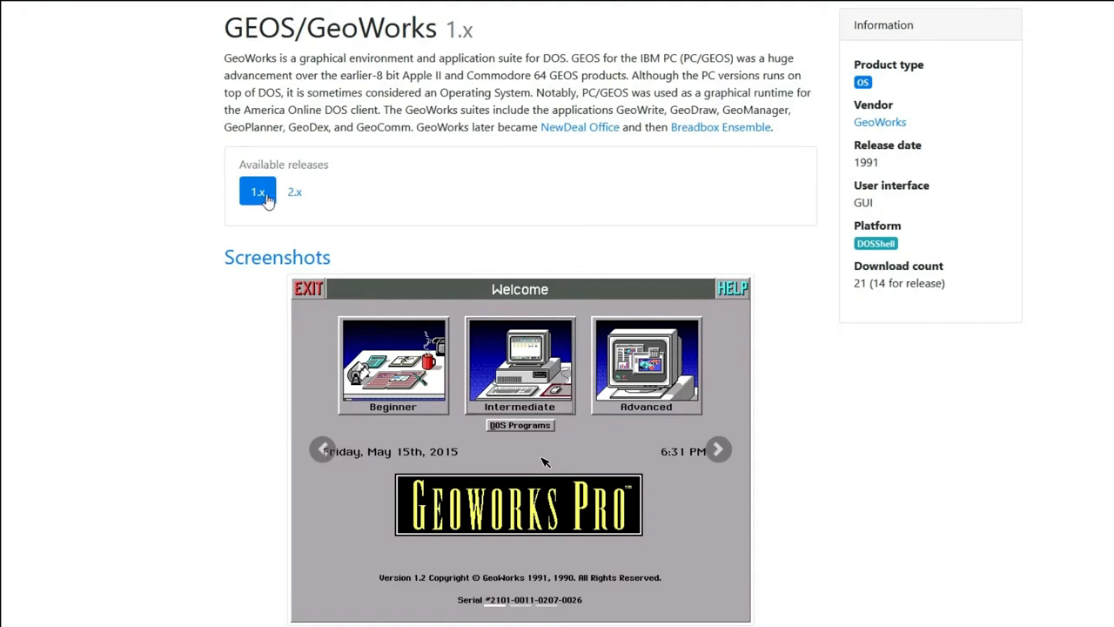
{"action": "mouse_move", "coordinate": [322, 219]}
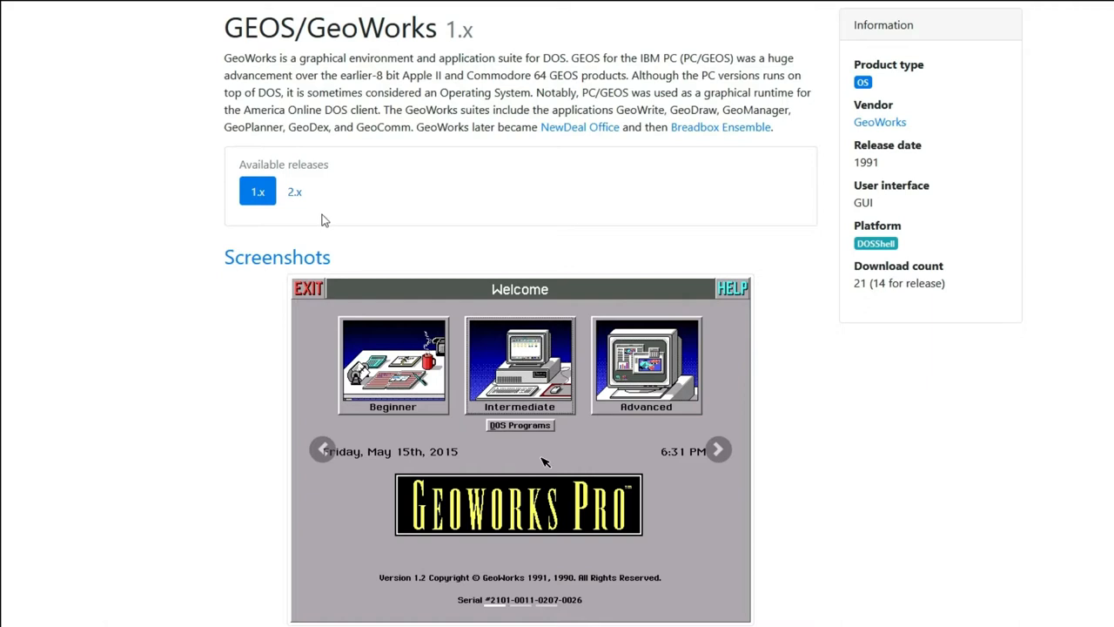
{"action": "mouse_move", "coordinate": [300, 196]}
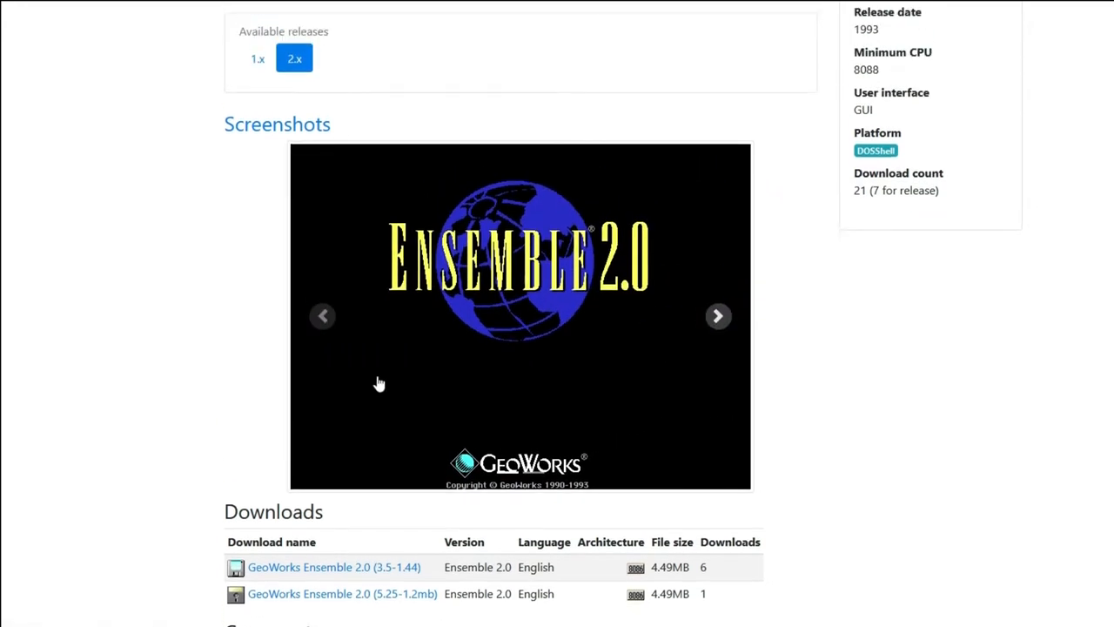
Scroll the WinWorld GeoWorks 2.x page down to its Downloads list and pick an entry
{"action": "scroll", "scroll_direction": "down", "scroll_amount": 3}
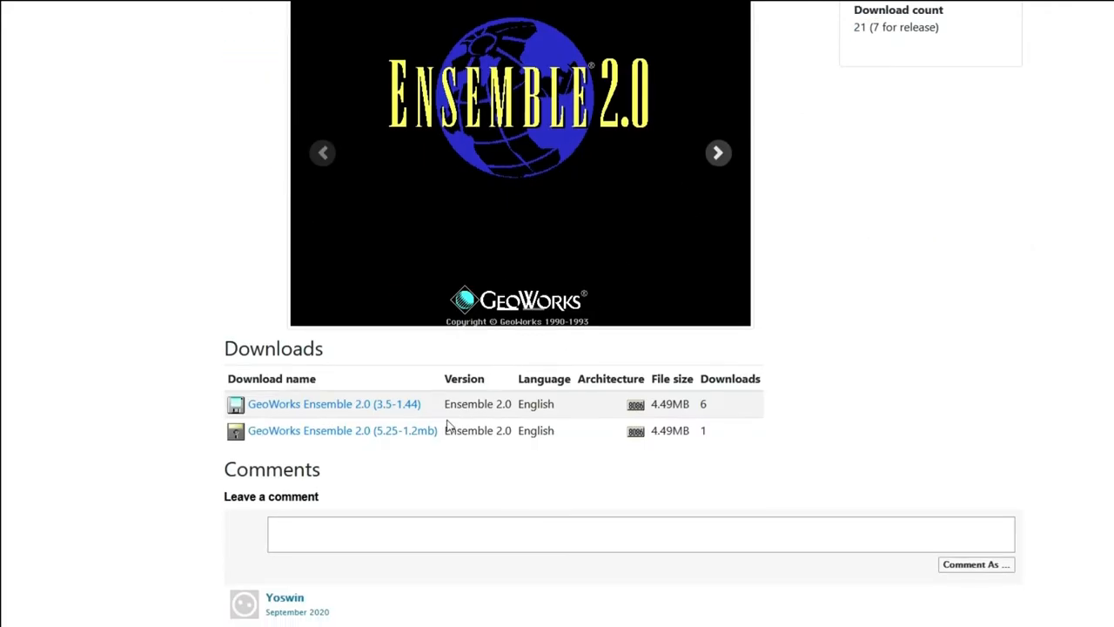
{"action": "left_click", "coordinate": [334, 403]}
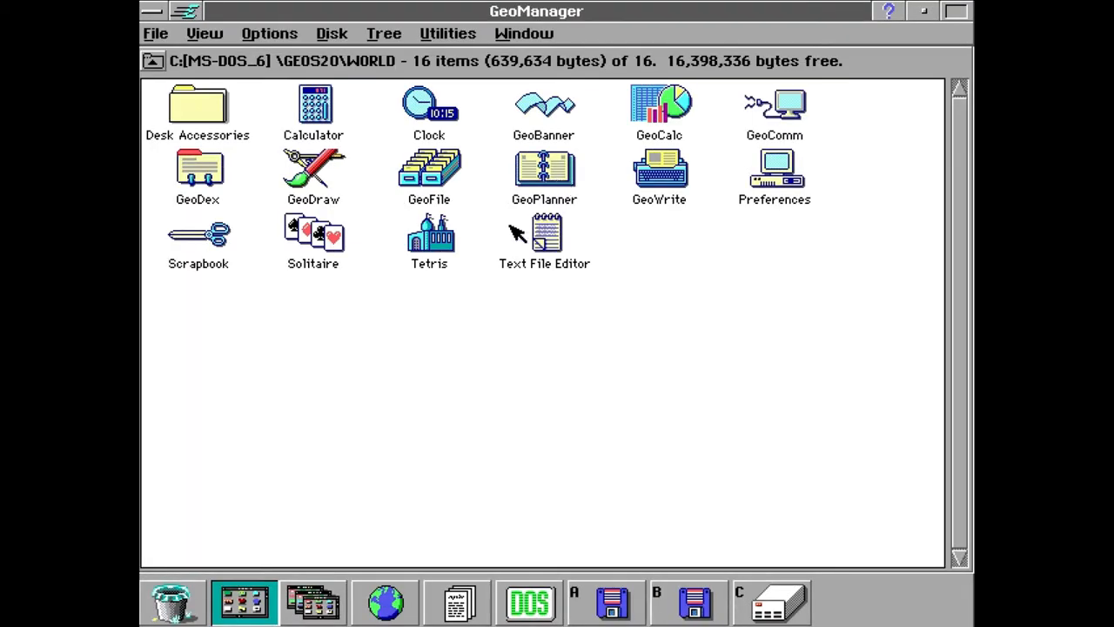
{"action": "mouse_move", "coordinate": [311, 118]}
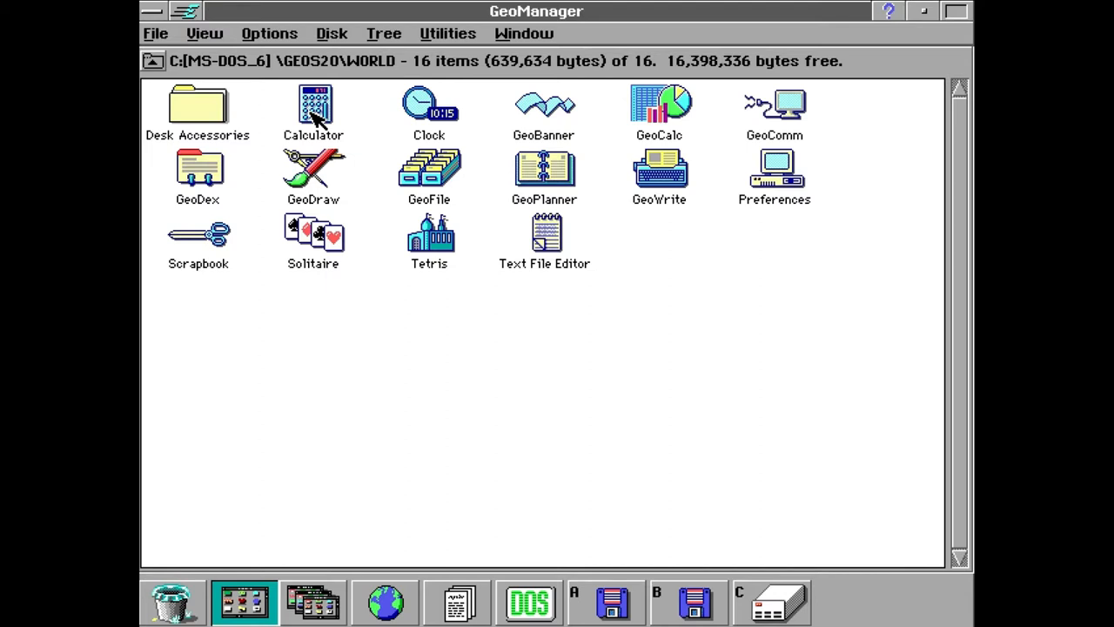
Show the WORLD folder as overlapping windows, then restore its full-screen view
{"action": "left_click", "coordinate": [269, 33]}
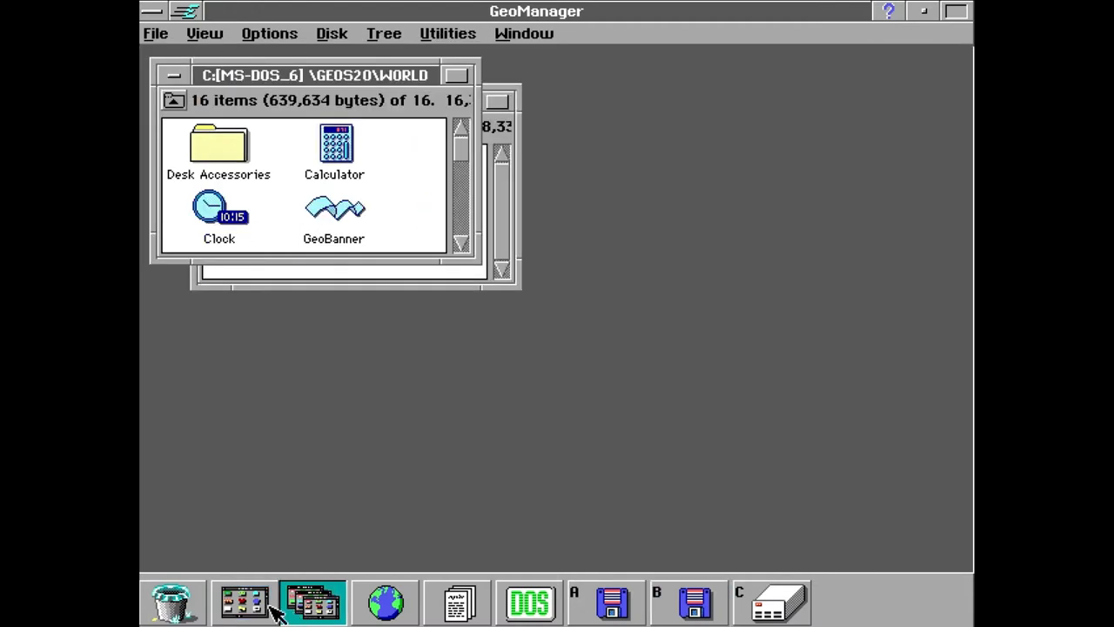
{"action": "left_click", "coordinate": [244, 601]}
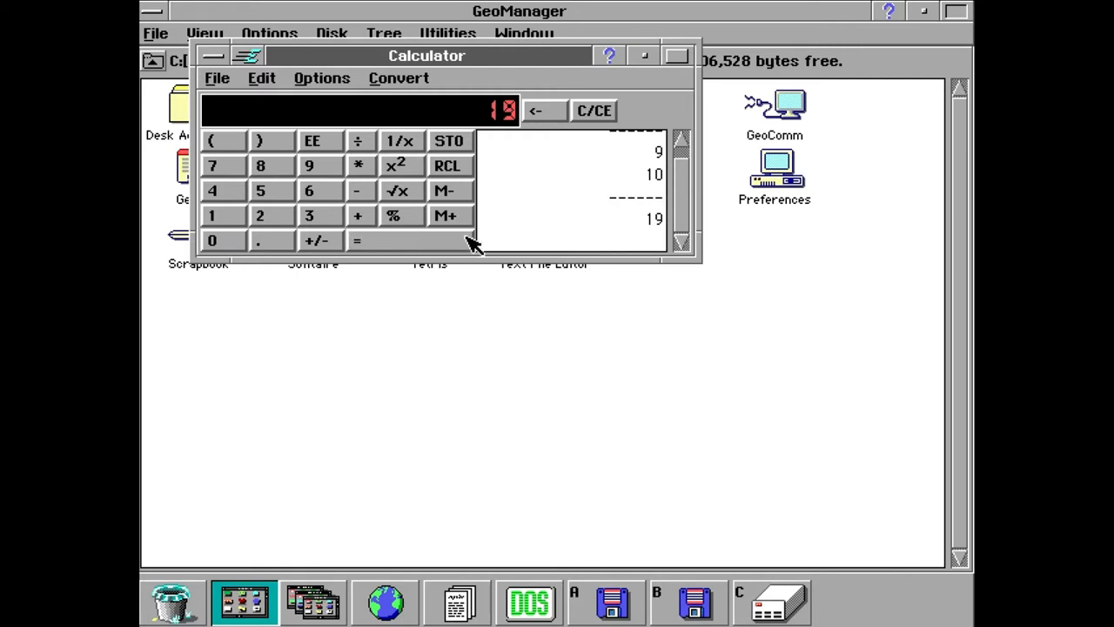
{"action": "mouse_move", "coordinate": [230, 65]}
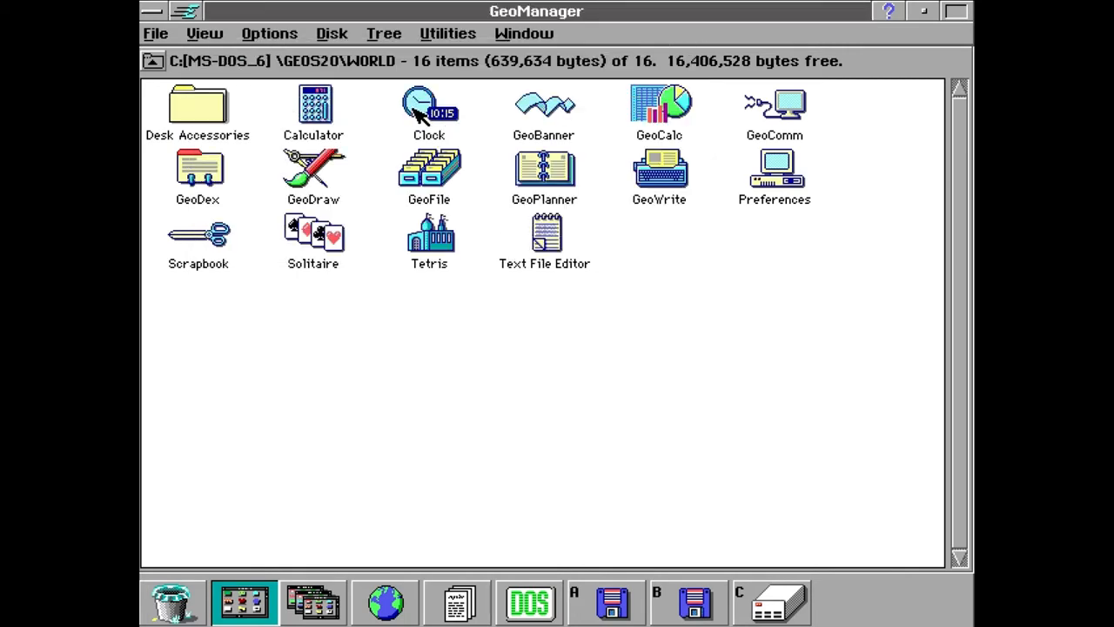
Start Clock with a digital face enlarged to 72 pt, then hide its settings
{"action": "double_click", "coordinate": [429, 107]}
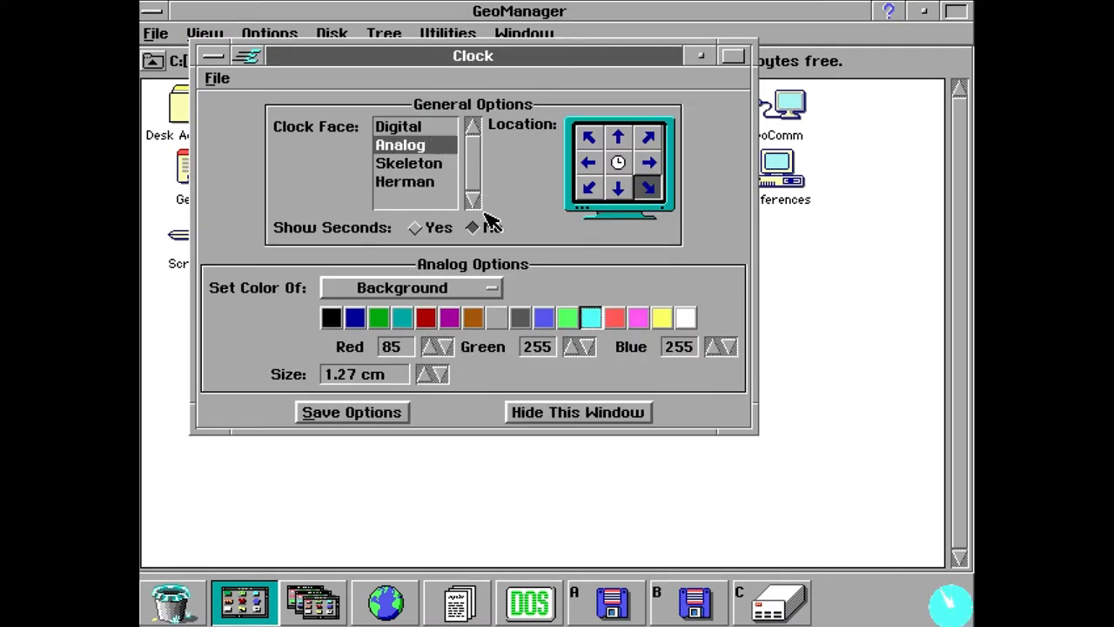
{"action": "left_click", "coordinate": [397, 127]}
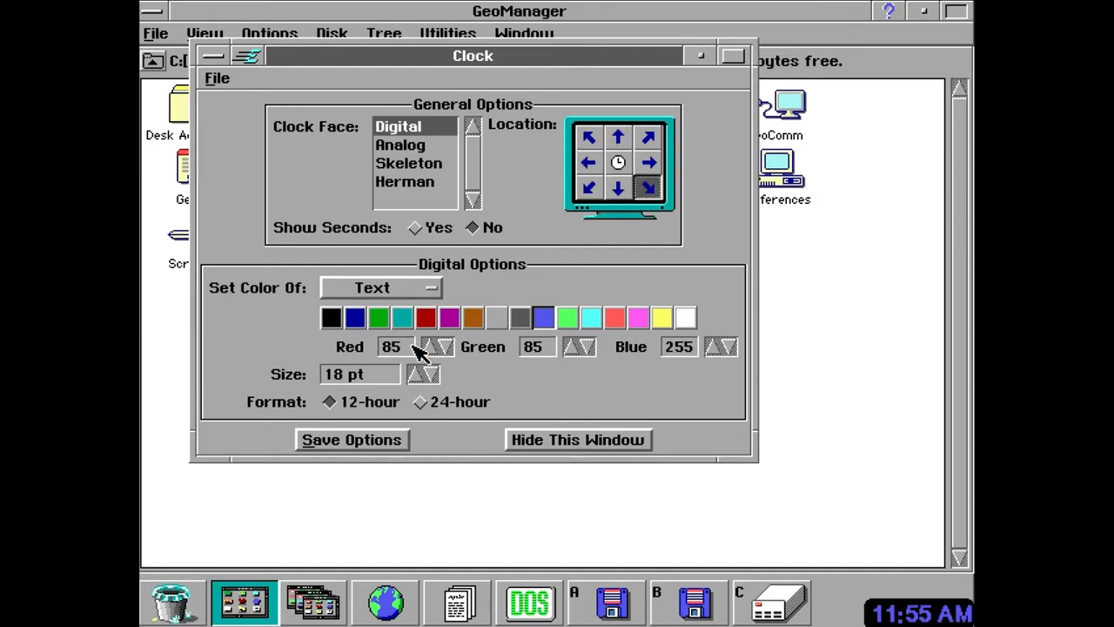
{"action": "left_click", "coordinate": [432, 368]}
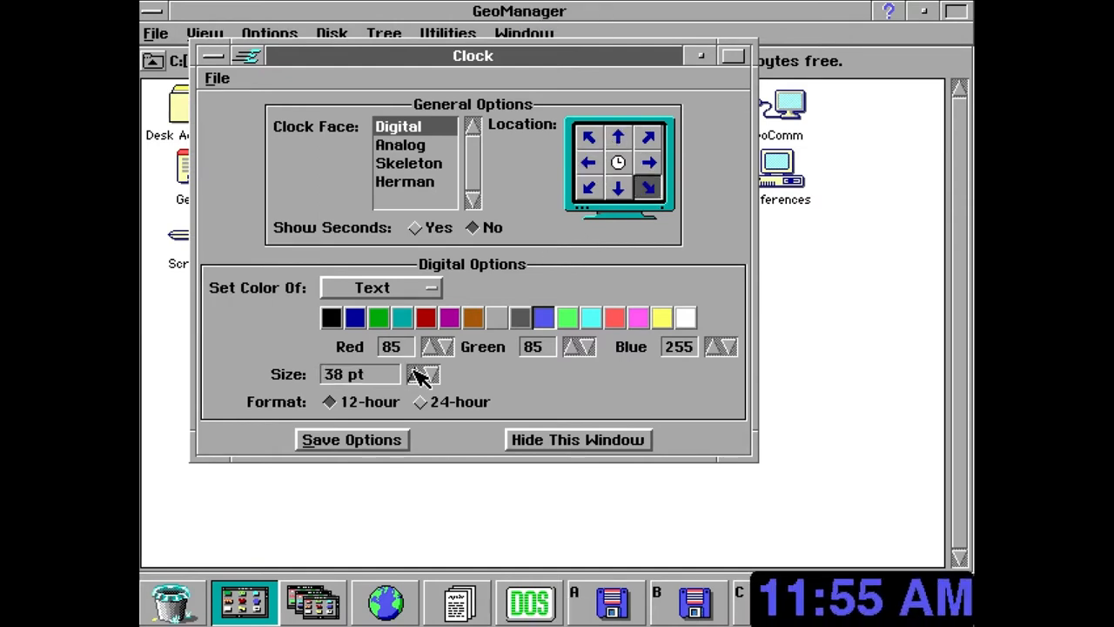
{"action": "left_click", "coordinate": [418, 368]}
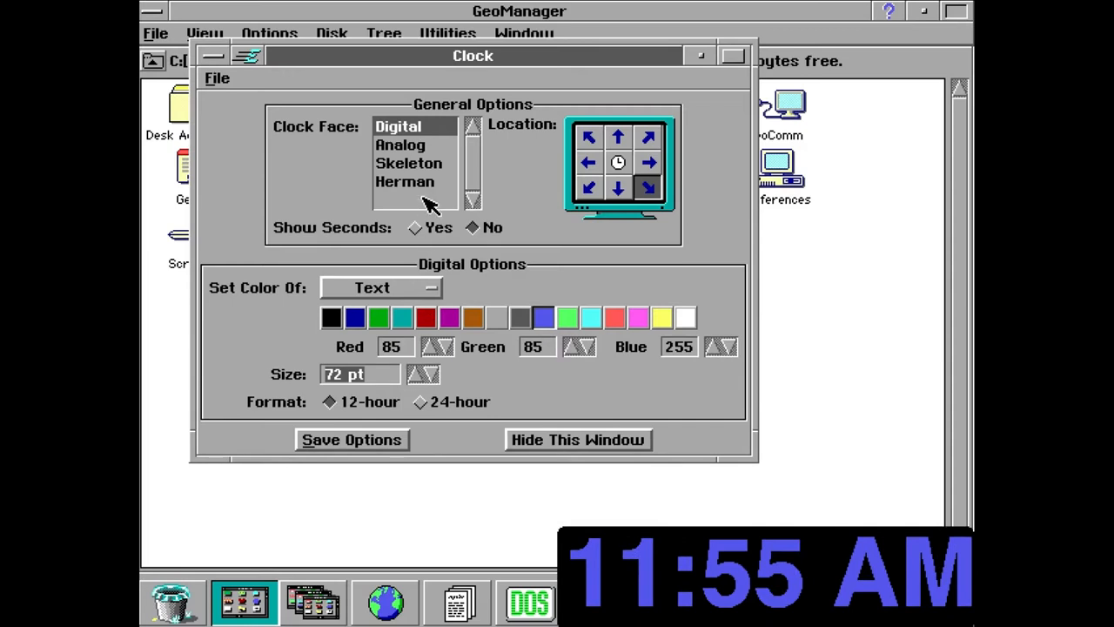
{"action": "left_click", "coordinate": [404, 181]}
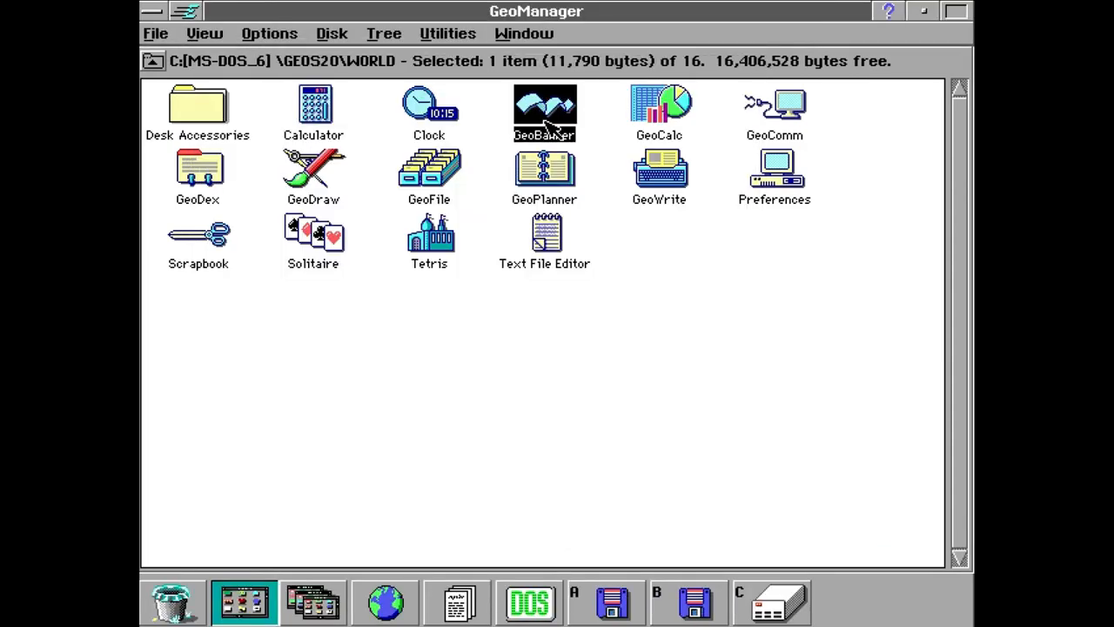
Launch GeoBanner and type the banner text 'BTM 86'
{"action": "double_click", "coordinate": [544, 109]}
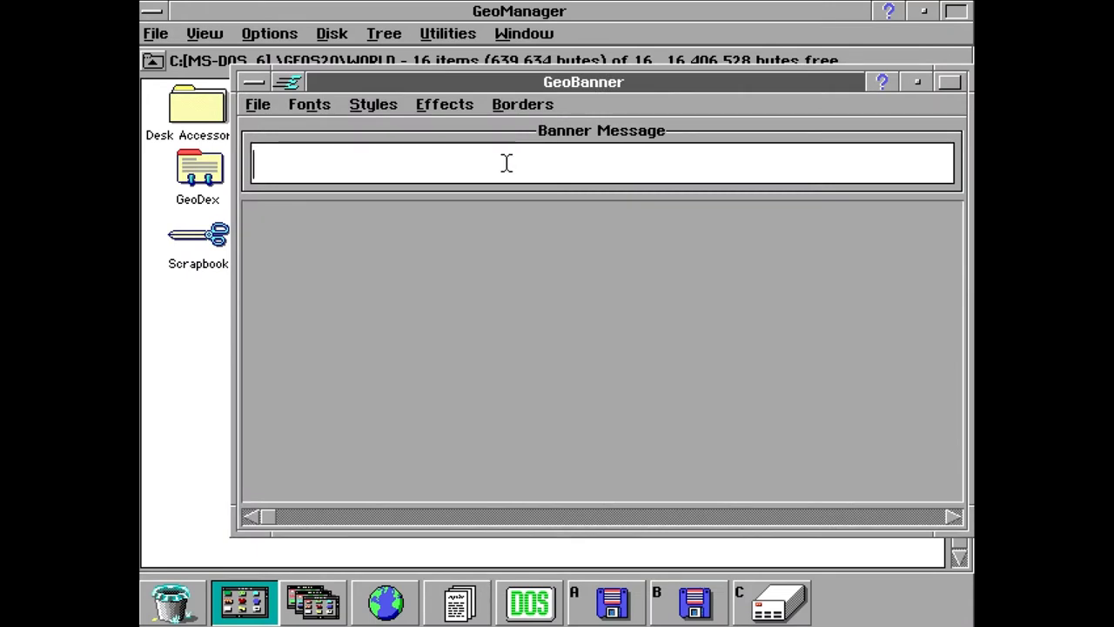
{"action": "type", "text": "BTM"}
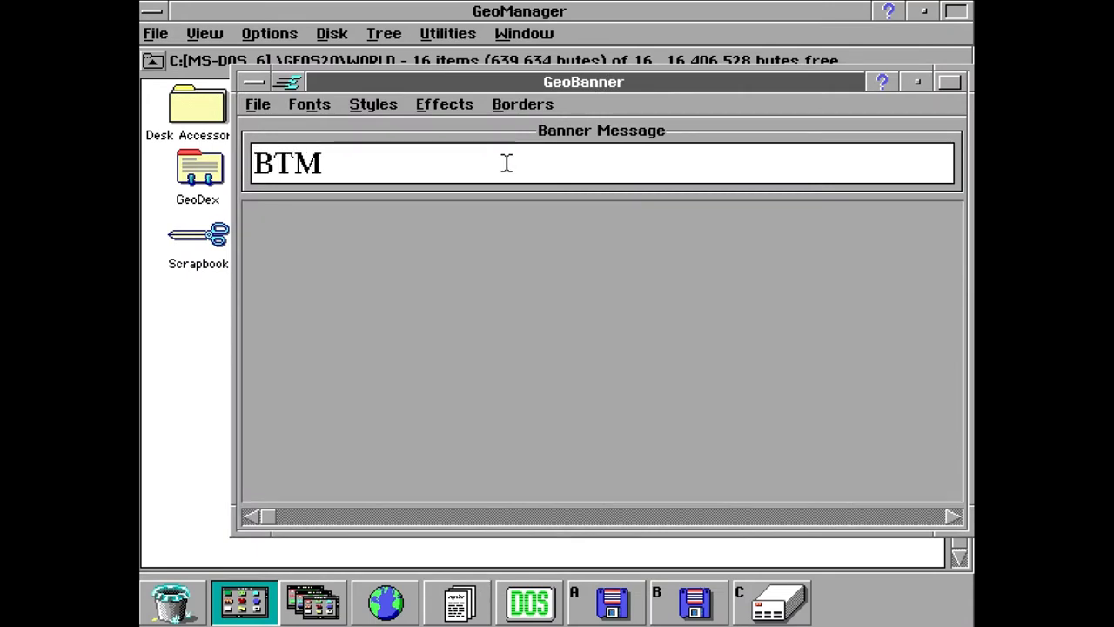
{"action": "type", "text": "86"}
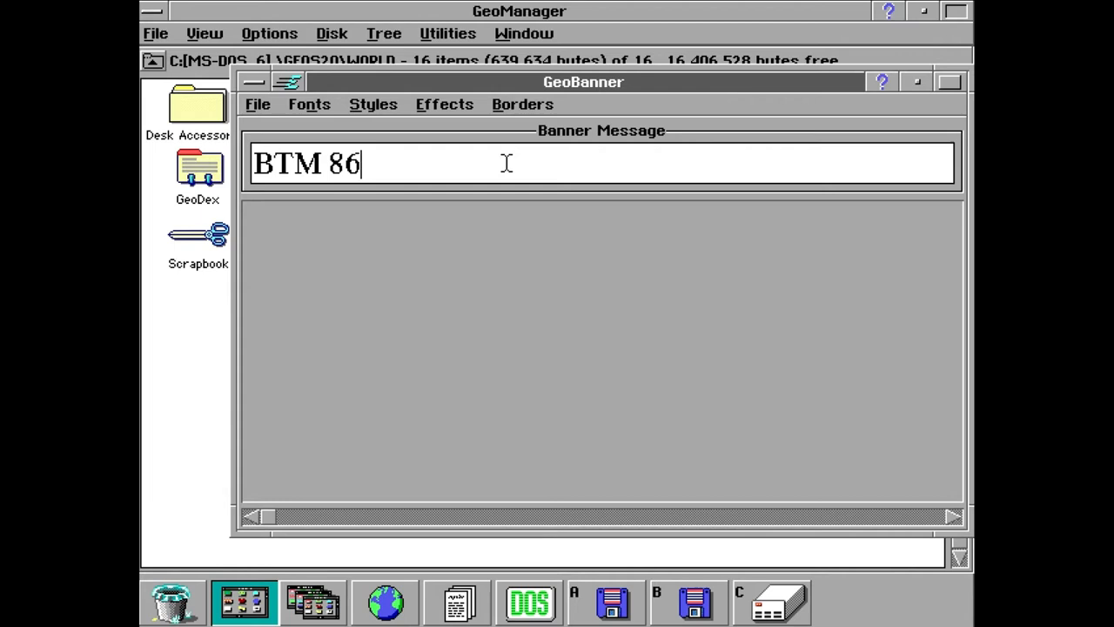
Give the letters a heavier shadow effect, view the Borders choices, and close GeoBanner
{"action": "left_click", "coordinate": [373, 104]}
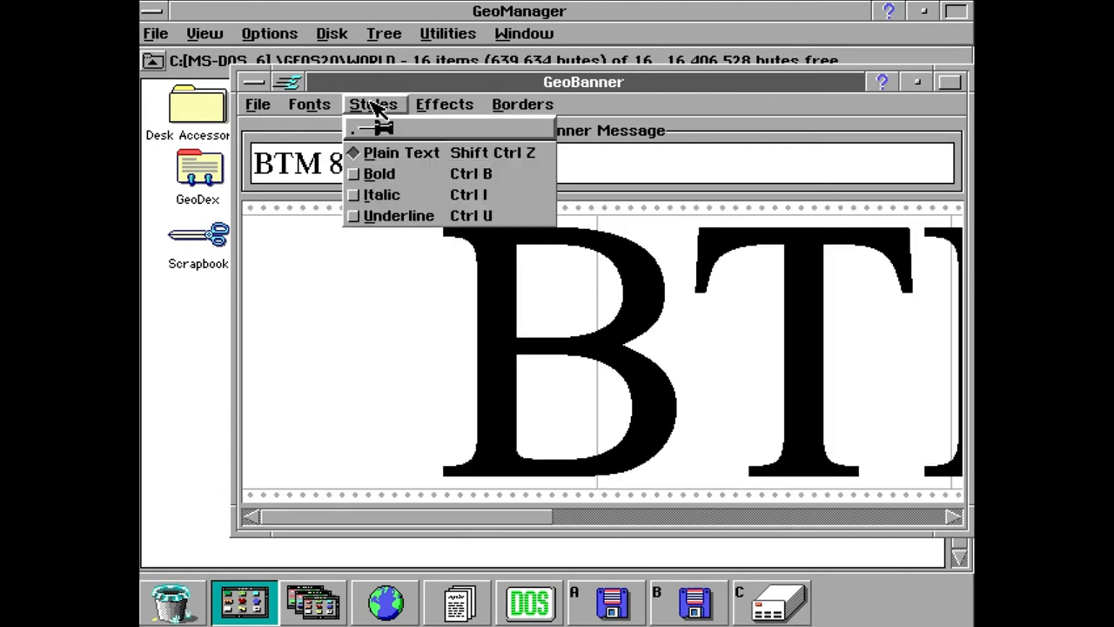
{"action": "left_click", "coordinate": [309, 104]}
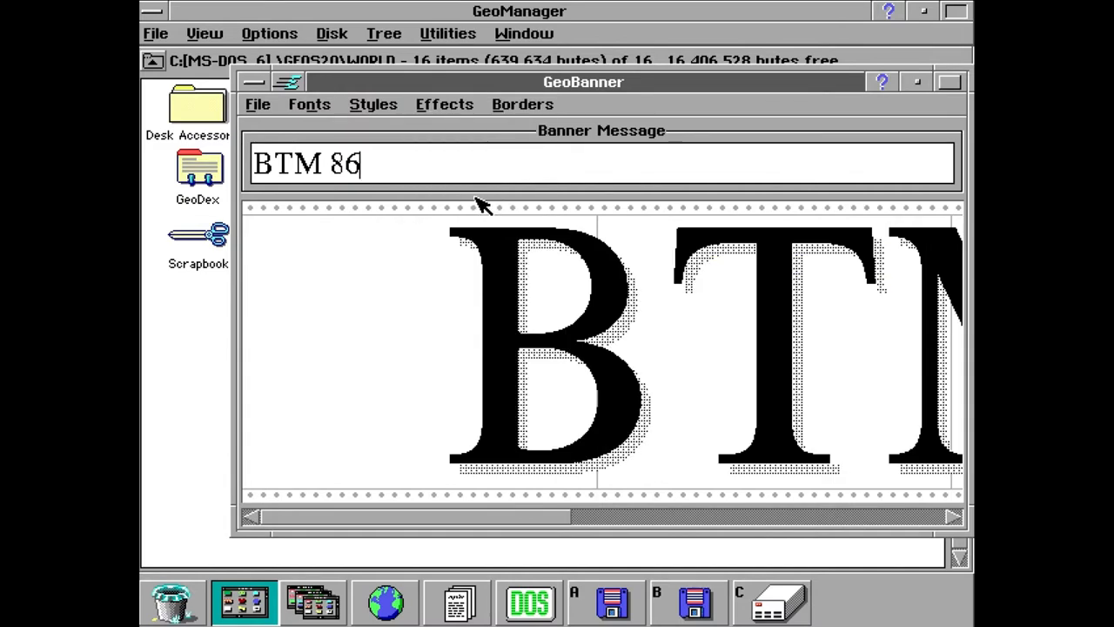
{"action": "left_click", "coordinate": [444, 104]}
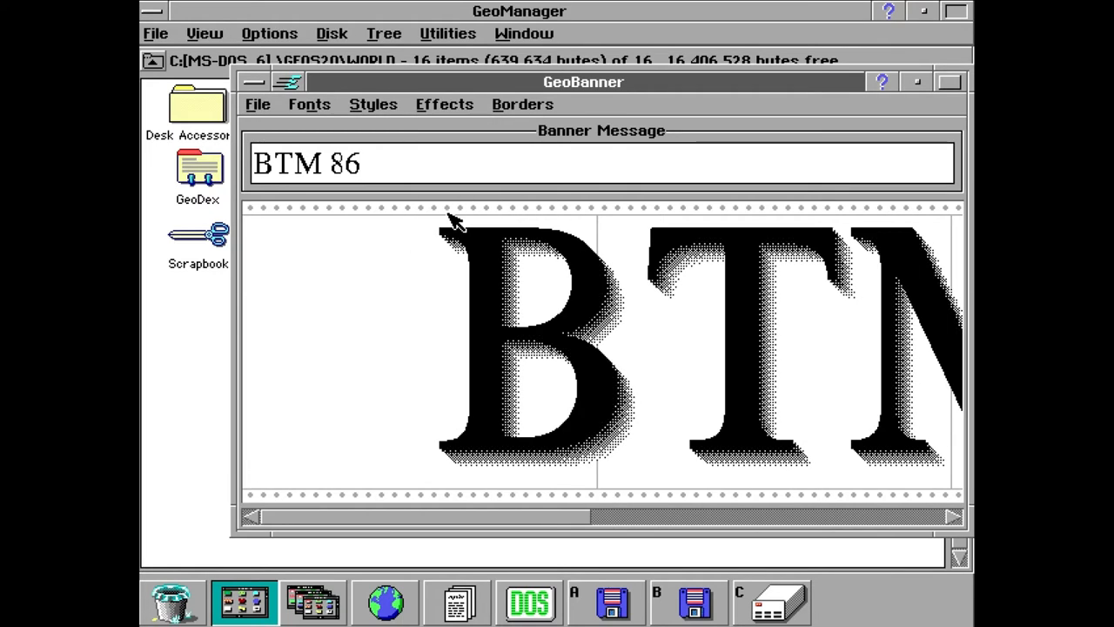
{"action": "left_click", "coordinate": [522, 103]}
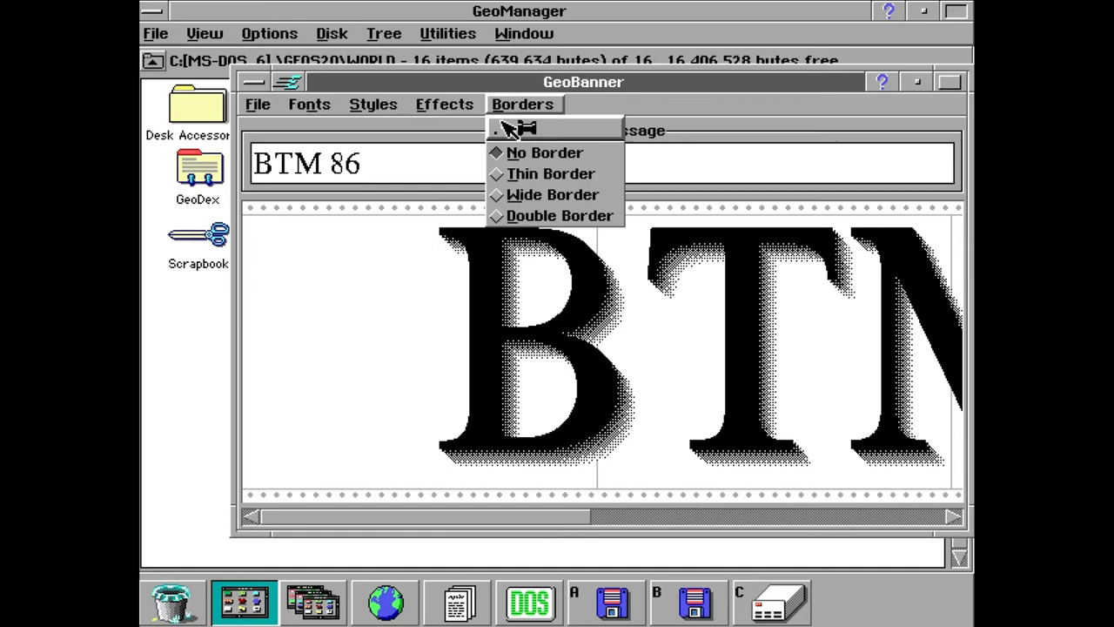
{"action": "left_click", "coordinate": [551, 194]}
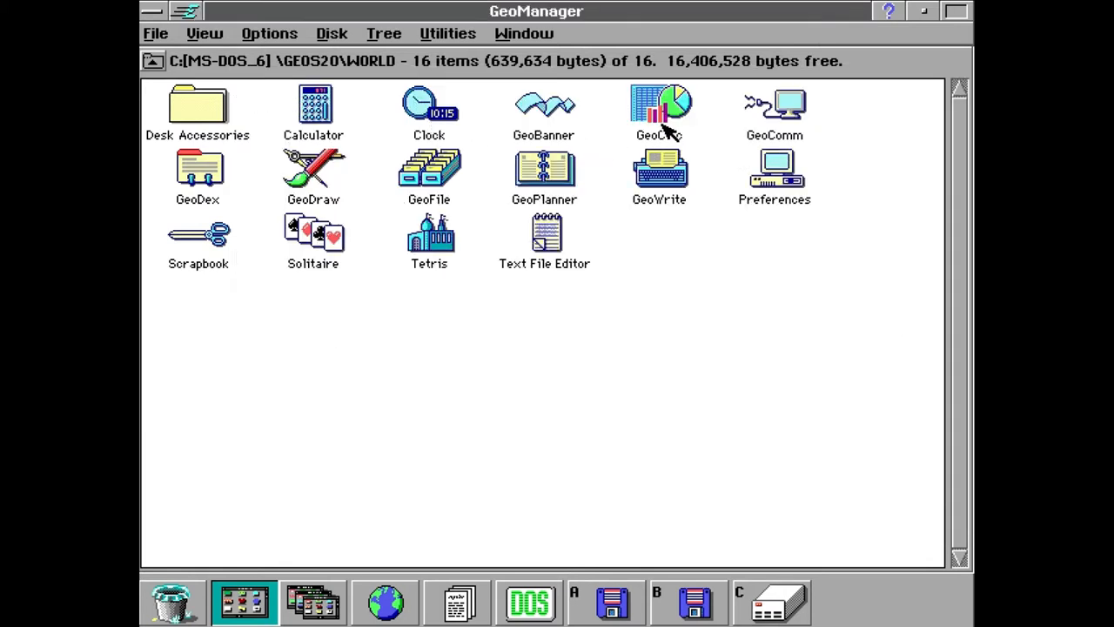
Launch GeoCalc with a new blank, maximized spreadsheet and select cell C5
{"action": "double_click", "coordinate": [659, 104]}
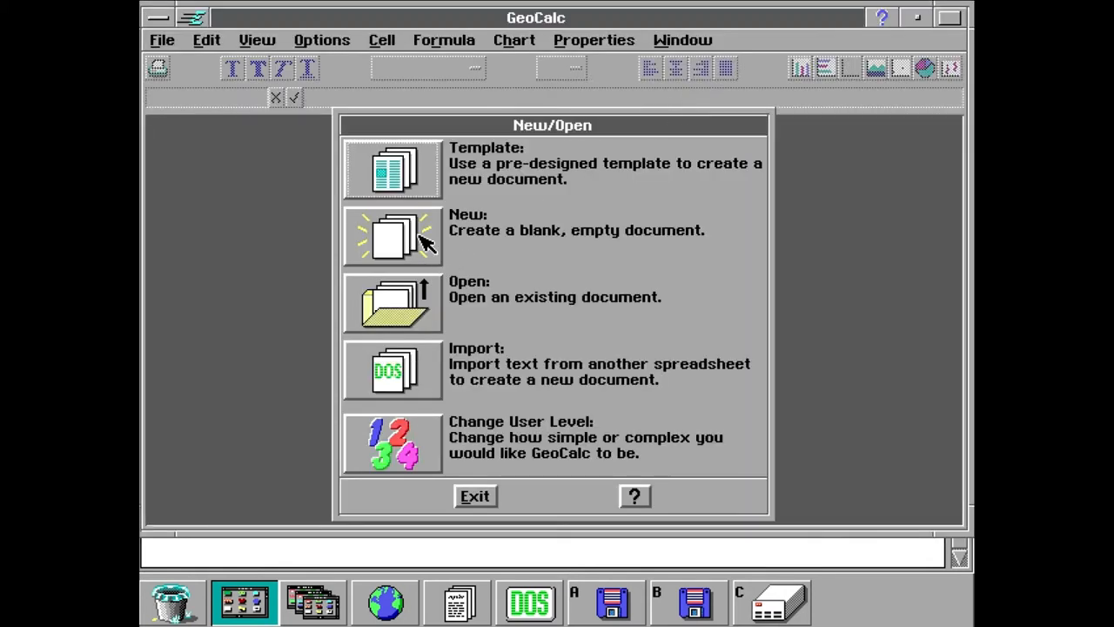
{"action": "left_click", "coordinate": [392, 236]}
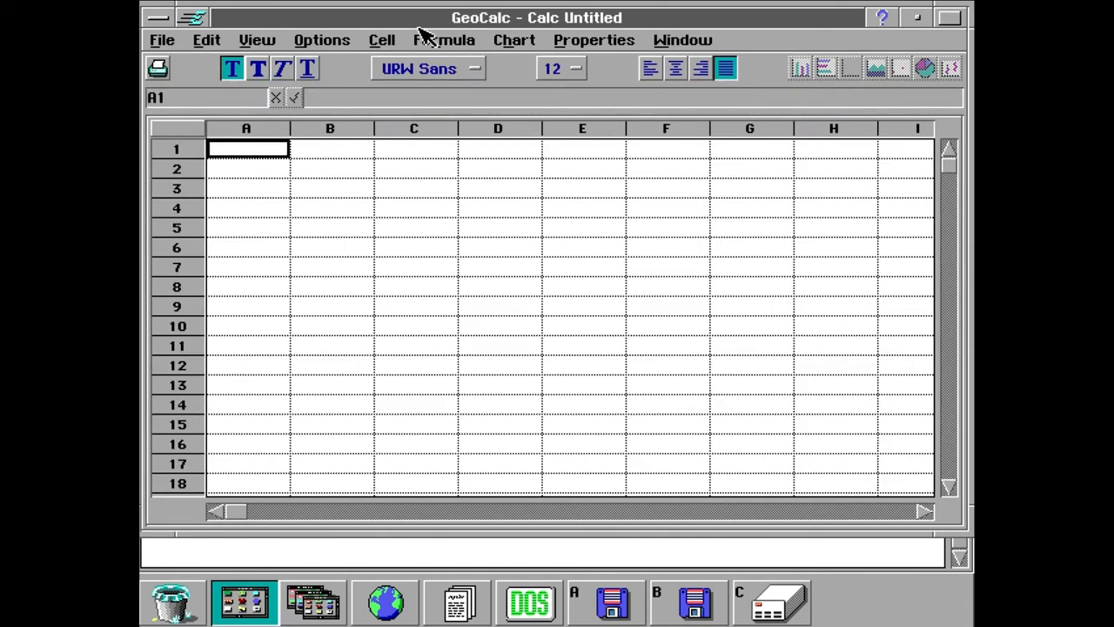
{"action": "left_click", "coordinate": [948, 18]}
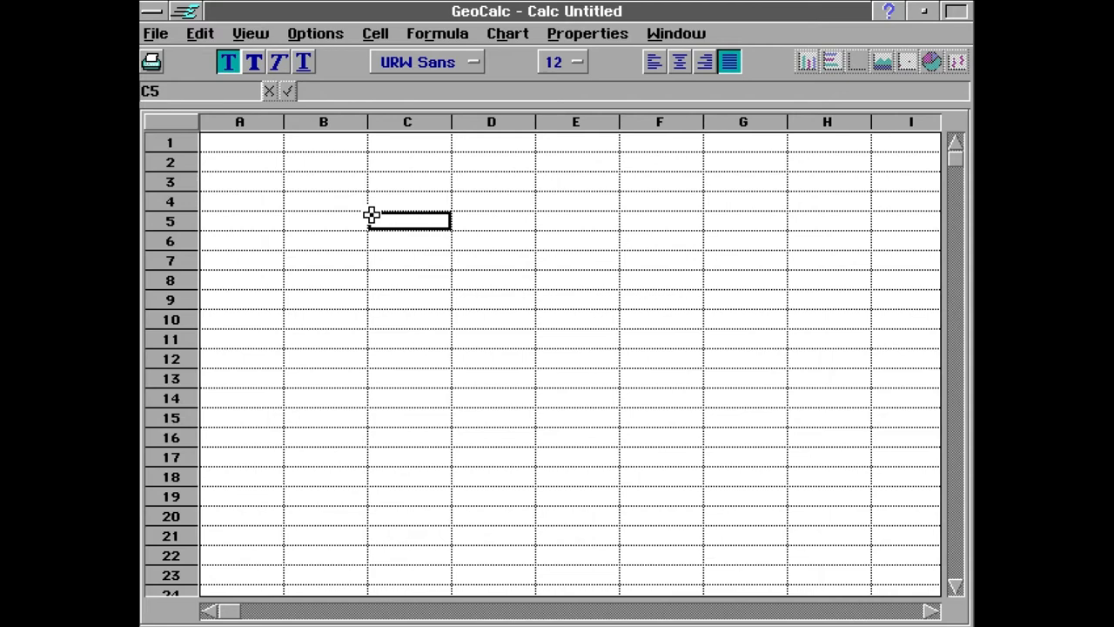
{"action": "left_click", "coordinate": [239, 161]}
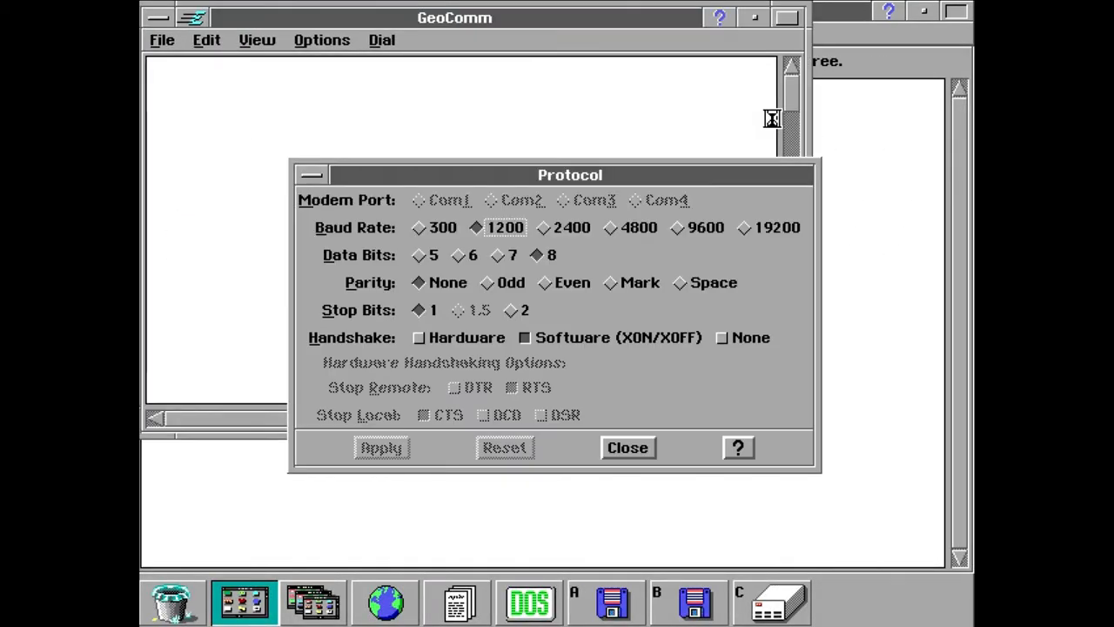
Dismiss GeoComm's 1200-baud Protocol settings and close GeoComm
{"action": "left_click", "coordinate": [628, 446]}
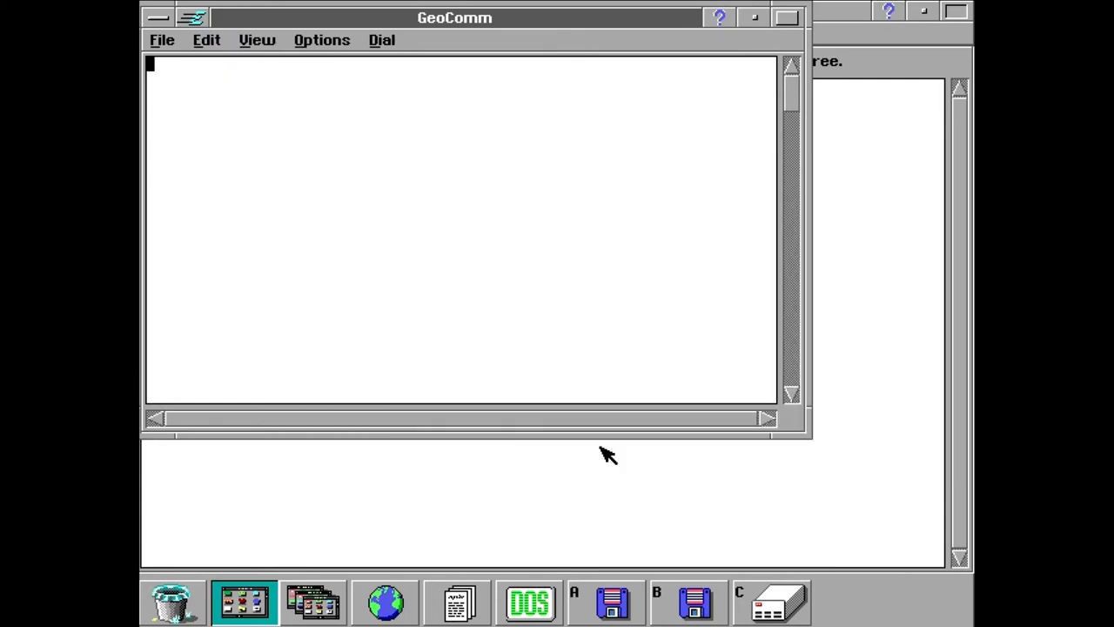
{"action": "mouse_move", "coordinate": [768, 460]}
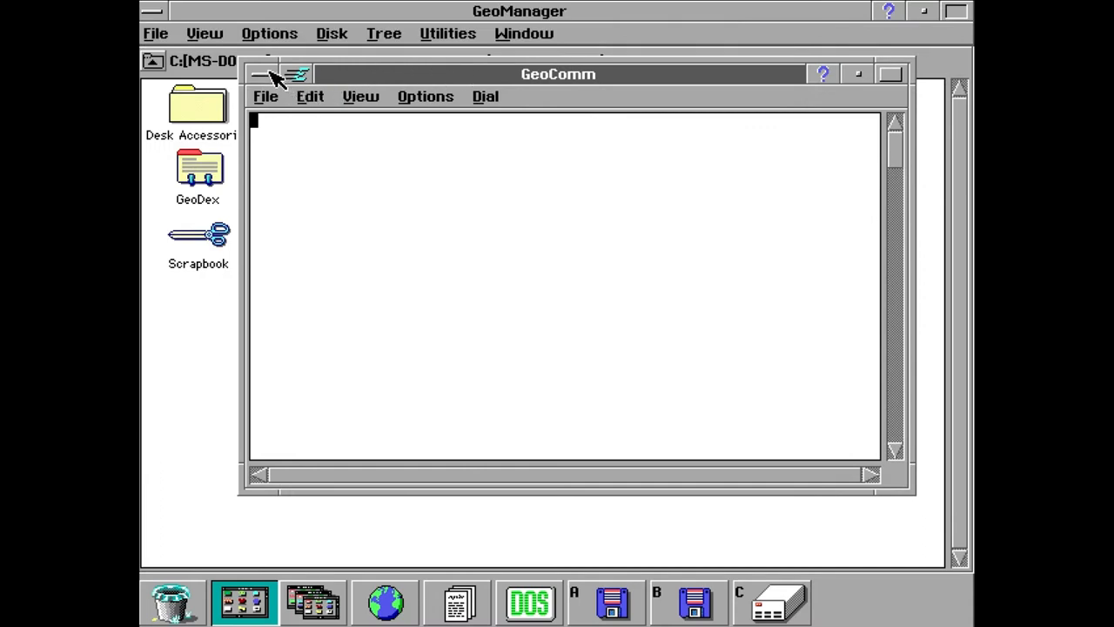
{"action": "left_click", "coordinate": [259, 74]}
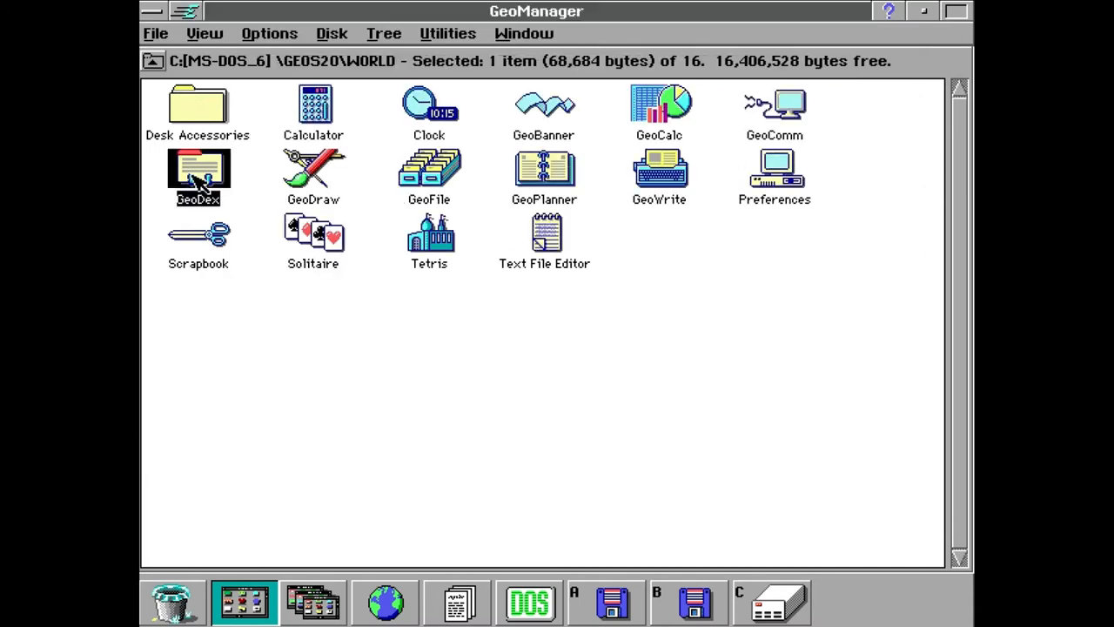
Enter a GeoDex card for 'Ben M', address BTM, phone 555 477 8, then close GeoDex
{"action": "double_click", "coordinate": [198, 170]}
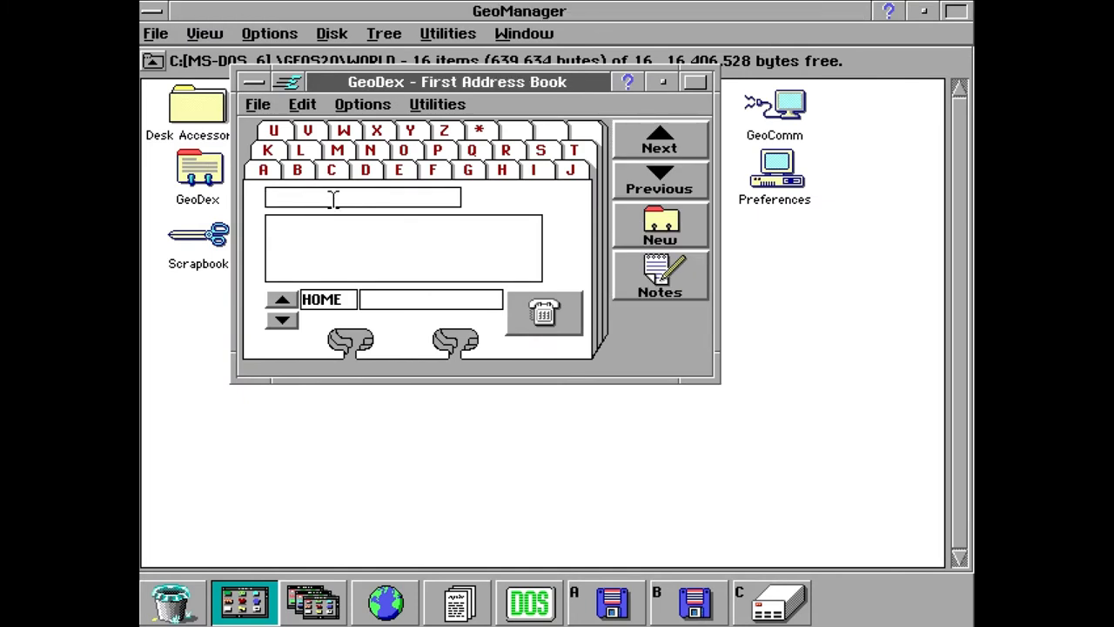
{"action": "type", "text": "B"}
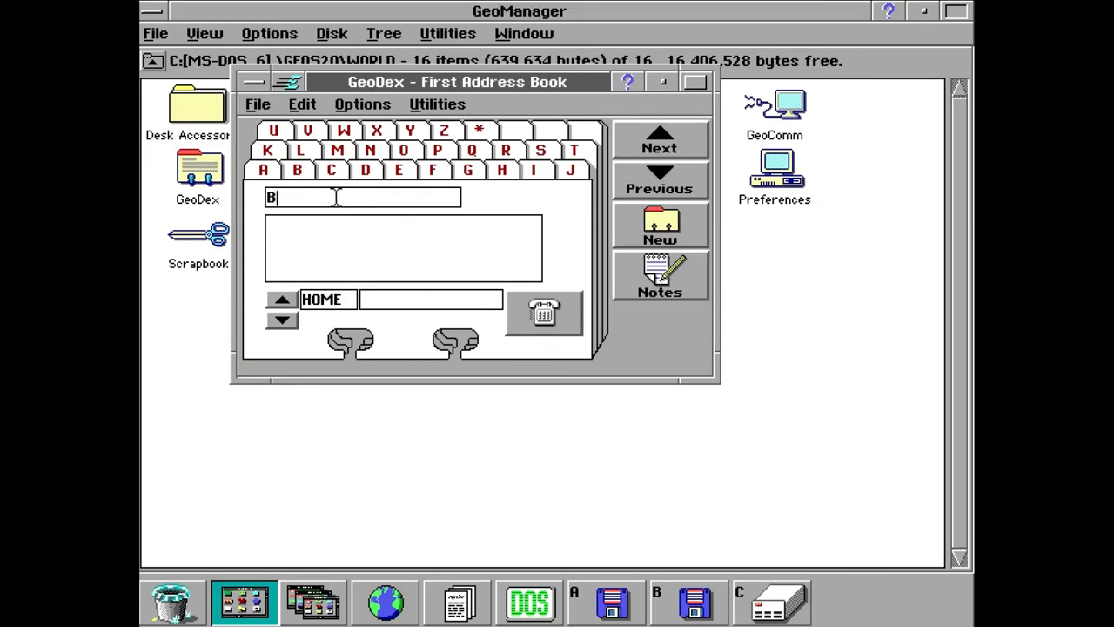
{"action": "type", "text": "en M"}
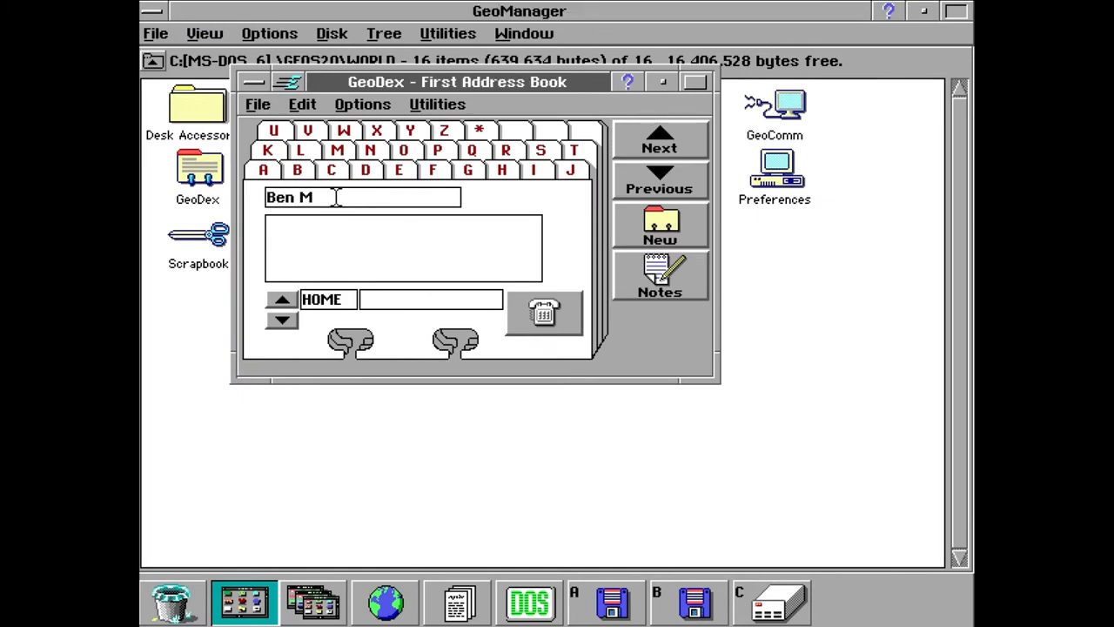
{"action": "type", "text": "BTM"}
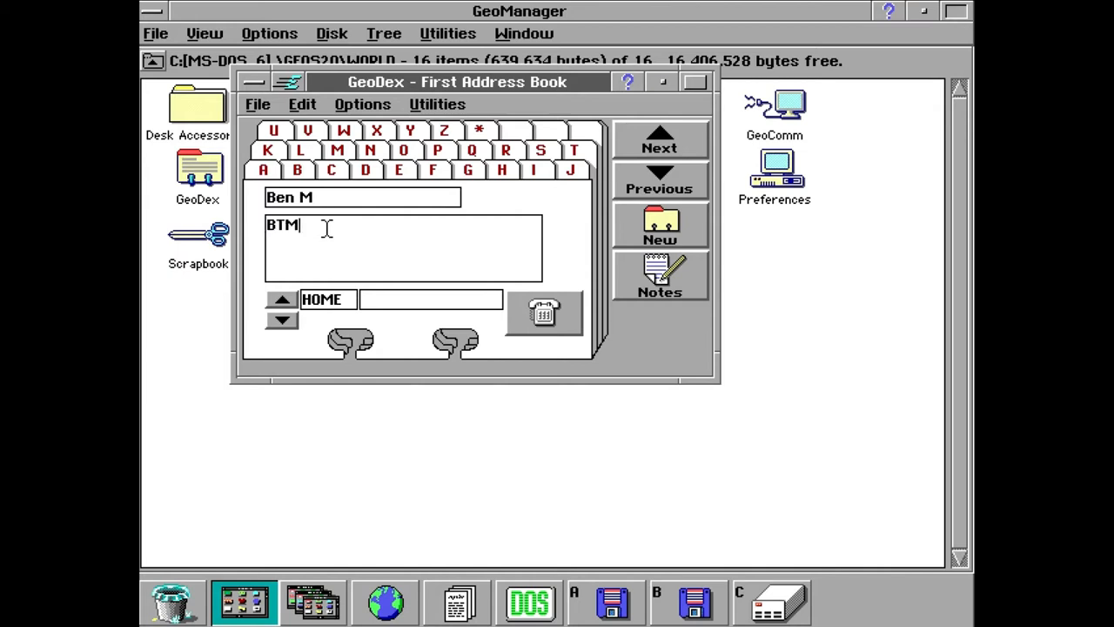
{"action": "type", "text": "555"}
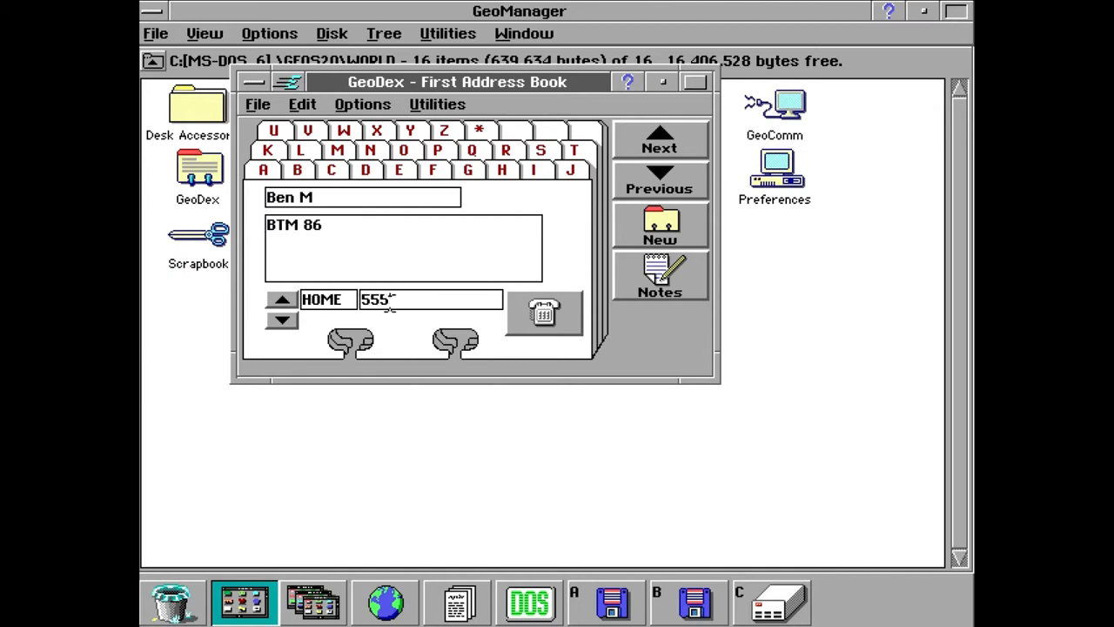
{"action": "type", "text": "477 8"}
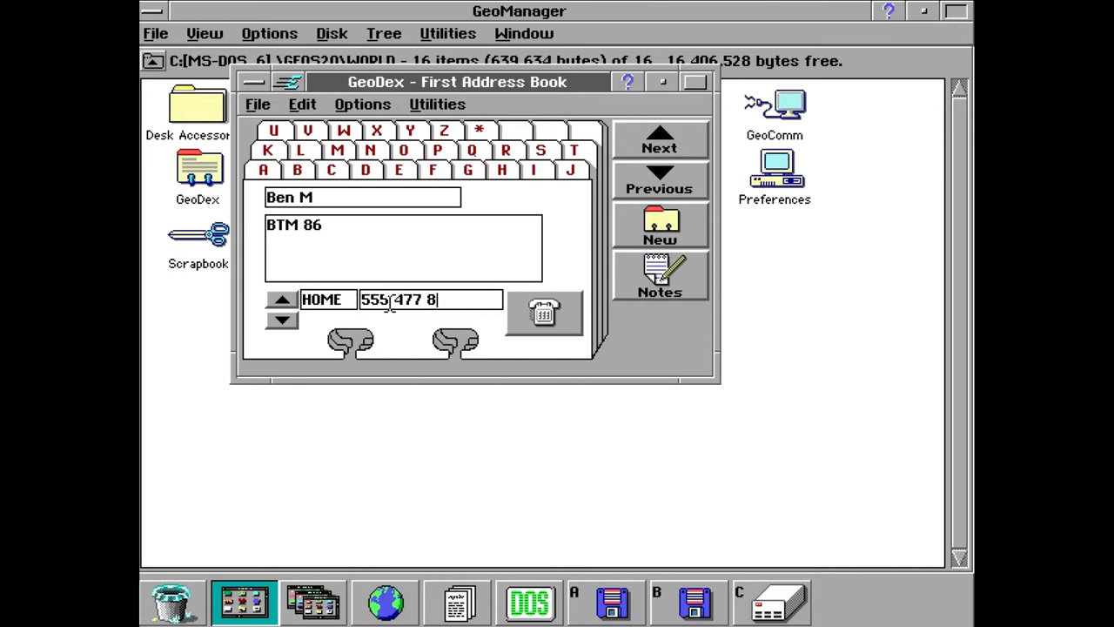
{"action": "left_click", "coordinate": [253, 81]}
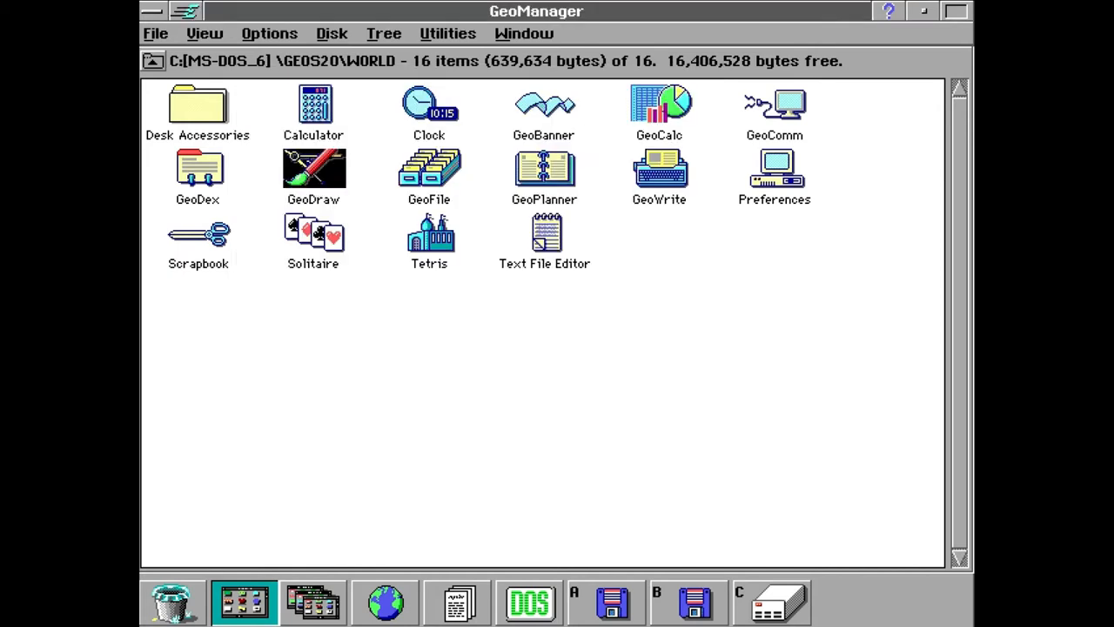
Start a maximized blank GeoDraw page with a rectangle and a brown rounded rectangle
{"action": "double_click", "coordinate": [314, 170]}
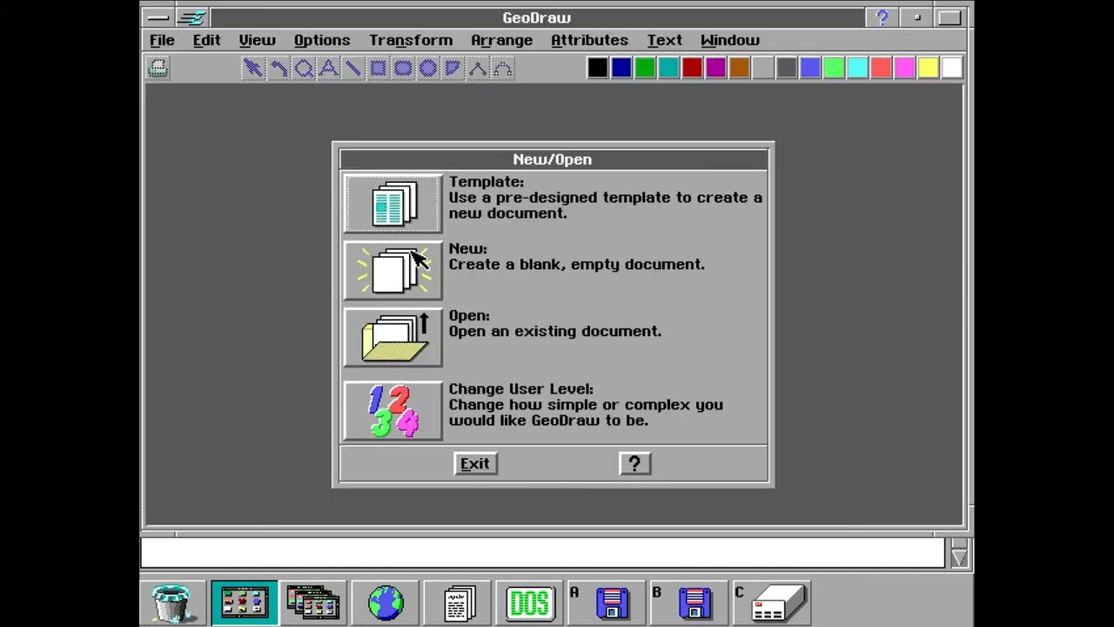
{"action": "left_click", "coordinate": [392, 270]}
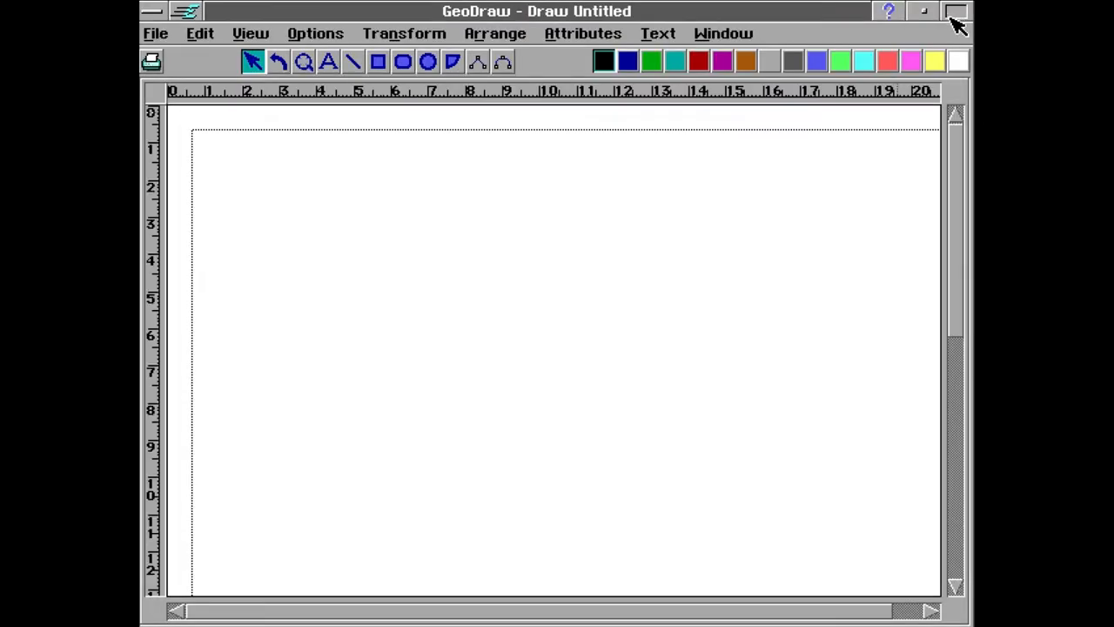
{"action": "left_click", "coordinate": [378, 61]}
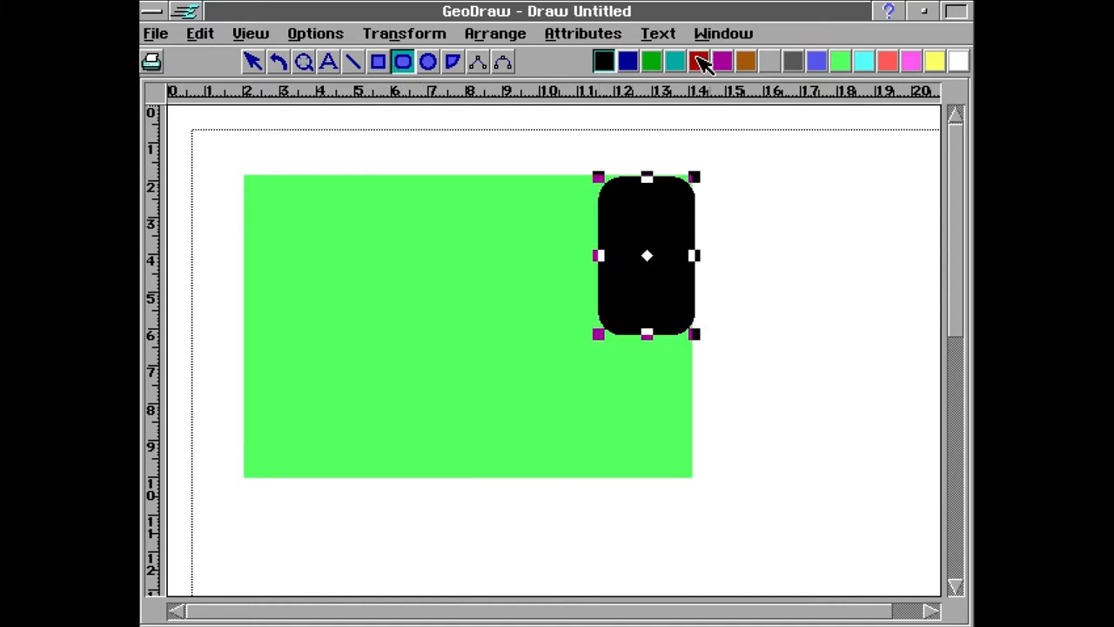
{"action": "left_click", "coordinate": [745, 61]}
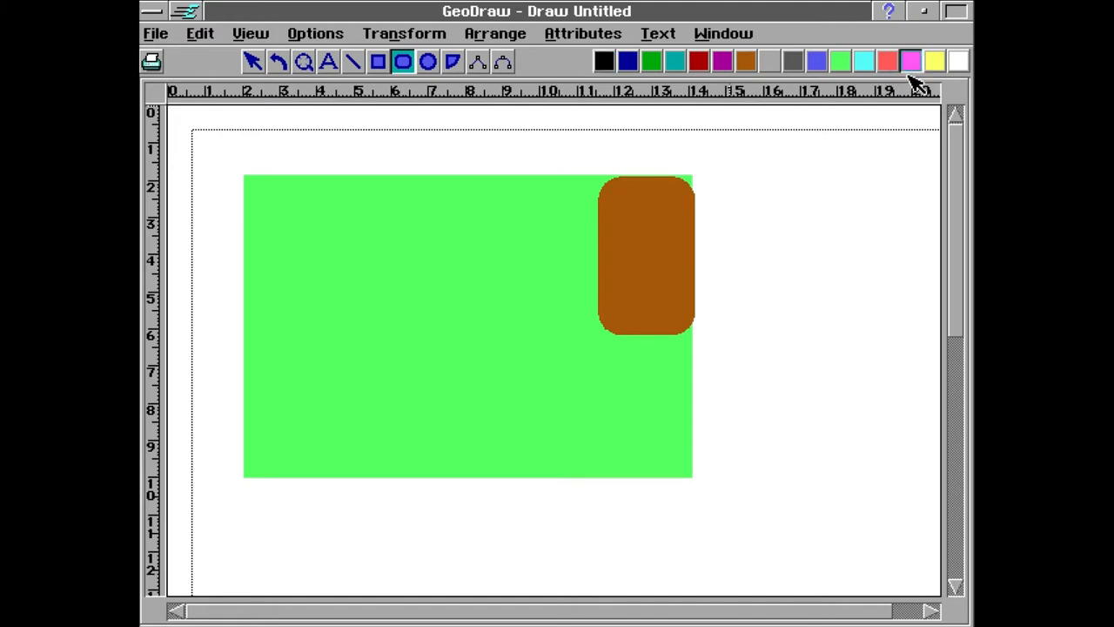
{"action": "left_click_drag", "start_coordinate": [323, 215], "coordinate": [623, 476]}
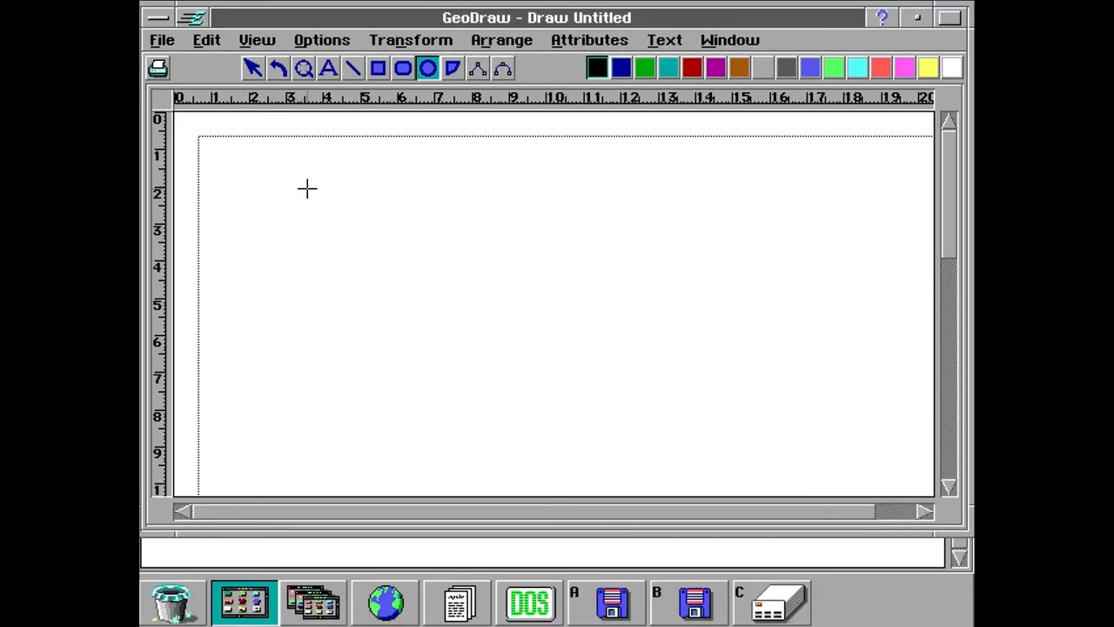
Draw an oval, recolour it blue, purple, then grey, and drag it higher
{"action": "left_click_drag", "start_coordinate": [308, 189], "coordinate": [542, 437]}
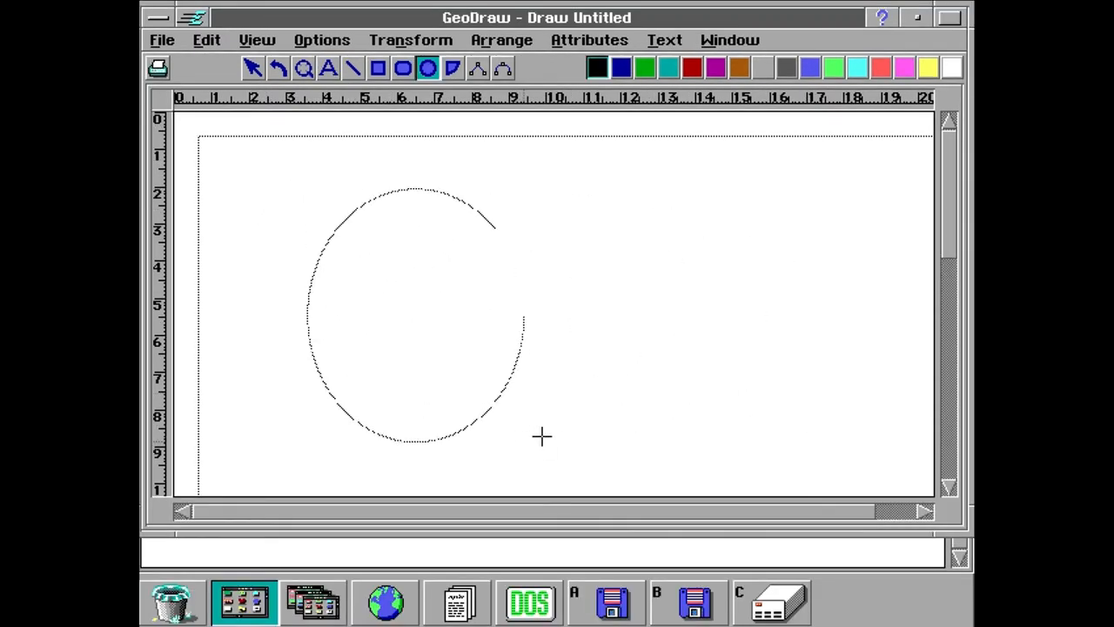
{"action": "left_click", "coordinate": [597, 67]}
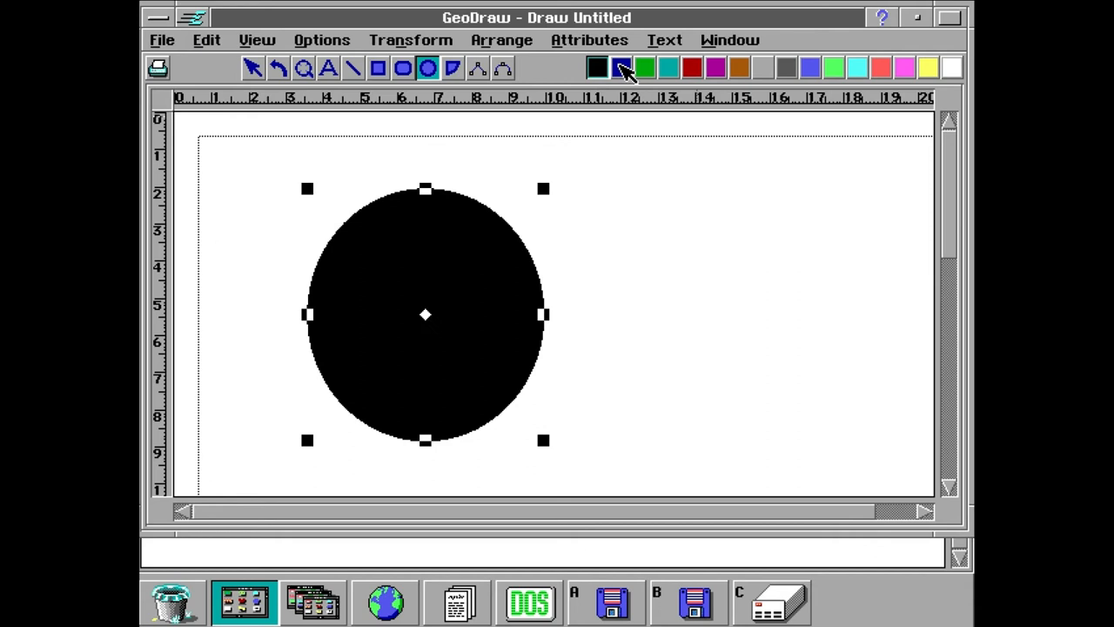
{"action": "left_click", "coordinate": [621, 67]}
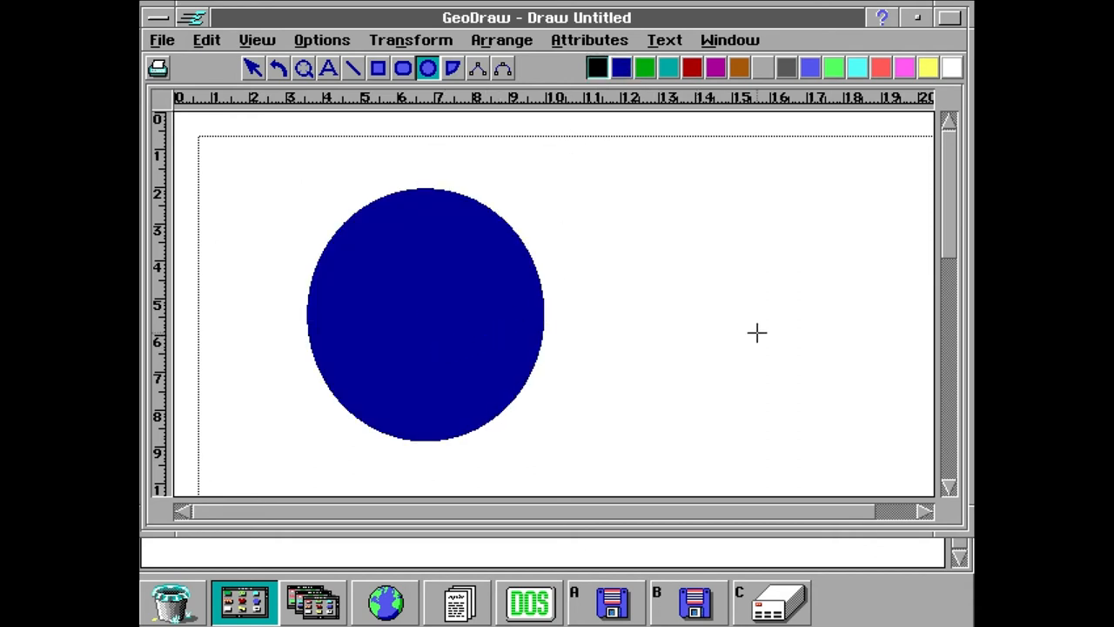
{"action": "left_click", "coordinate": [426, 314]}
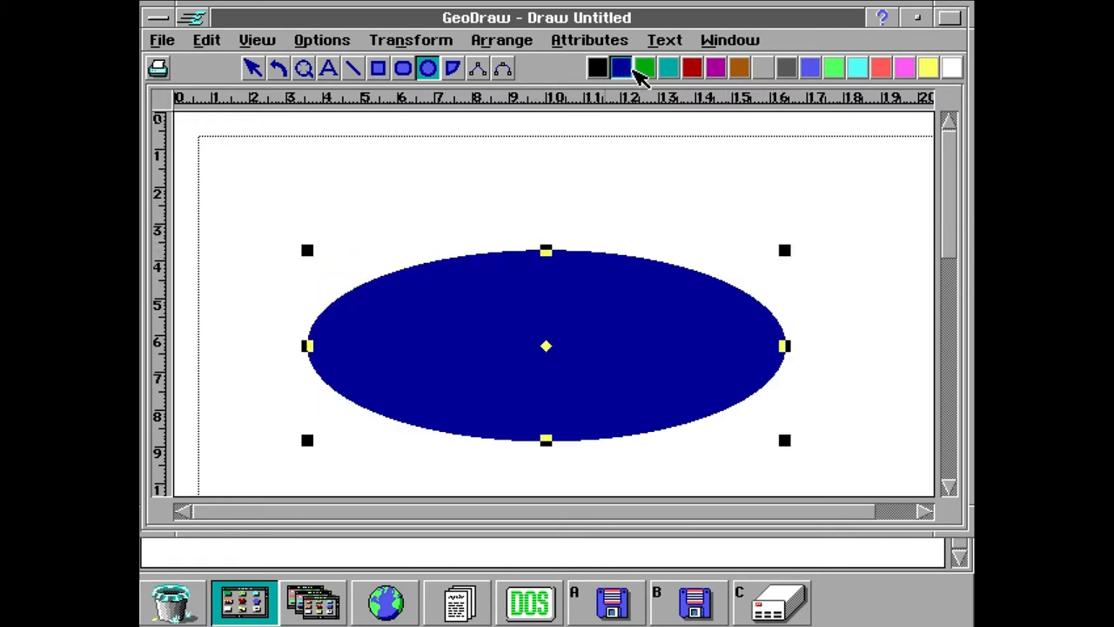
{"action": "left_click", "coordinate": [714, 68]}
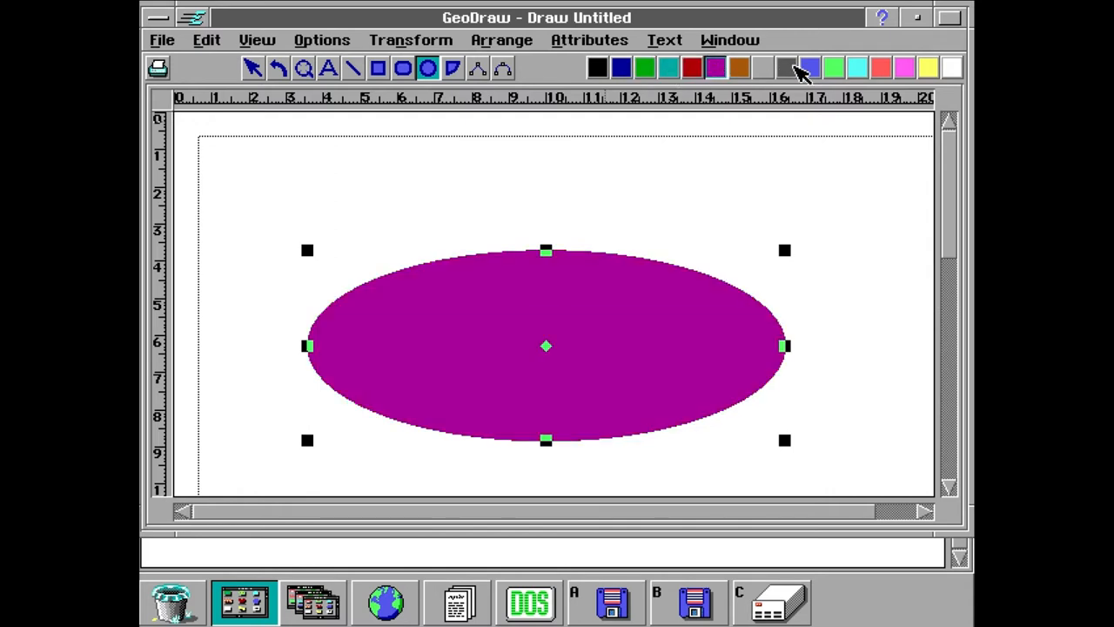
{"action": "left_click", "coordinate": [785, 67]}
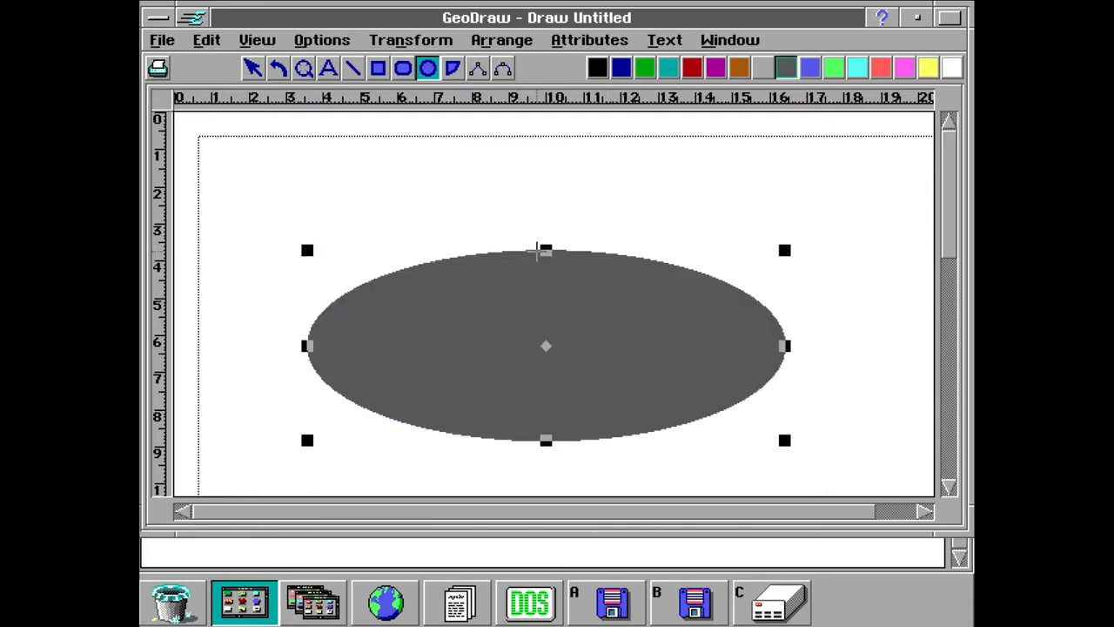
{"action": "left_click_drag", "start_coordinate": [547, 250], "coordinate": [547, 184]}
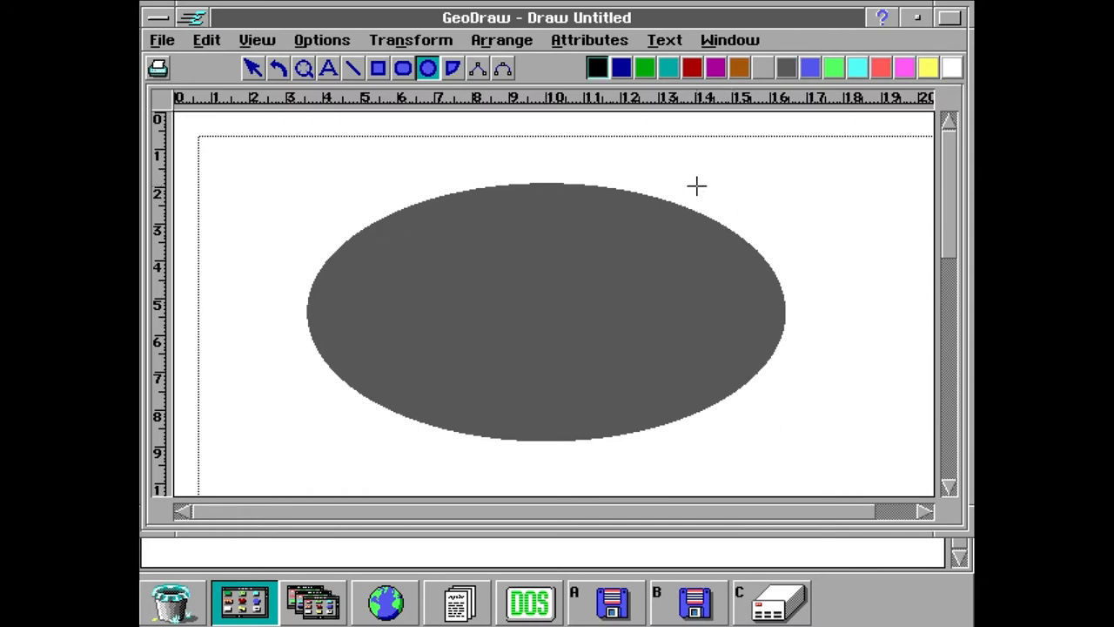
{"action": "mouse_move", "coordinate": [157, 28]}
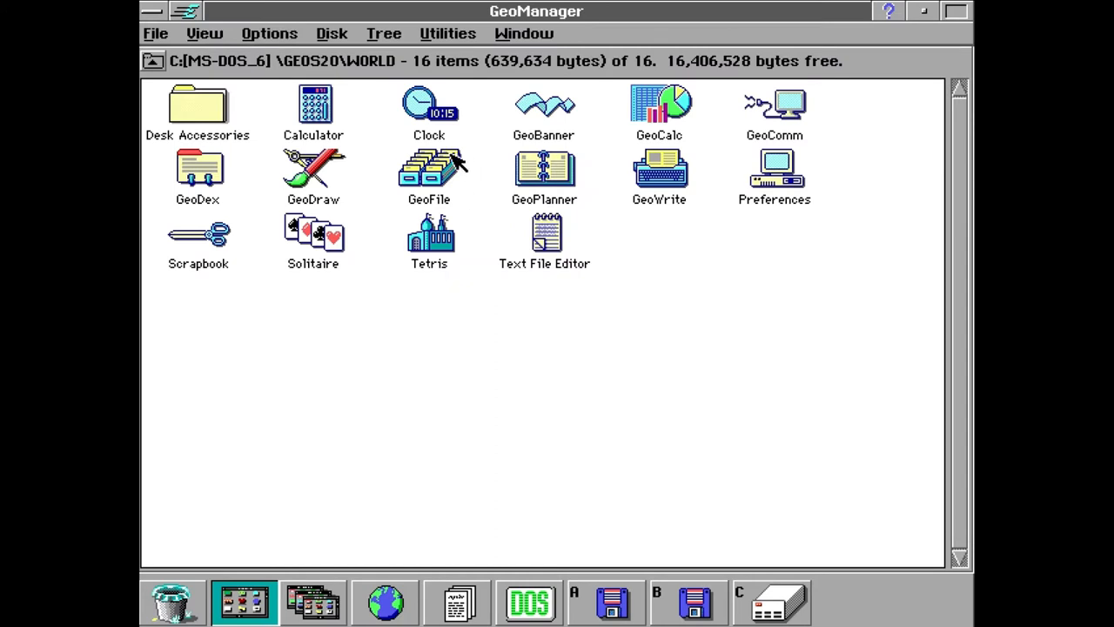
Launch GeoFile, then exit the resulting KR-07 system error with E
{"action": "double_click", "coordinate": [429, 169]}
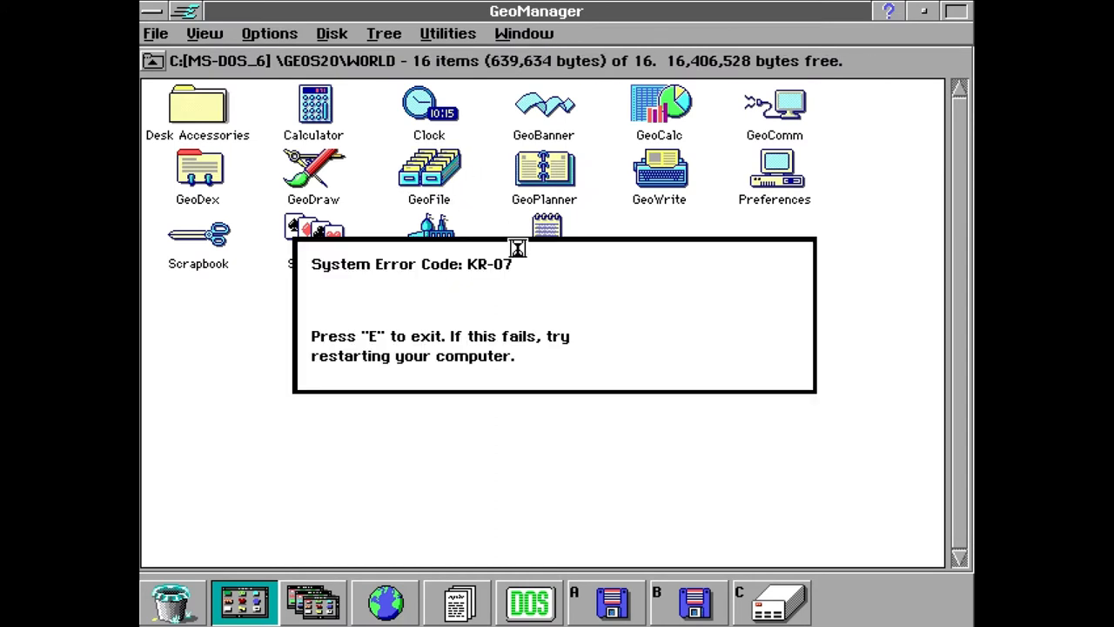
{"action": "mouse_move", "coordinate": [558, 269]}
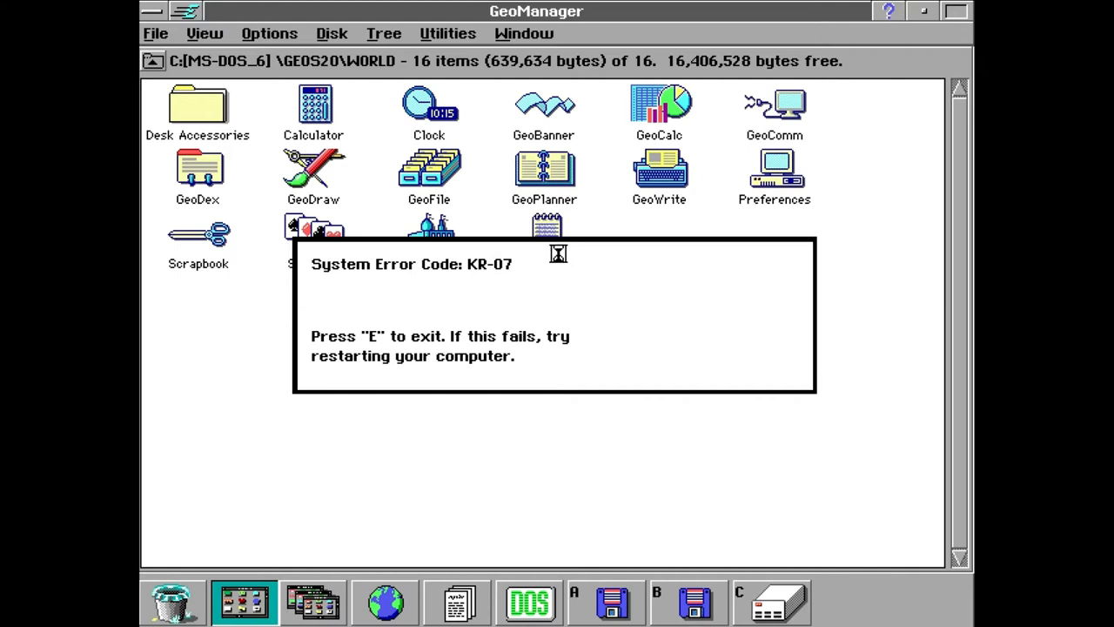
{"action": "mouse_move", "coordinate": [583, 286]}
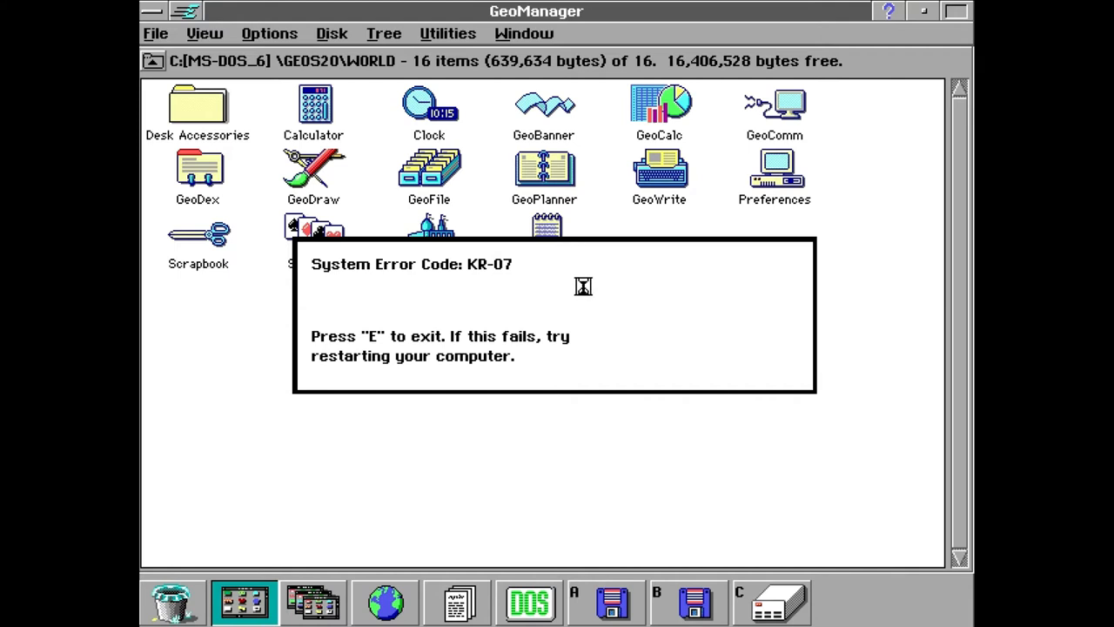
{"action": "key", "text": "e"}
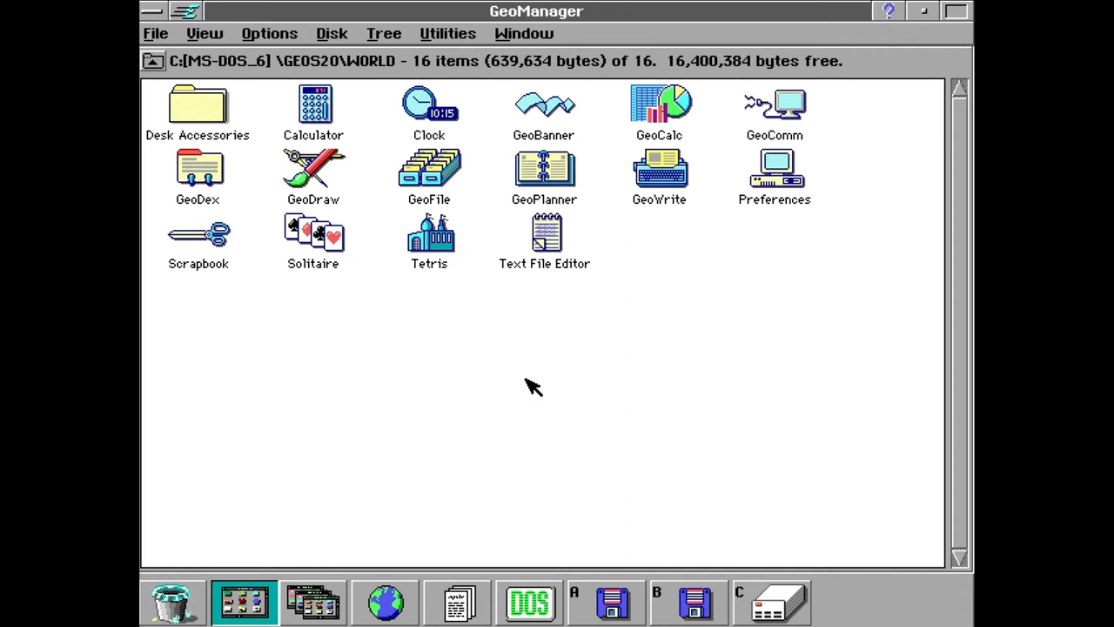
{"action": "double_click", "coordinate": [428, 170]}
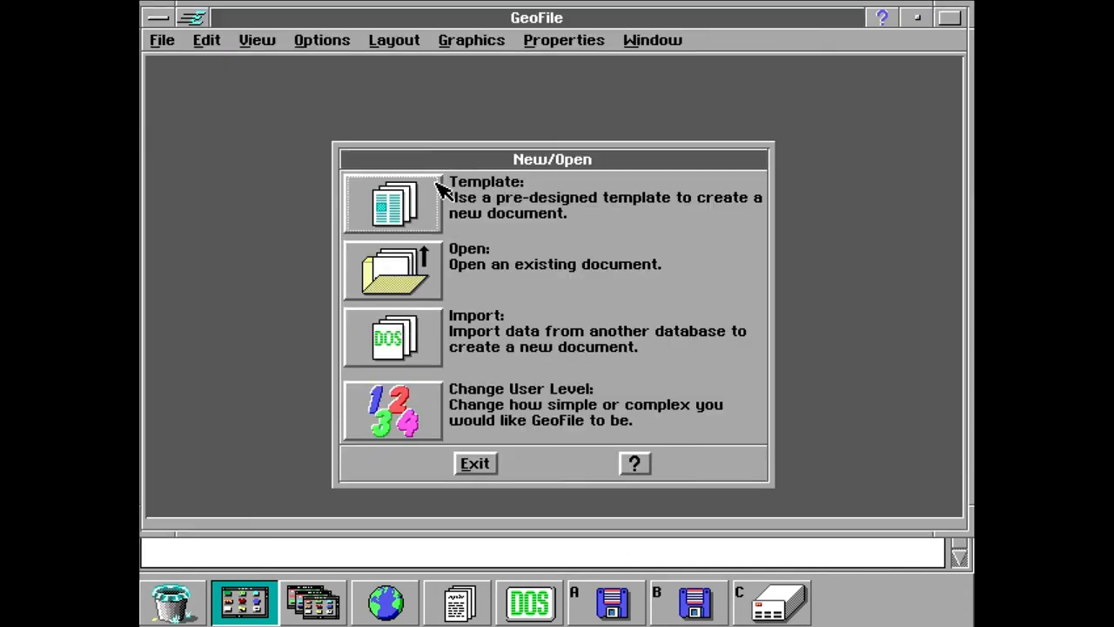
{"action": "left_click", "coordinate": [391, 270]}
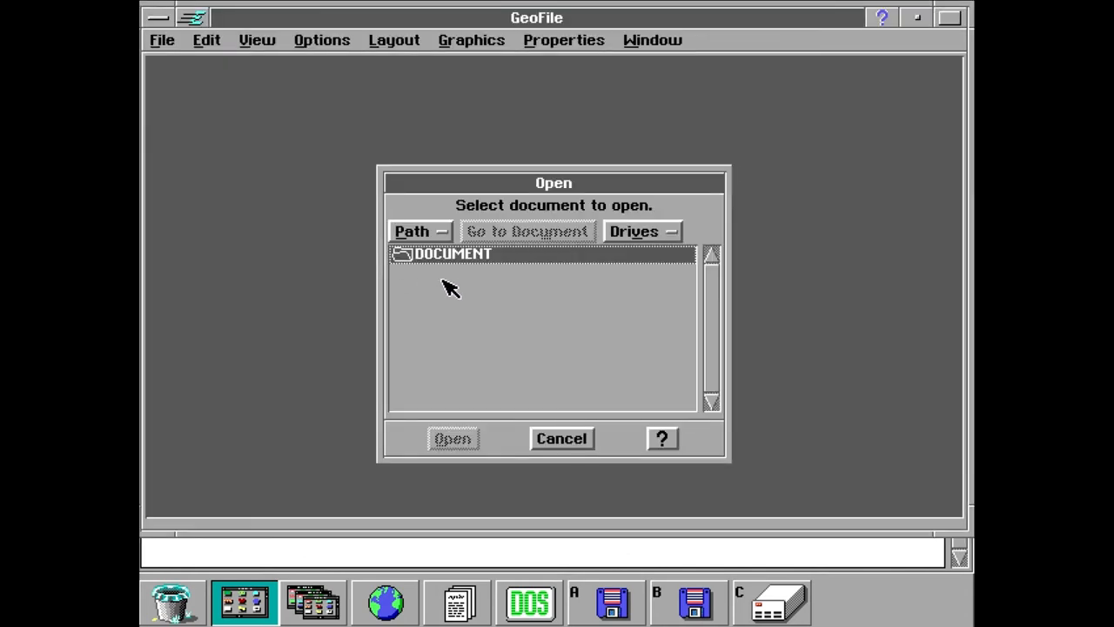
{"action": "left_click", "coordinate": [561, 438]}
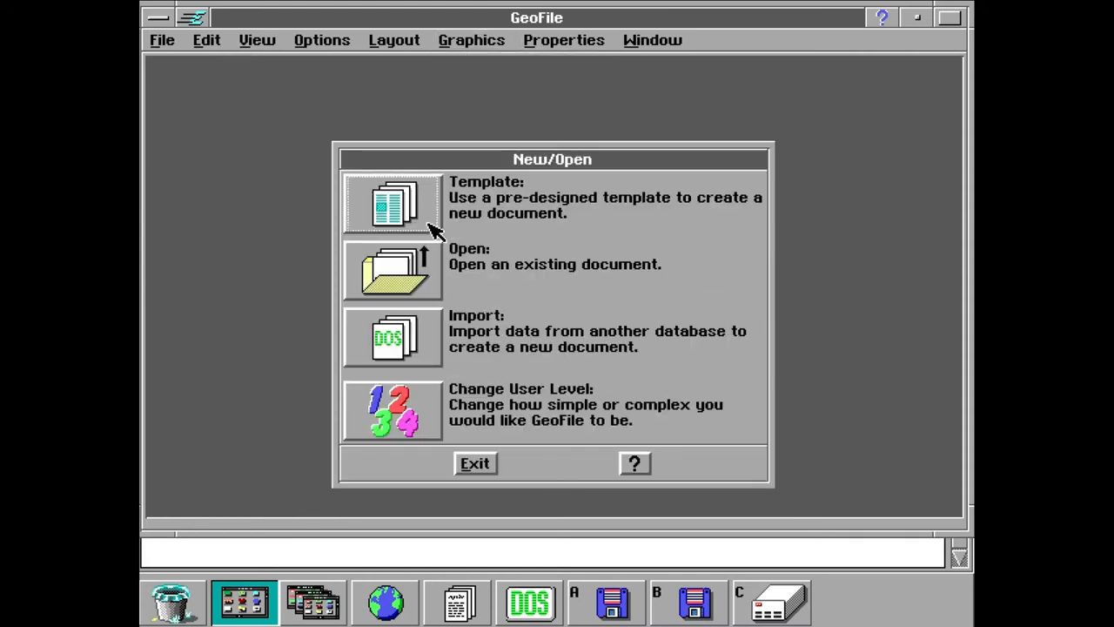
{"action": "left_click", "coordinate": [393, 202]}
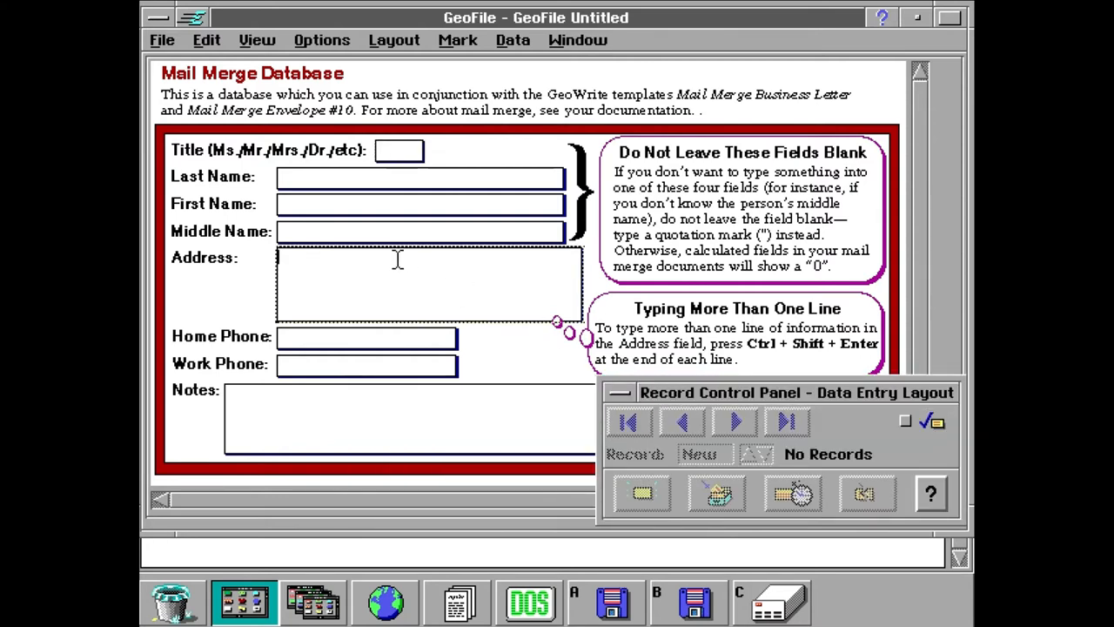
{"action": "left_click", "coordinate": [157, 18]}
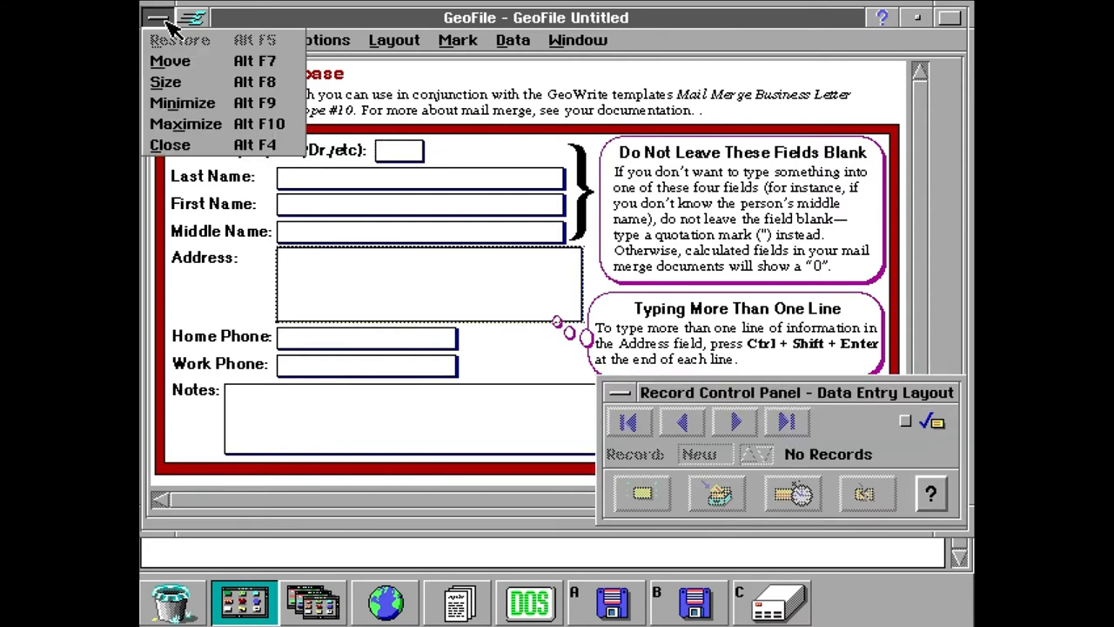
{"action": "left_click", "coordinate": [169, 144]}
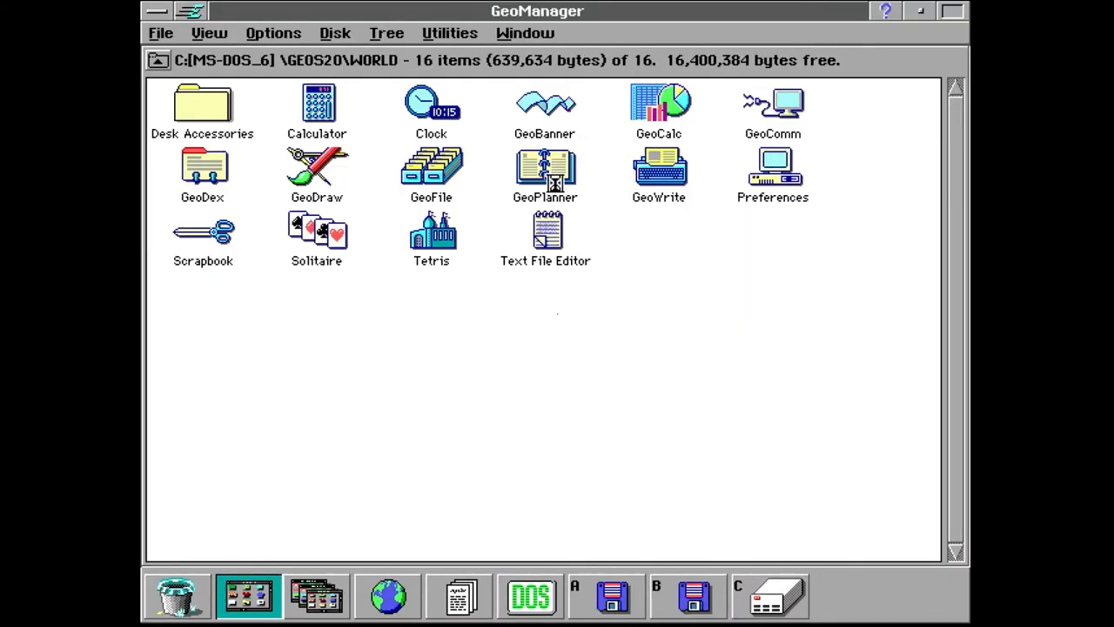
Launch GeoPlanner full-screen, select February 22 and check its View menu
{"action": "double_click", "coordinate": [545, 174]}
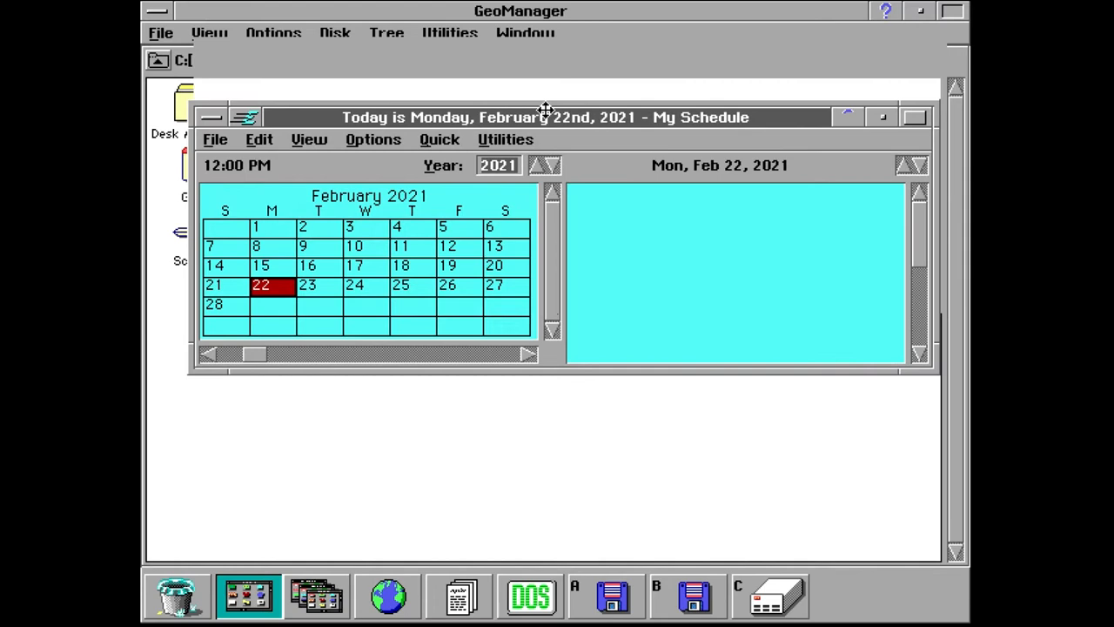
{"action": "left_click", "coordinate": [914, 117]}
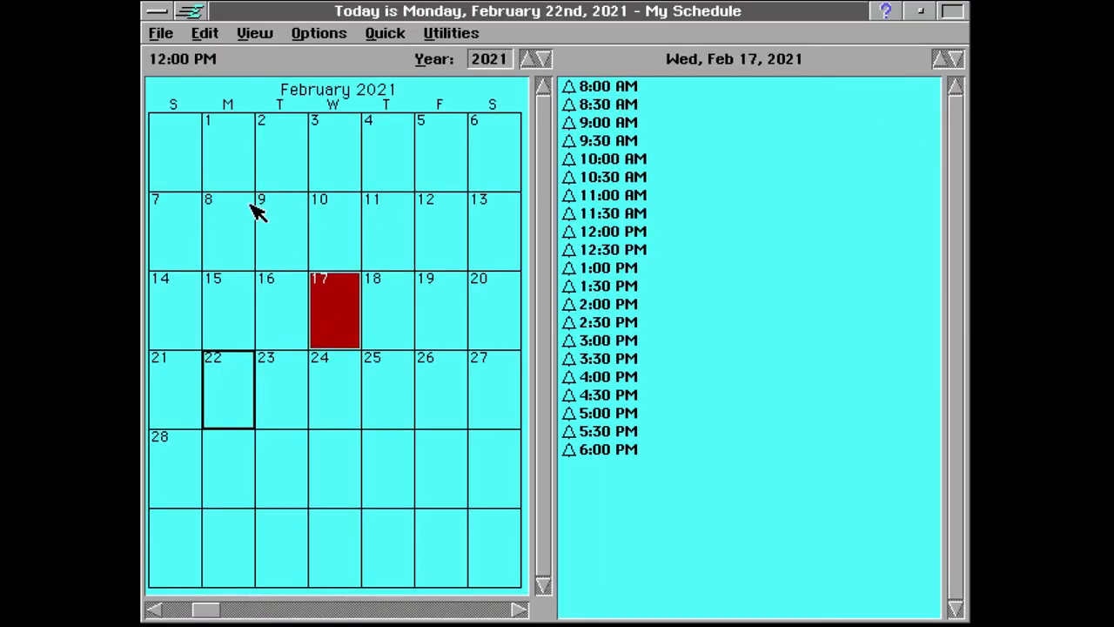
{"action": "left_click", "coordinate": [228, 387]}
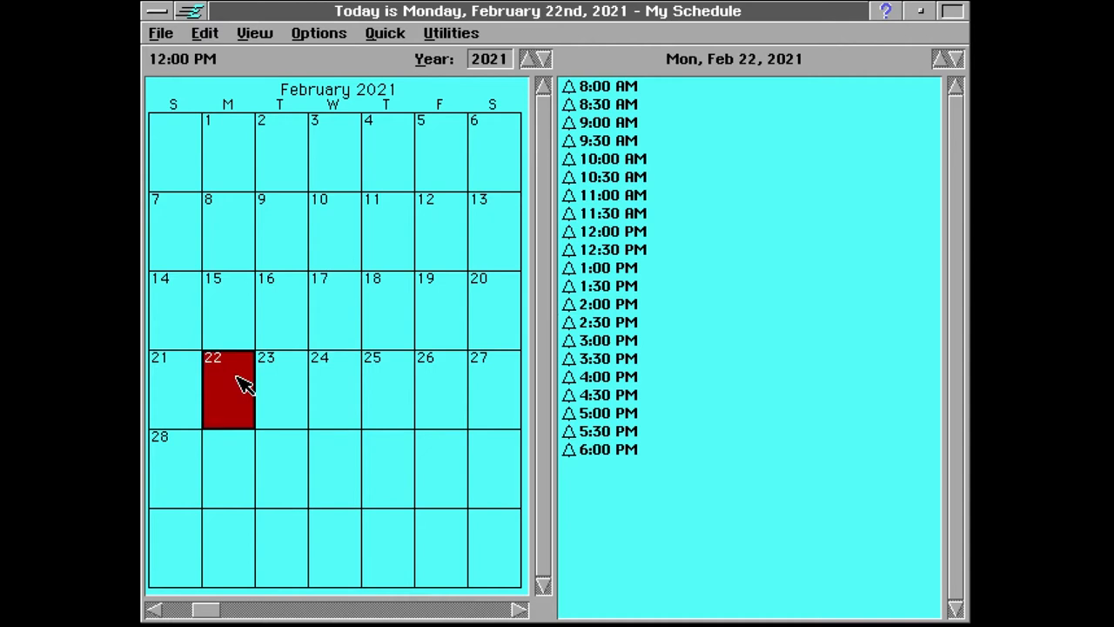
{"action": "mouse_move", "coordinate": [220, 77]}
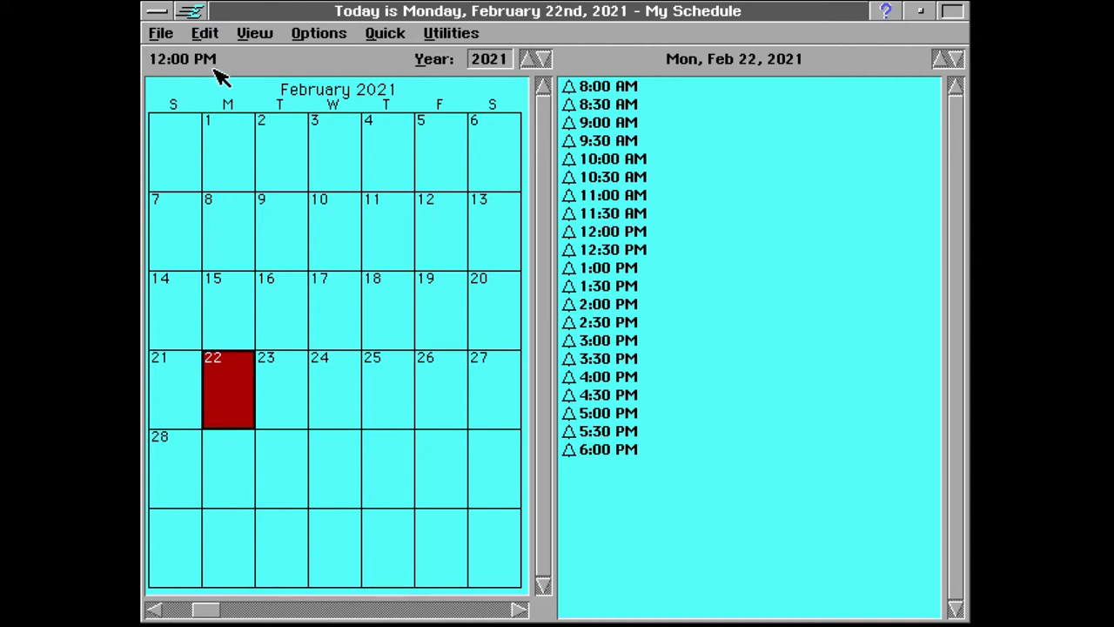
{"action": "mouse_move", "coordinate": [581, 148]}
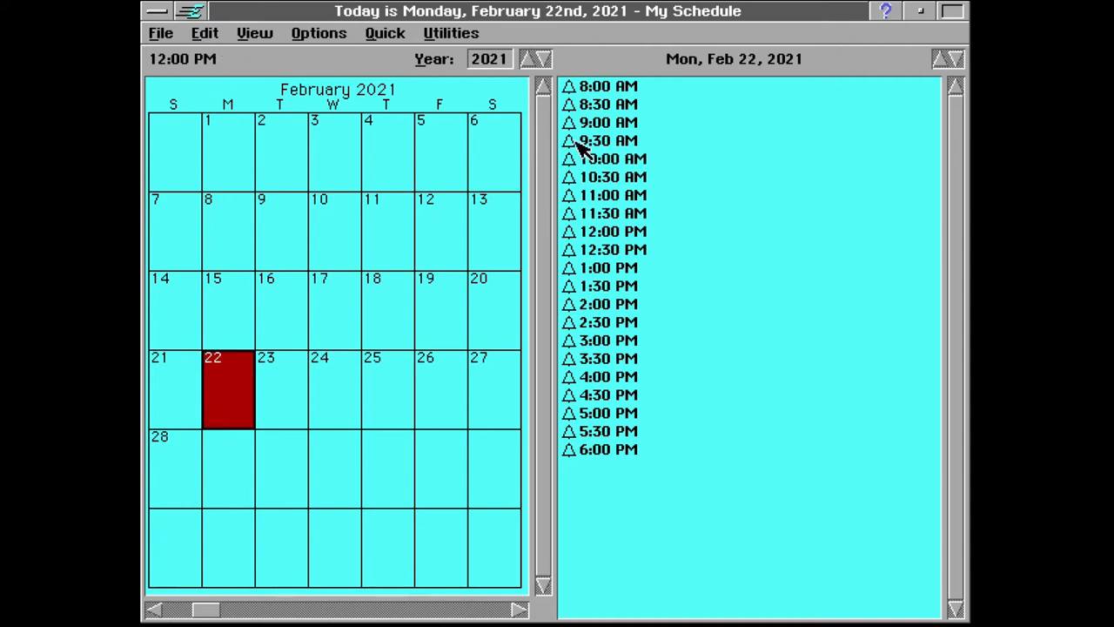
{"action": "left_click", "coordinate": [254, 33]}
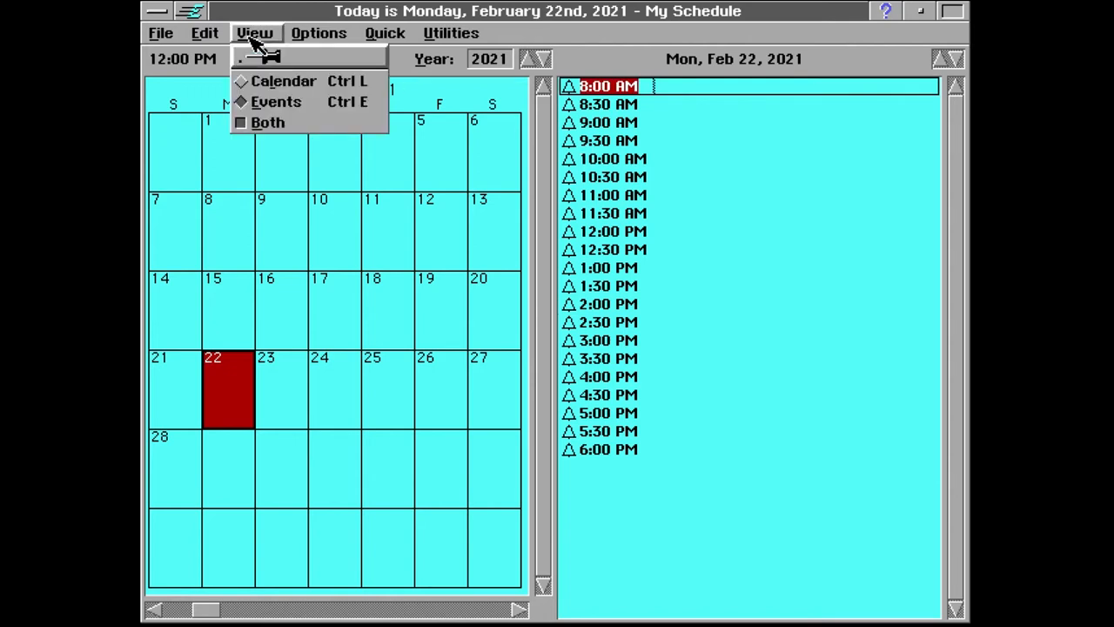
Close GeoPlanner and start a new blank GeoWrite document
{"action": "left_click", "coordinate": [204, 32]}
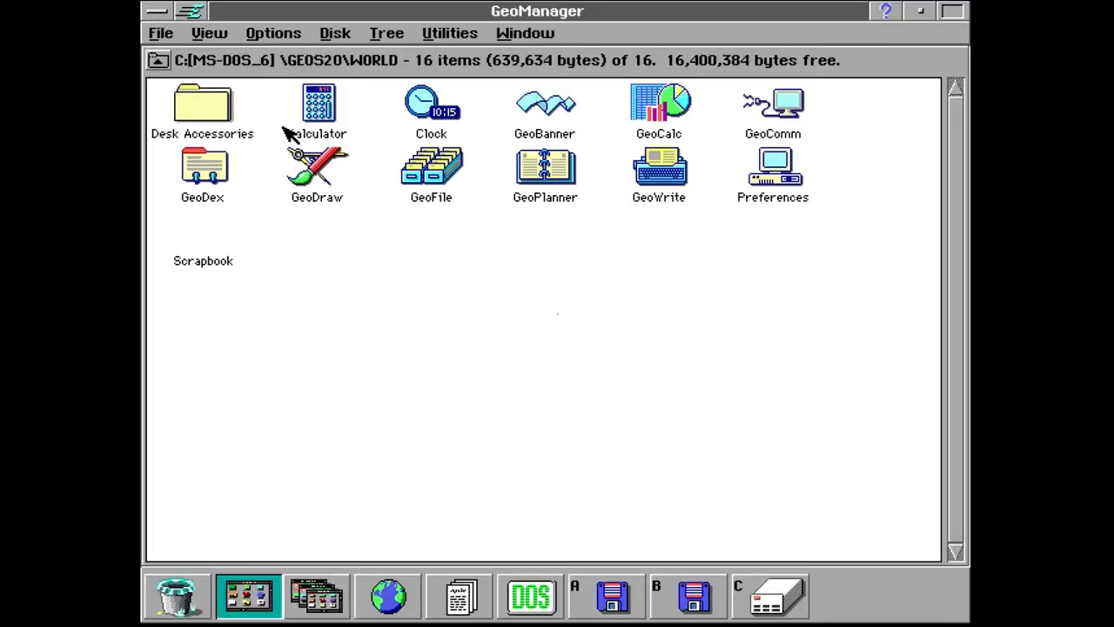
{"action": "double_click", "coordinate": [659, 169]}
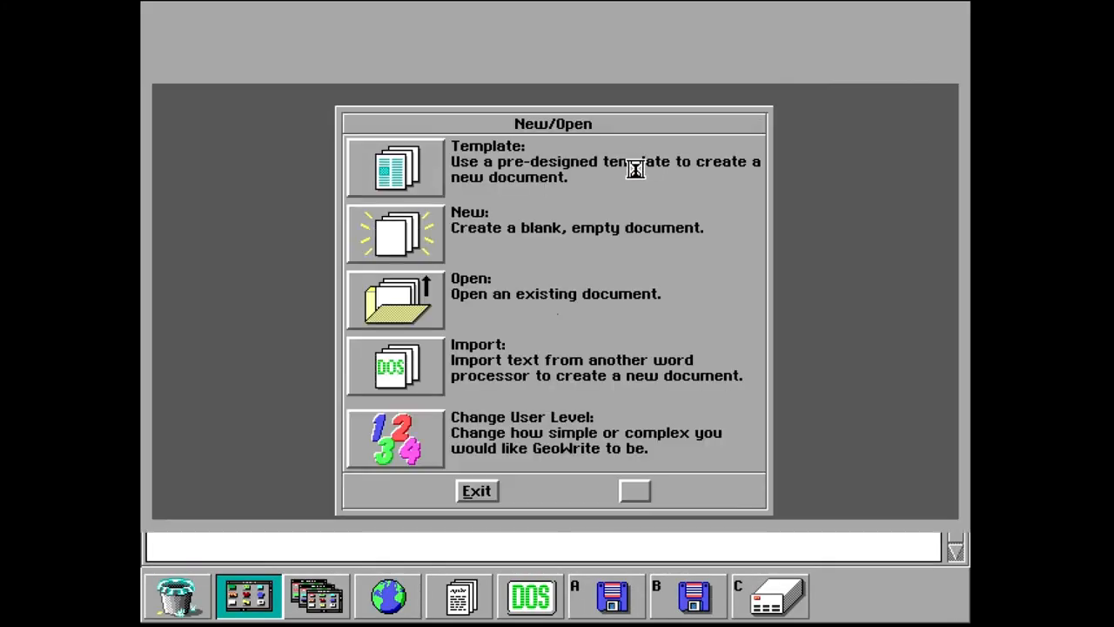
{"action": "left_click", "coordinate": [395, 233]}
{"action": "type", "text": "BT"}
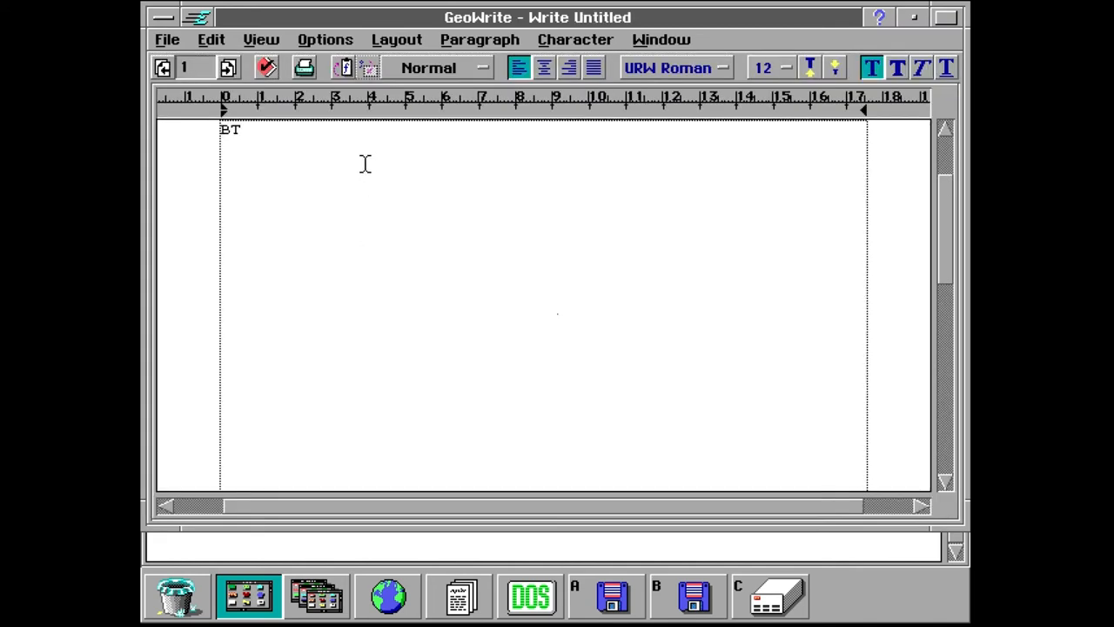
Type the 'BTM 86' title, centre it and choose its font
{"action": "type", "text": "M 86"}
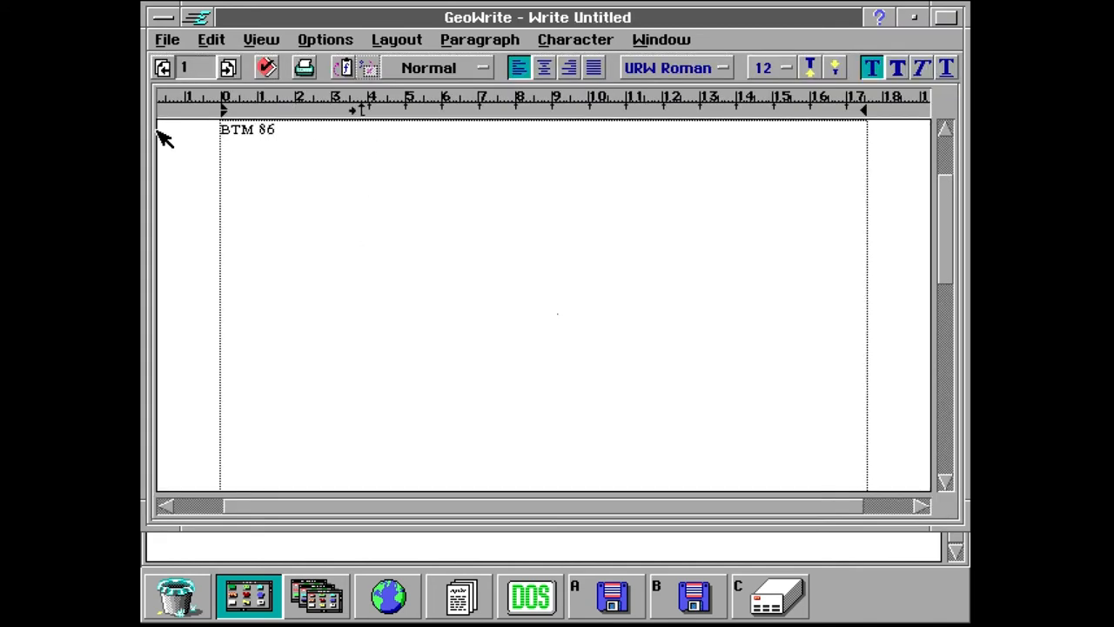
{"action": "left_click", "coordinate": [543, 68]}
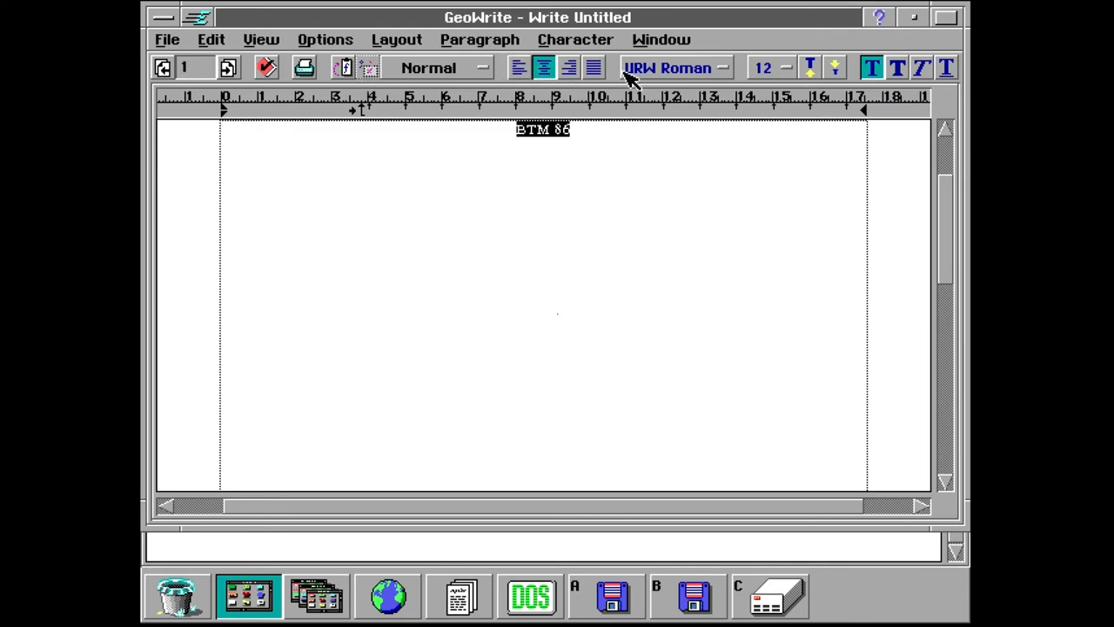
{"action": "left_click", "coordinate": [947, 68]}
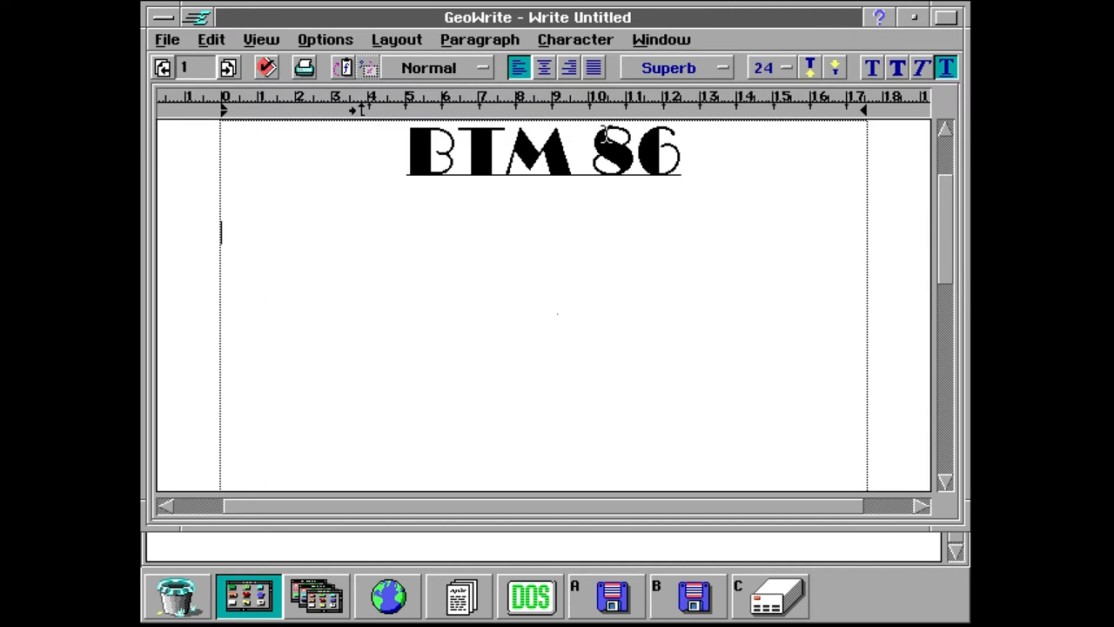
Type placeholder body text ('sdfdsafsad…') below the title
{"action": "type", "text": "df"}
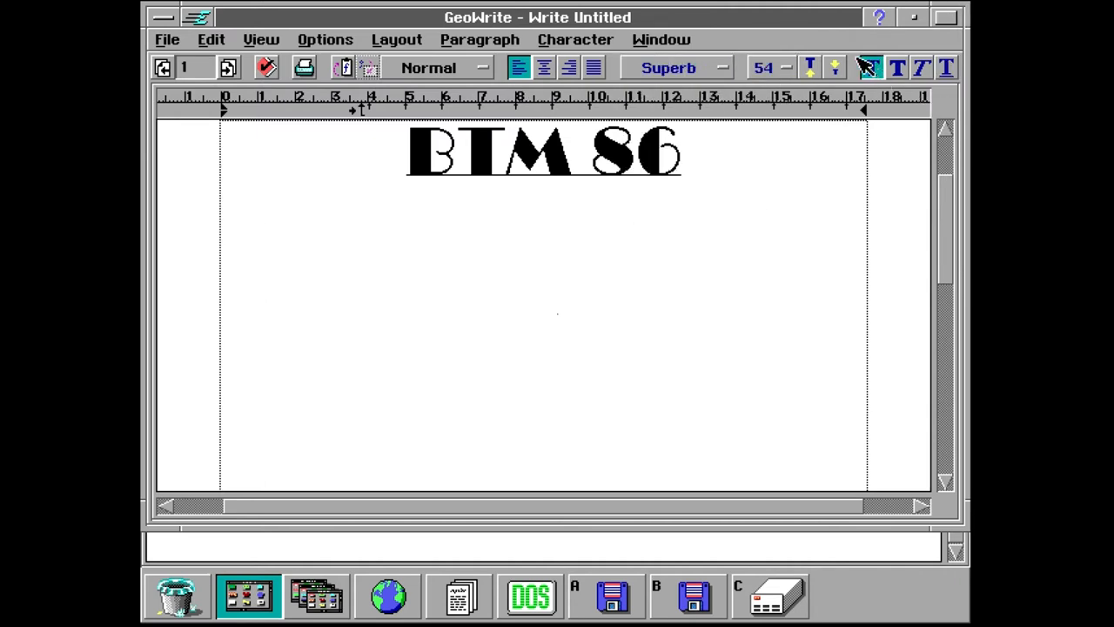
{"action": "type", "text": "sdfdsafsad"}
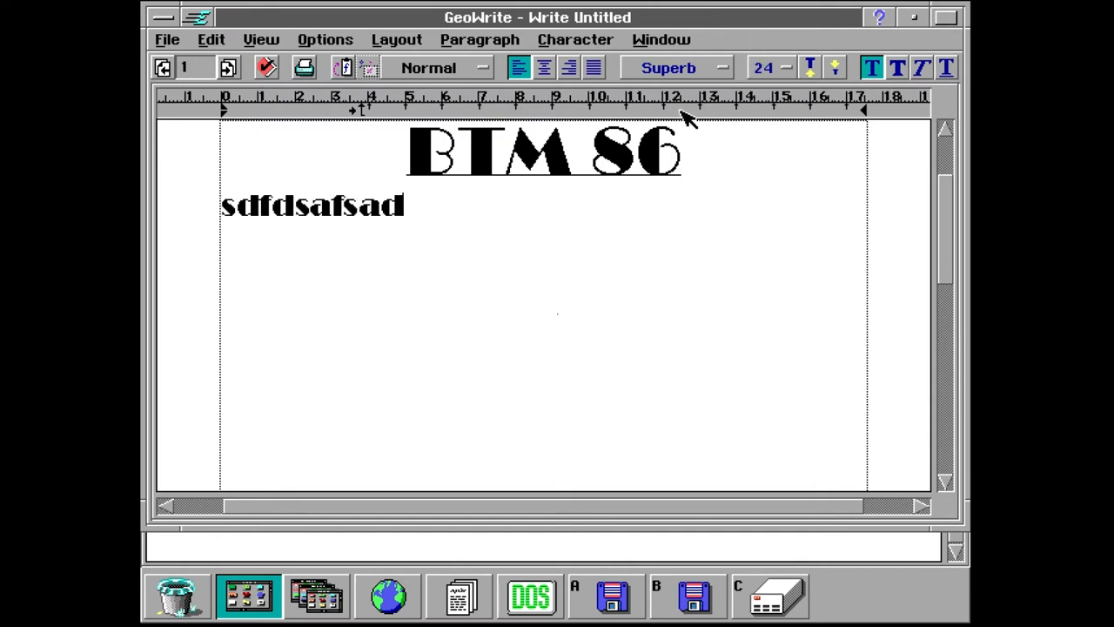
{"action": "type", "text": "fsfddvfdfdvfdgdfvd"}
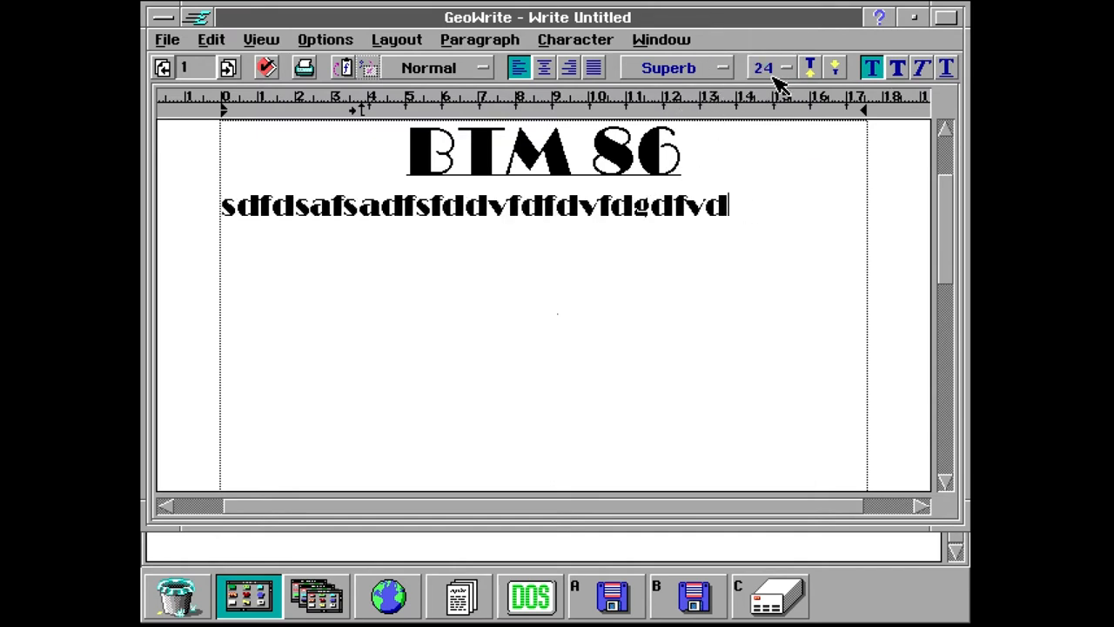
{"action": "type", "text": "dfgsfds"}
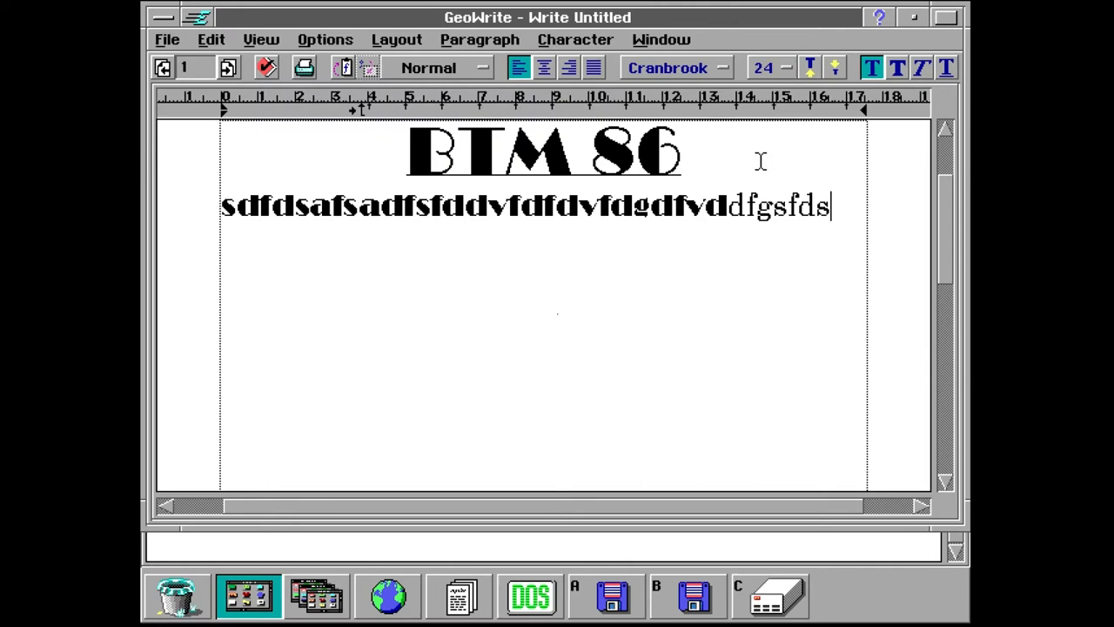
{"action": "type", "text": "vdfdddgg"}
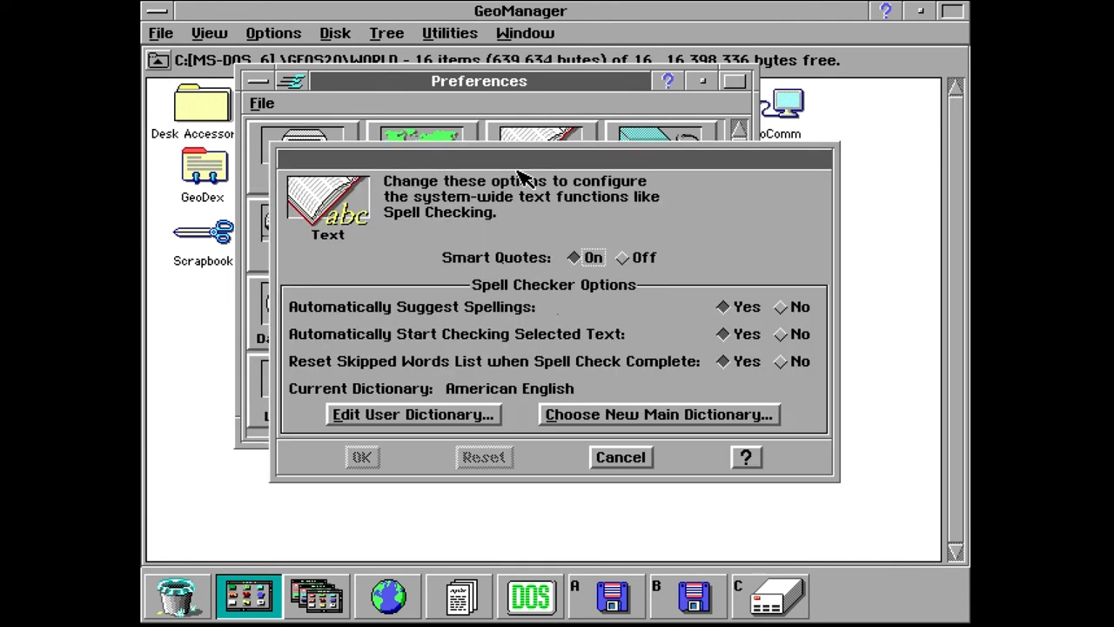
{"action": "mouse_move", "coordinate": [628, 472]}
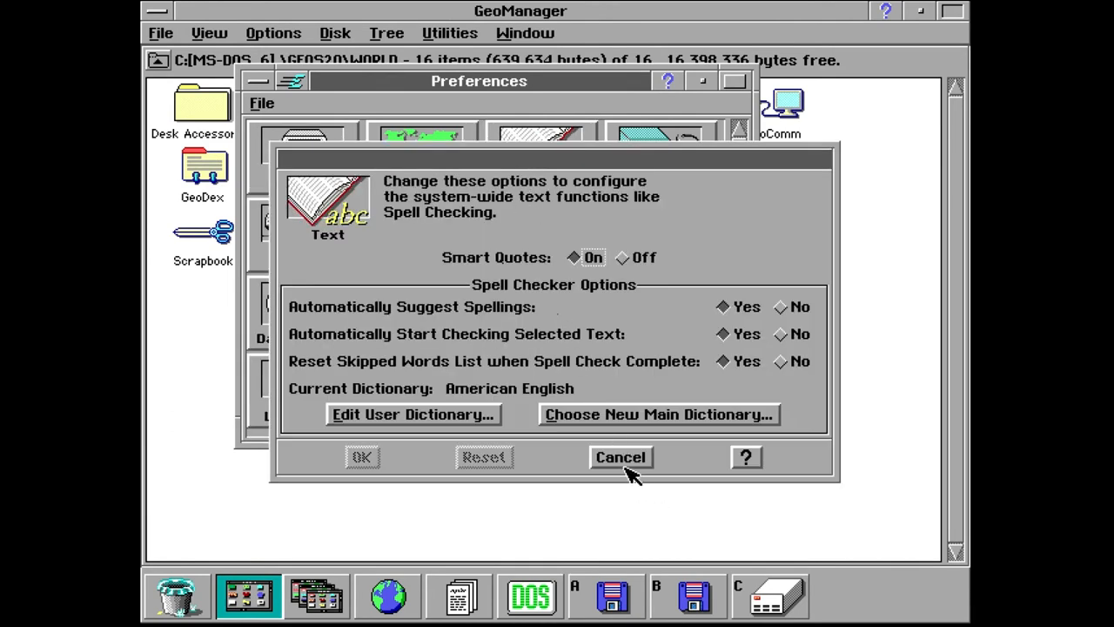
Dismiss the Text spell-check options unchanged to return to the Preferences grid
{"action": "left_click", "coordinate": [620, 457]}
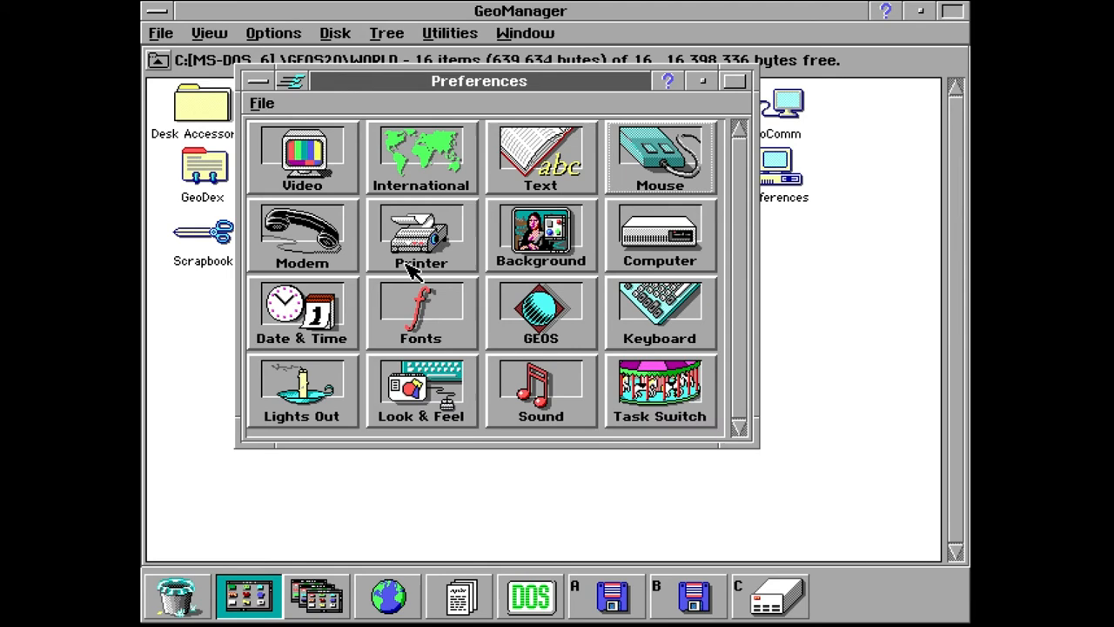
{"action": "mouse_move", "coordinate": [322, 379]}
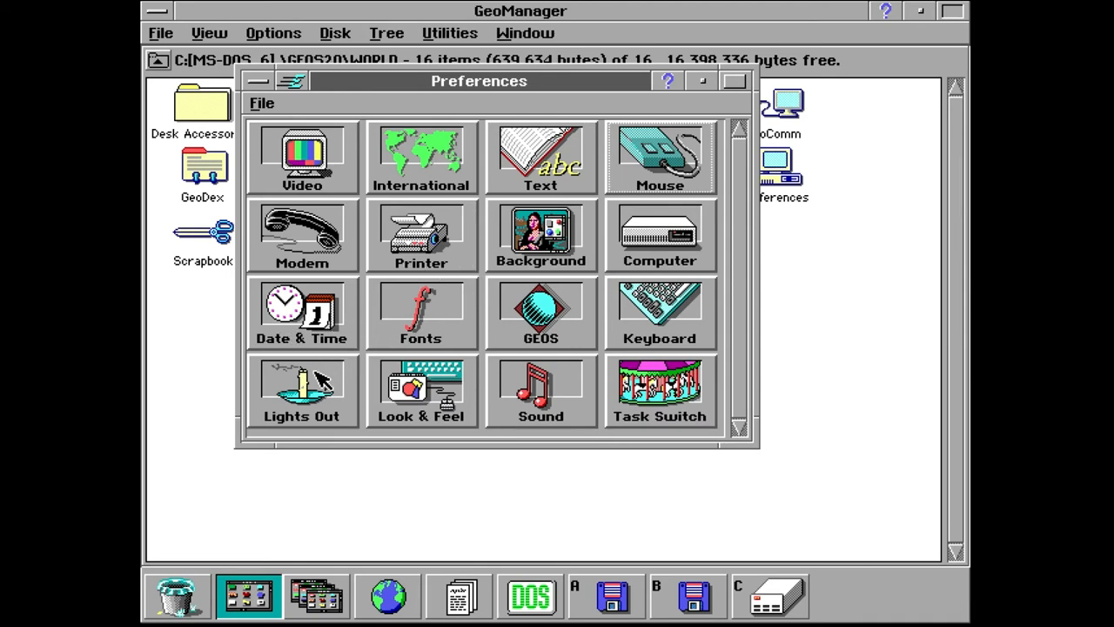
Turn on Lights Out screen saving with a 2-minute delay and the Bobbin saver
{"action": "double_click", "coordinate": [301, 387]}
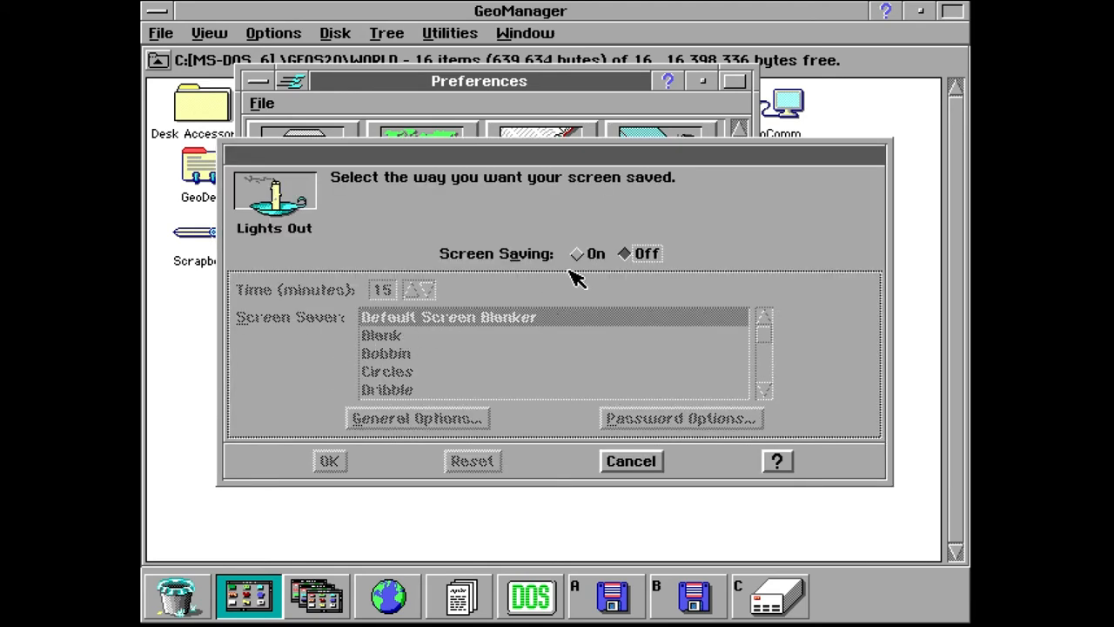
{"action": "left_click", "coordinate": [577, 253]}
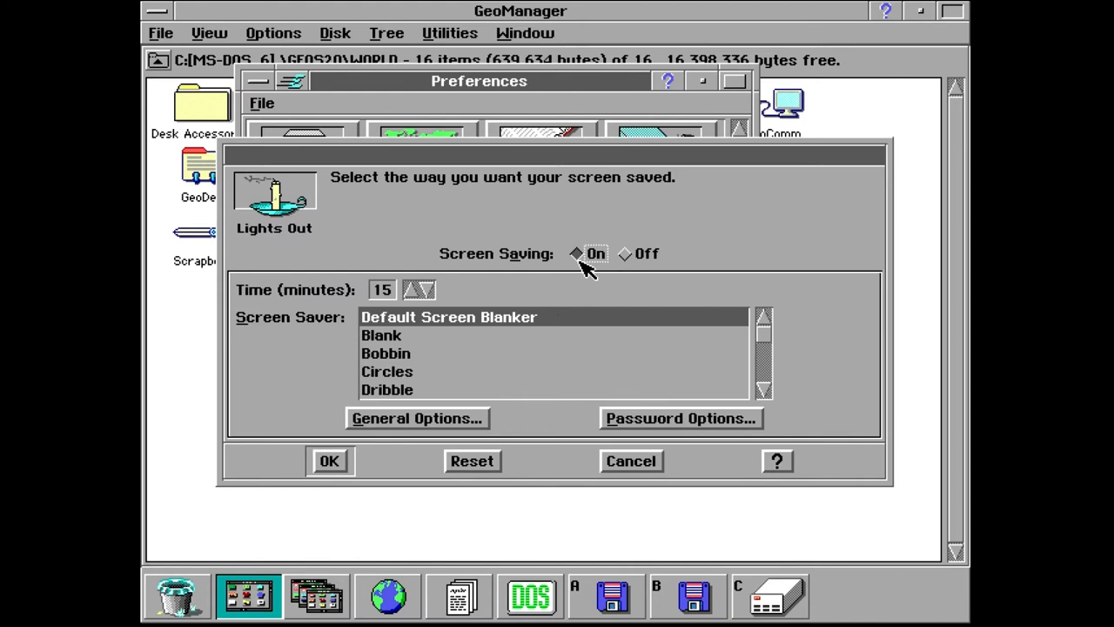
{"action": "mouse_move", "coordinate": [420, 378]}
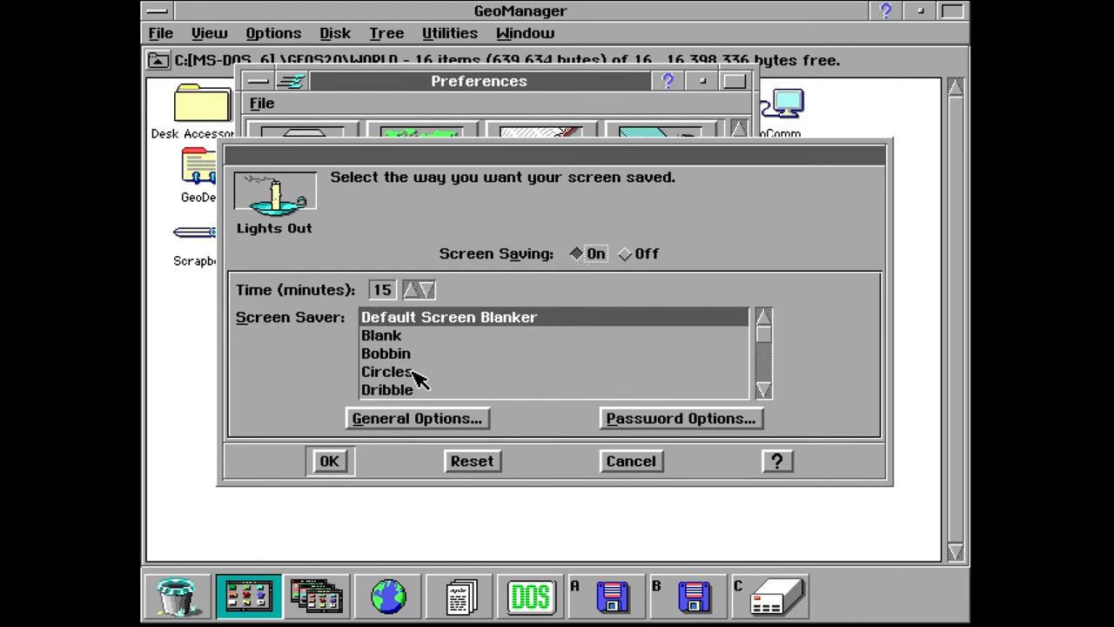
{"action": "mouse_move", "coordinate": [413, 384]}
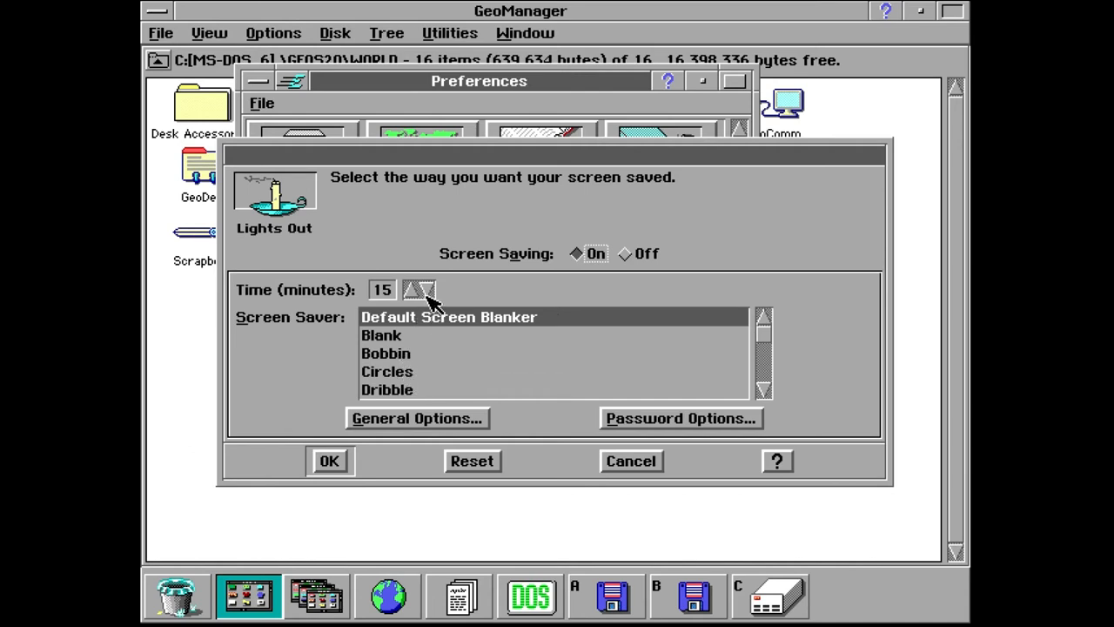
{"action": "left_click", "coordinate": [427, 295]}
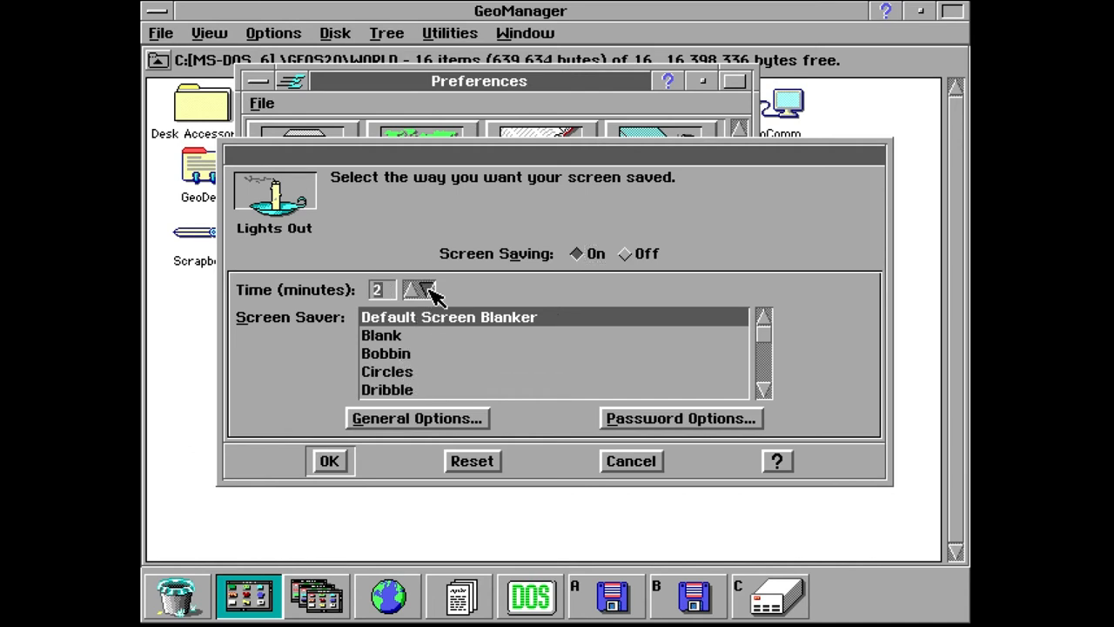
{"action": "left_click", "coordinate": [385, 353]}
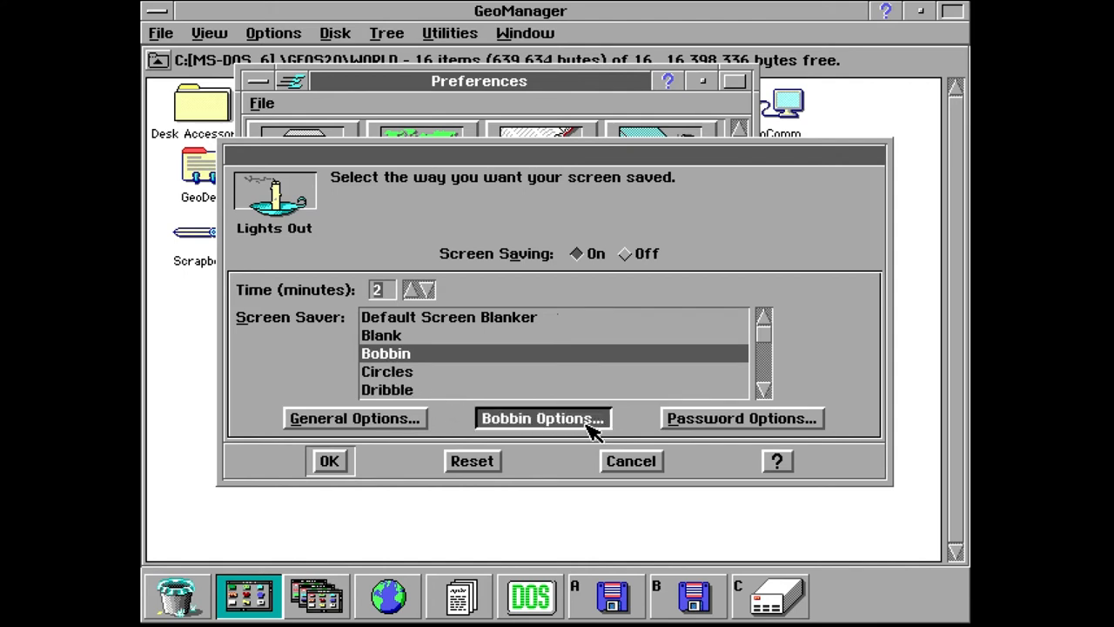
{"action": "left_click", "coordinate": [541, 418]}
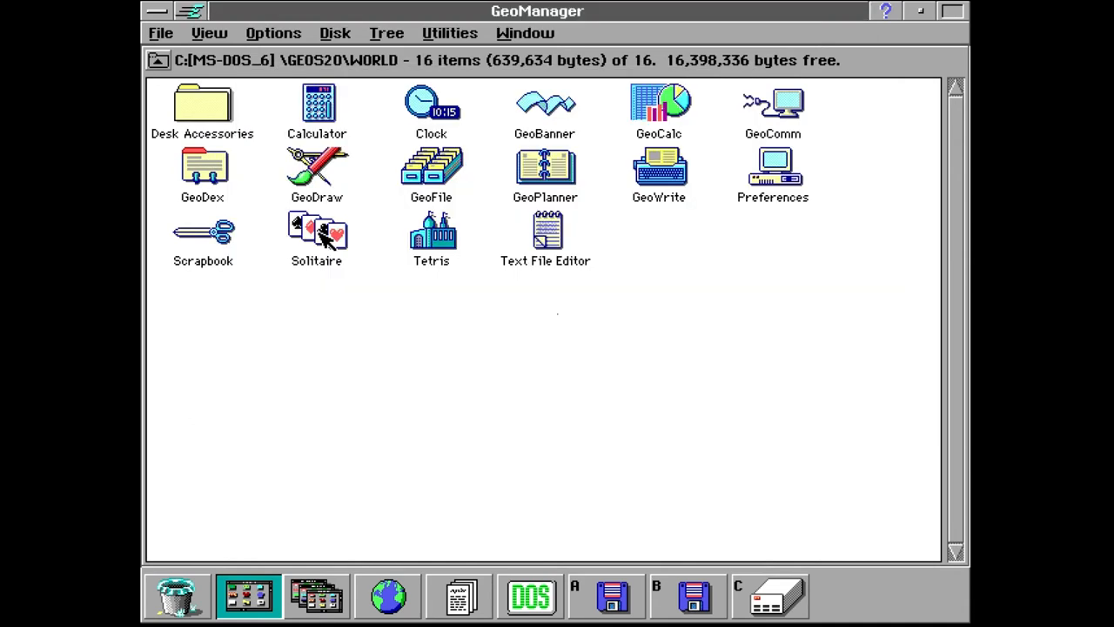
Launch Solitaire to deal a new game, then open Tetris
{"action": "double_click", "coordinate": [316, 235]}
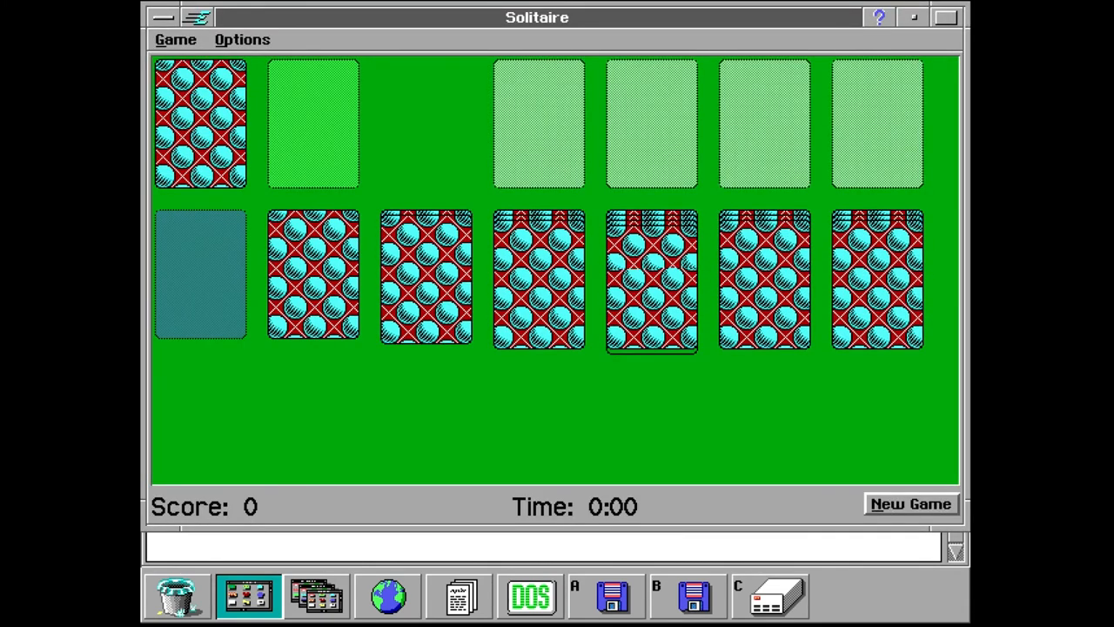
{"action": "left_click", "coordinate": [910, 503]}
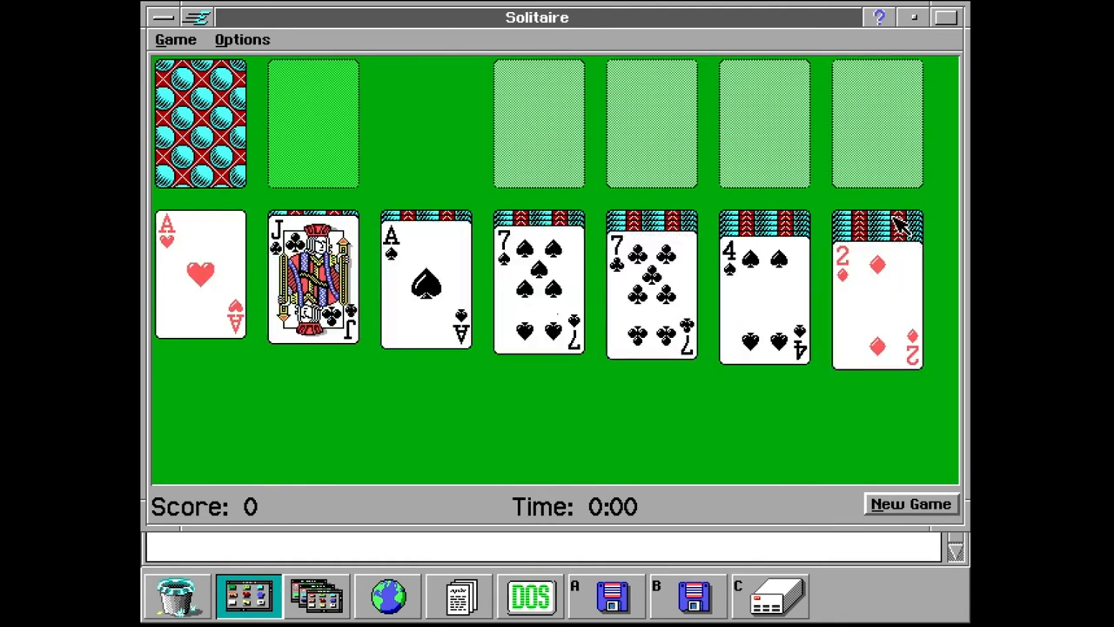
{"action": "mouse_move", "coordinate": [731, 94]}
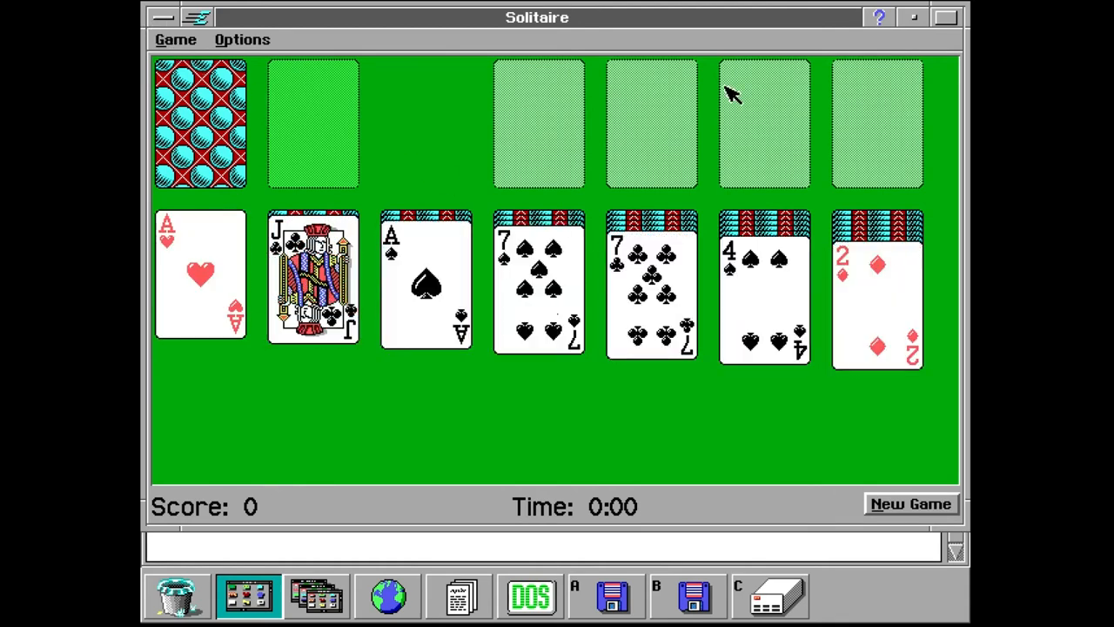
{"action": "left_click", "coordinate": [316, 595]}
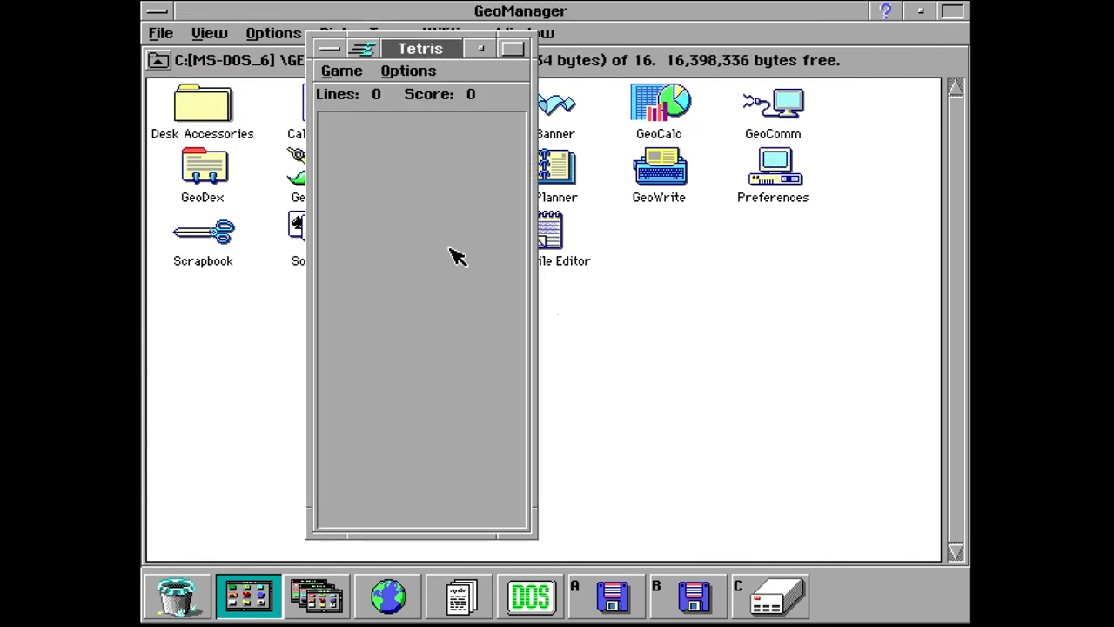
Choose Start New Game from the Tetris Game menu
{"action": "left_click", "coordinate": [341, 71]}
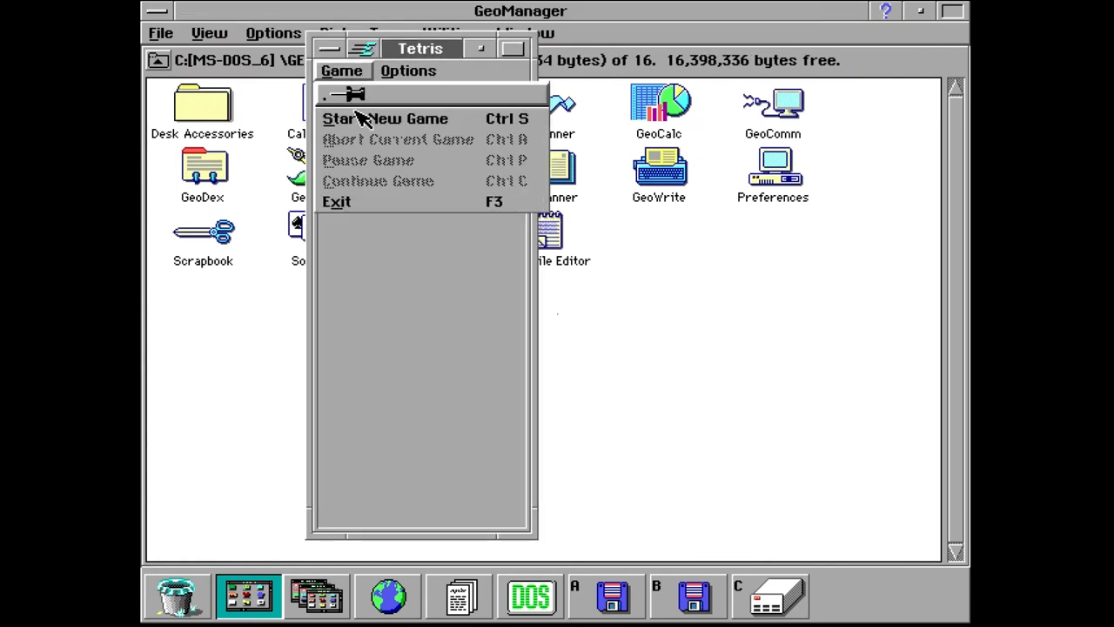
{"action": "left_click", "coordinate": [385, 118]}
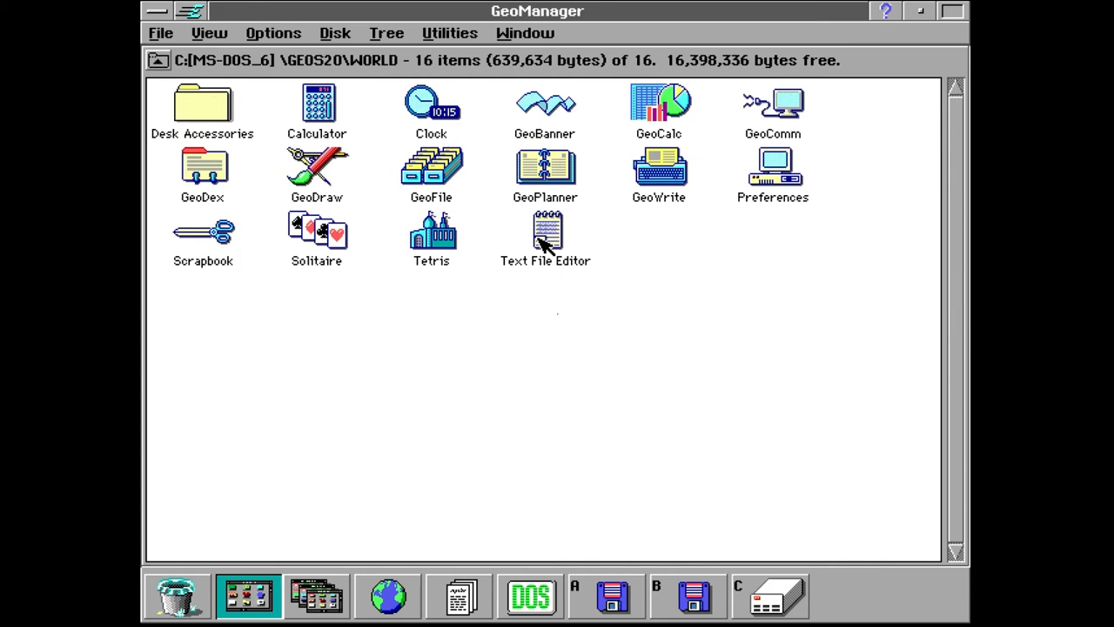
Launch Text File Editor and open C:\AUTOEXEC.BAT from drive C's root
{"action": "double_click", "coordinate": [545, 235]}
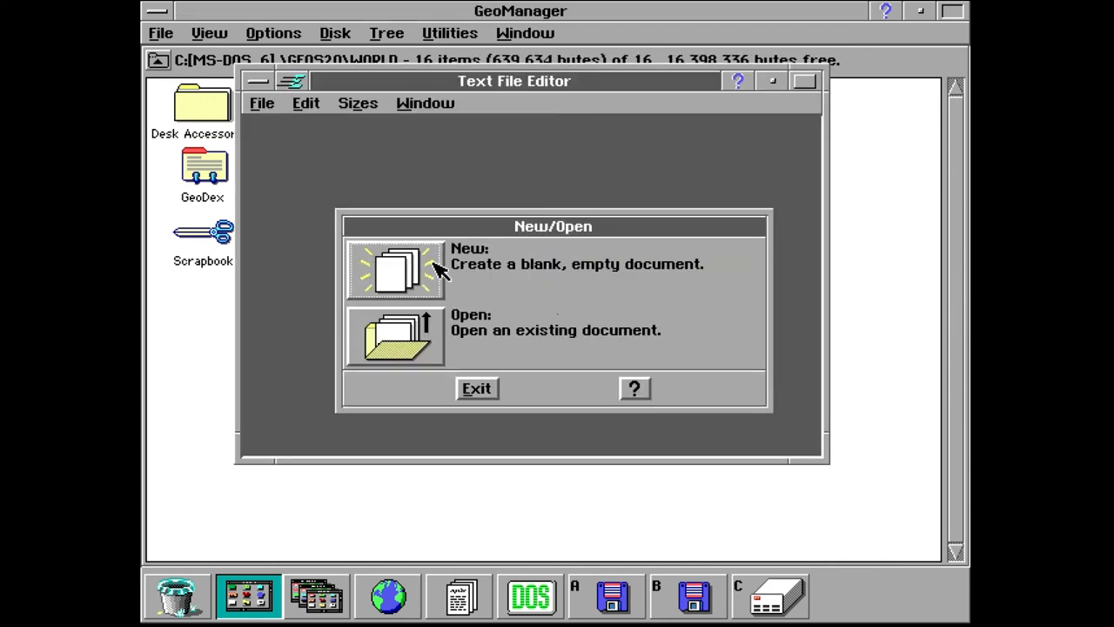
{"action": "left_click", "coordinate": [394, 338]}
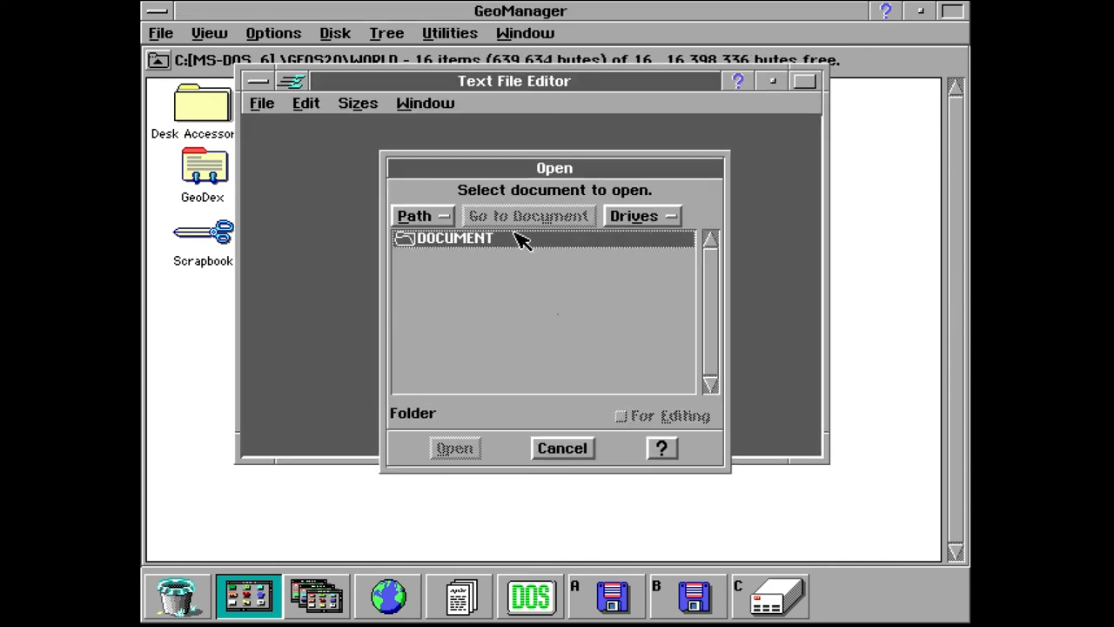
{"action": "left_click", "coordinate": [642, 215]}
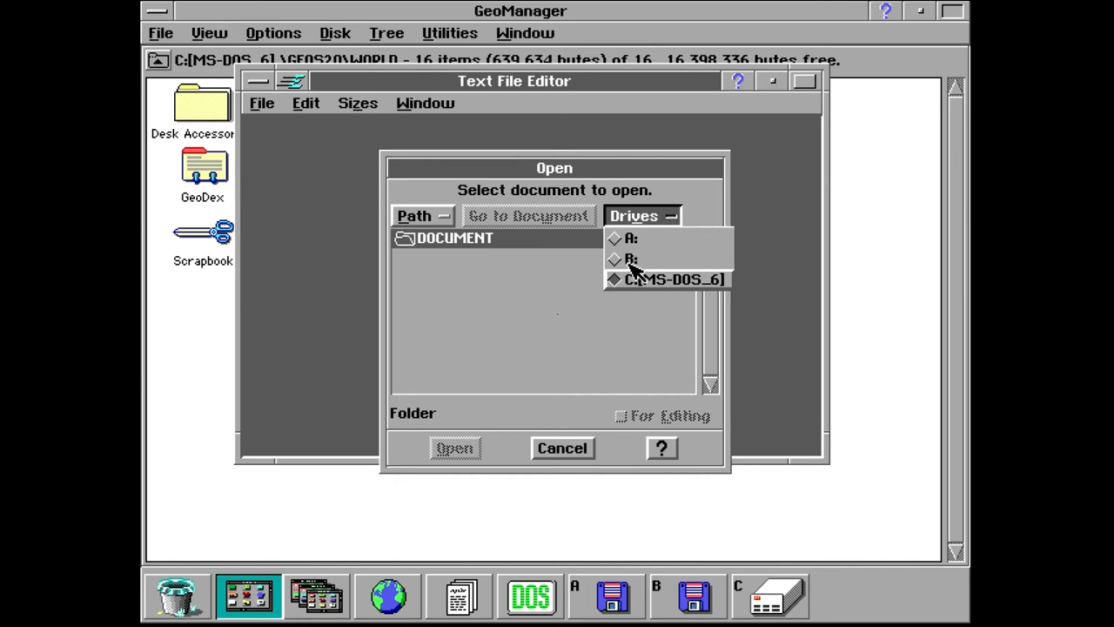
{"action": "left_click", "coordinate": [670, 278]}
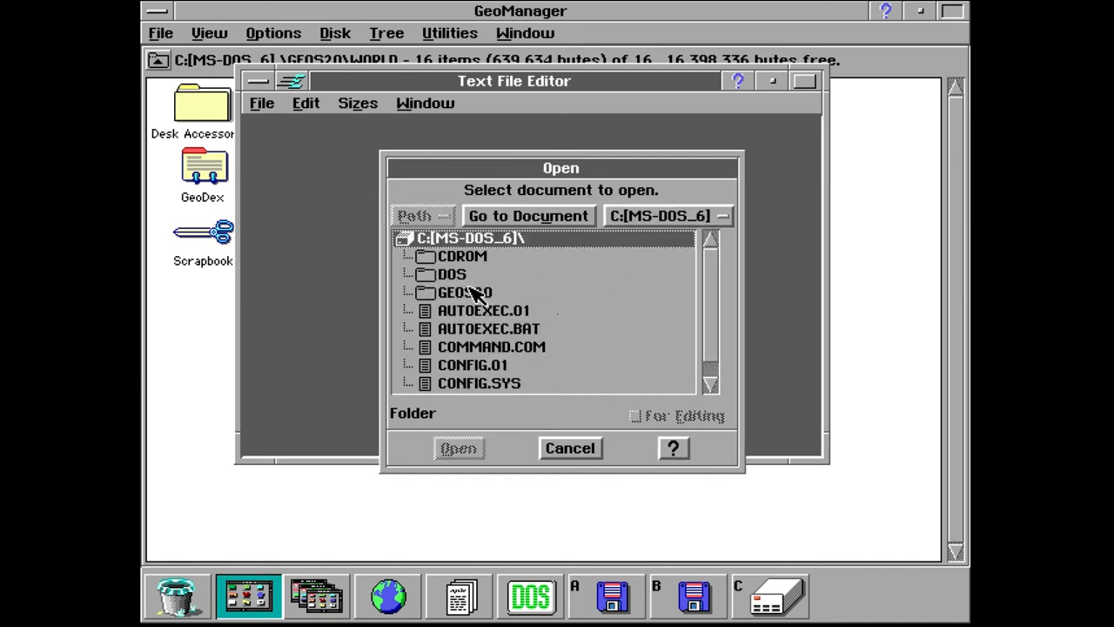
{"action": "left_click", "coordinate": [487, 328]}
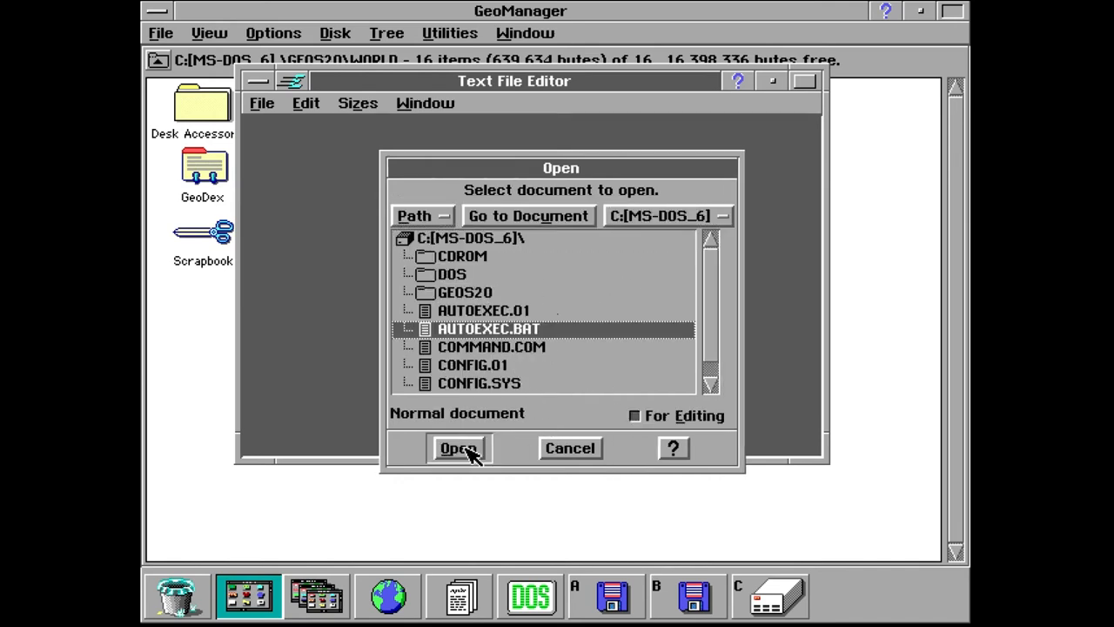
{"action": "left_click", "coordinate": [457, 447]}
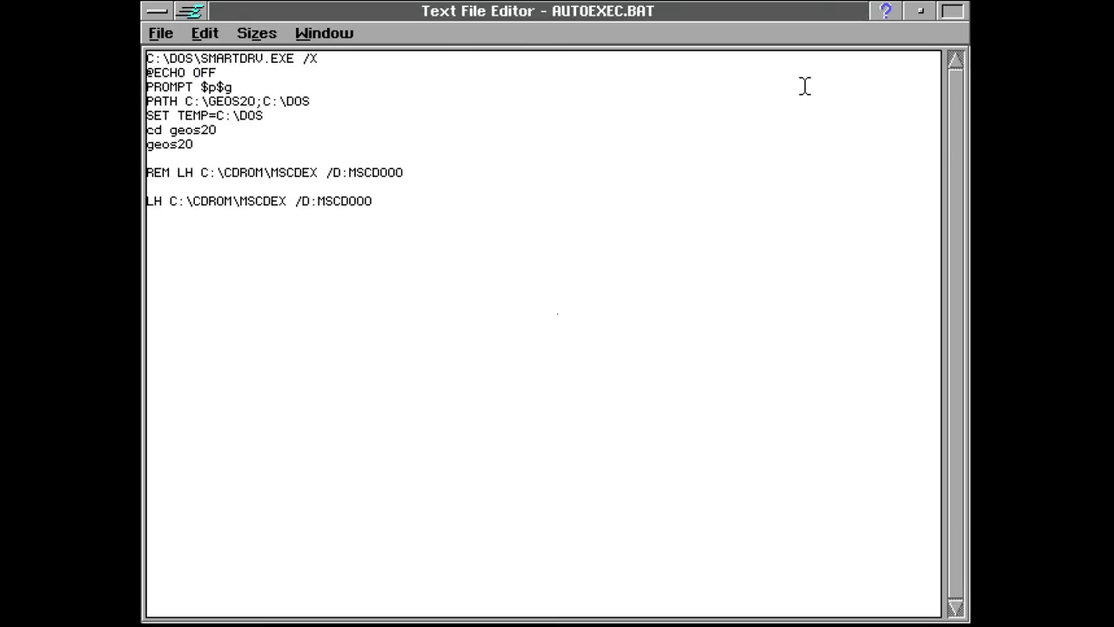
{"action": "mouse_move", "coordinate": [396, 337]}
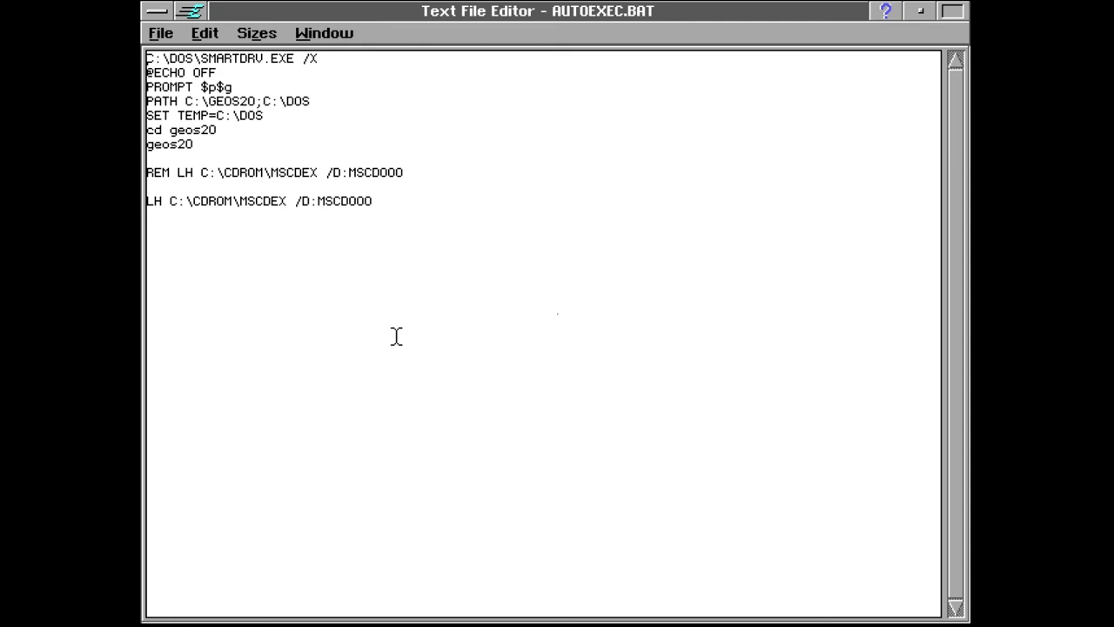
{"action": "mouse_move", "coordinate": [290, 239]}
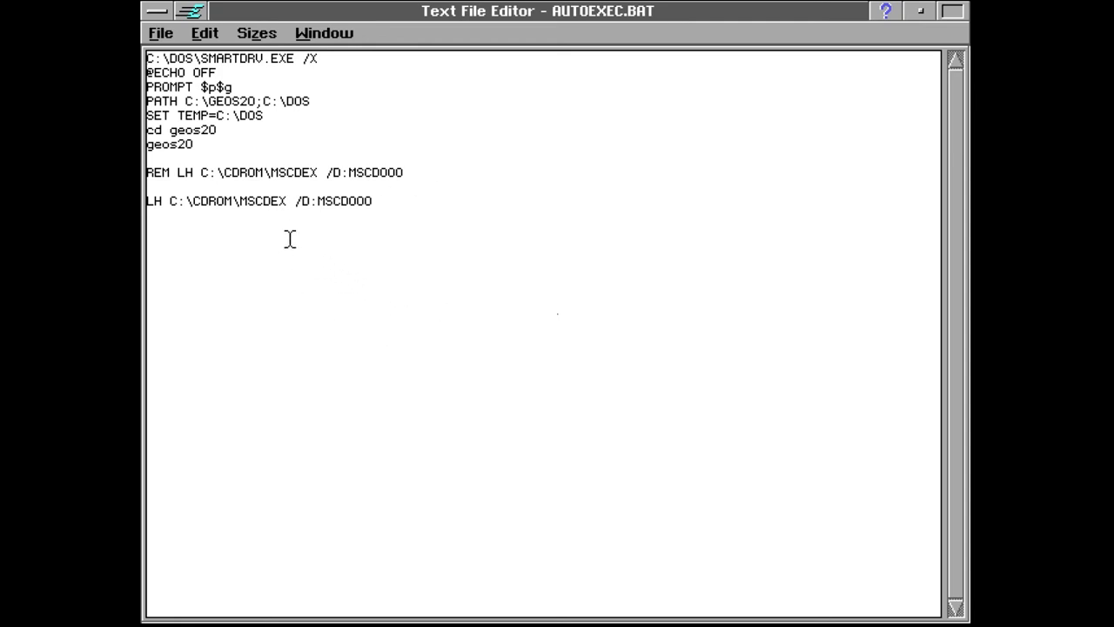